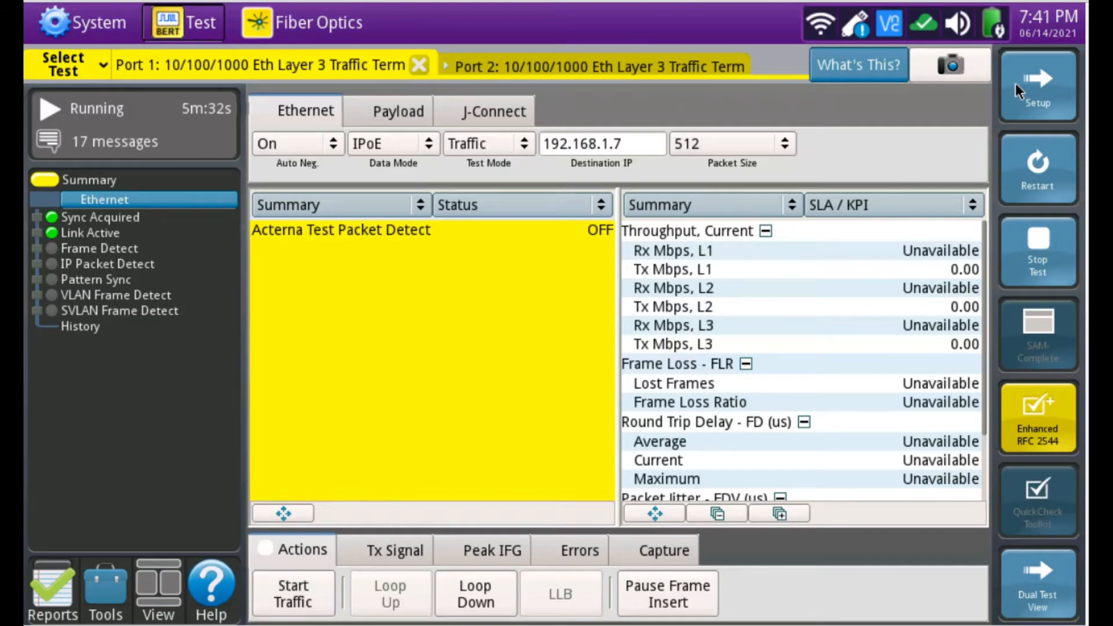
{"action": "mouse_move", "coordinate": [106, 468]}
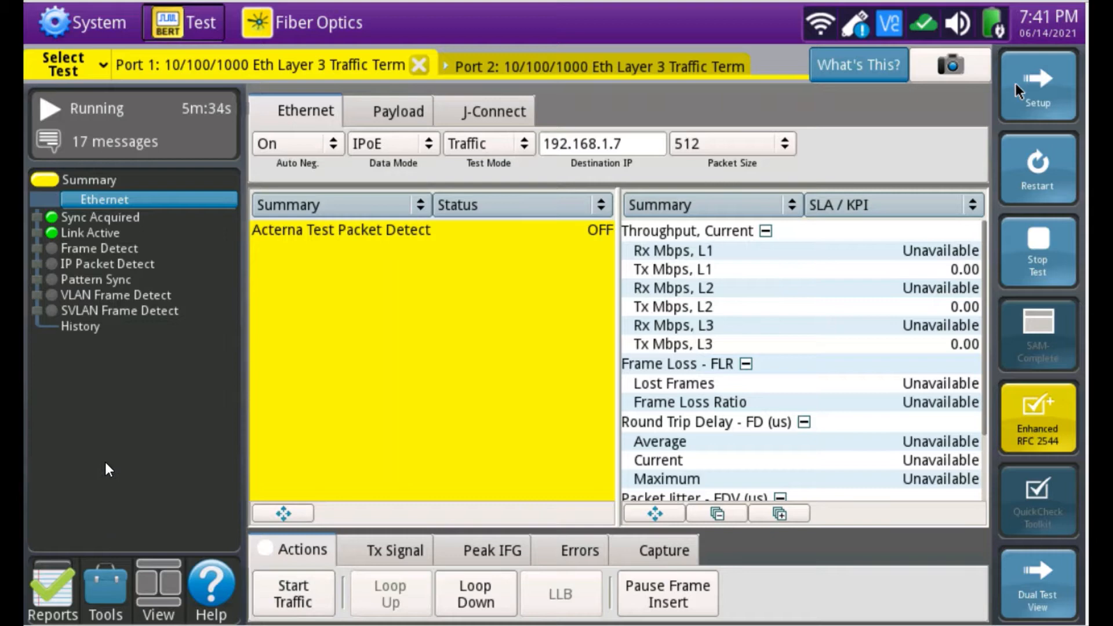
{"action": "mouse_move", "coordinate": [96, 454]}
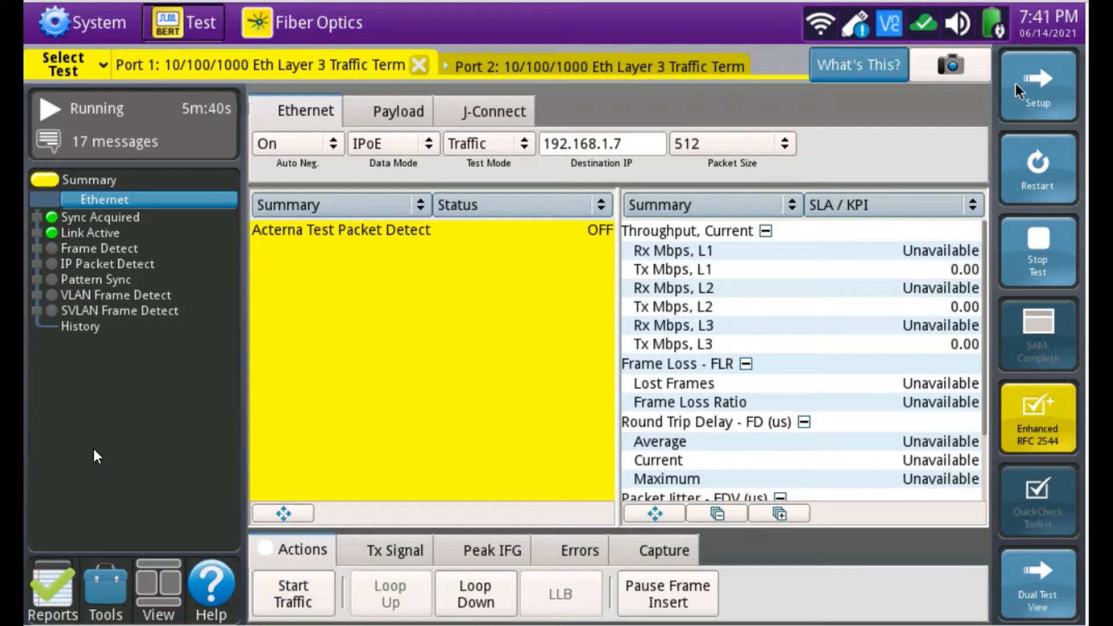
{"action": "mouse_move", "coordinate": [118, 447]}
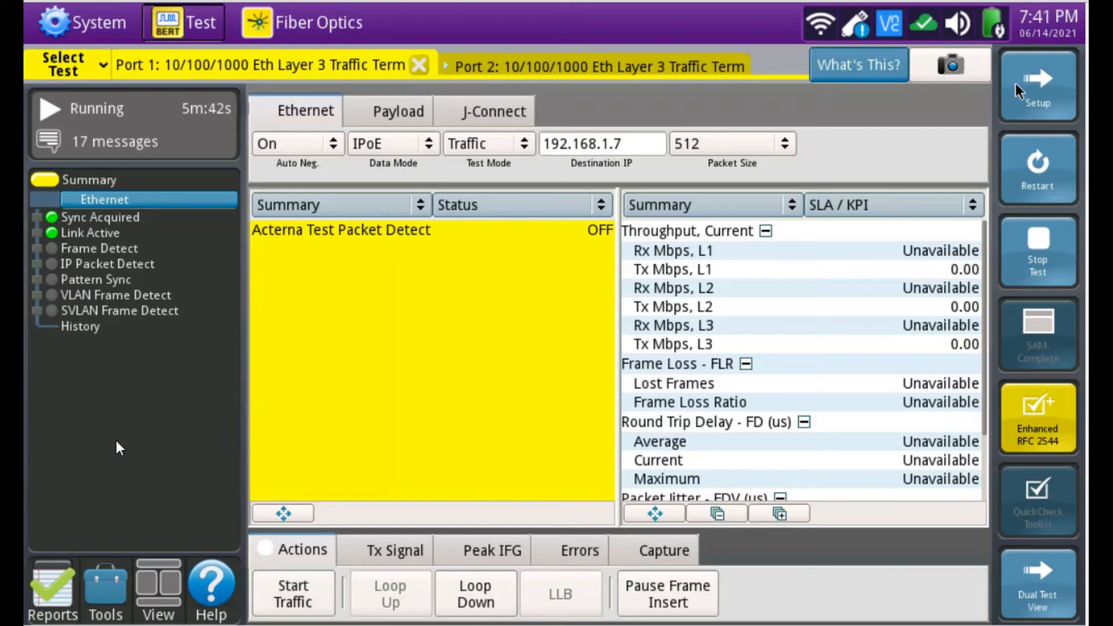
{"action": "mouse_move", "coordinate": [193, 402]}
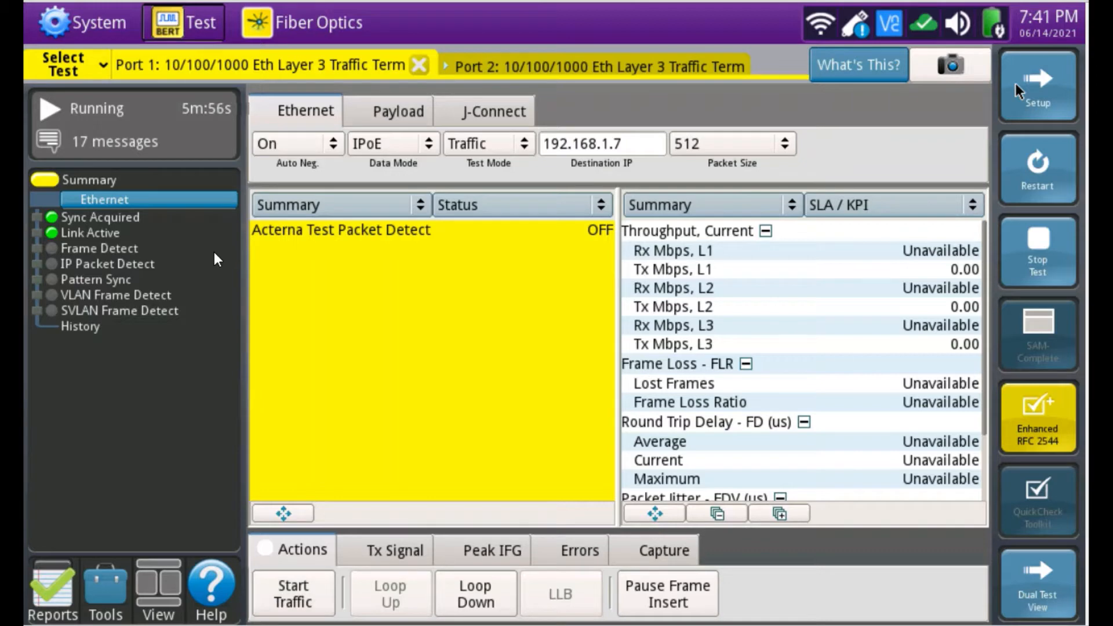
{"action": "mouse_move", "coordinate": [162, 224]}
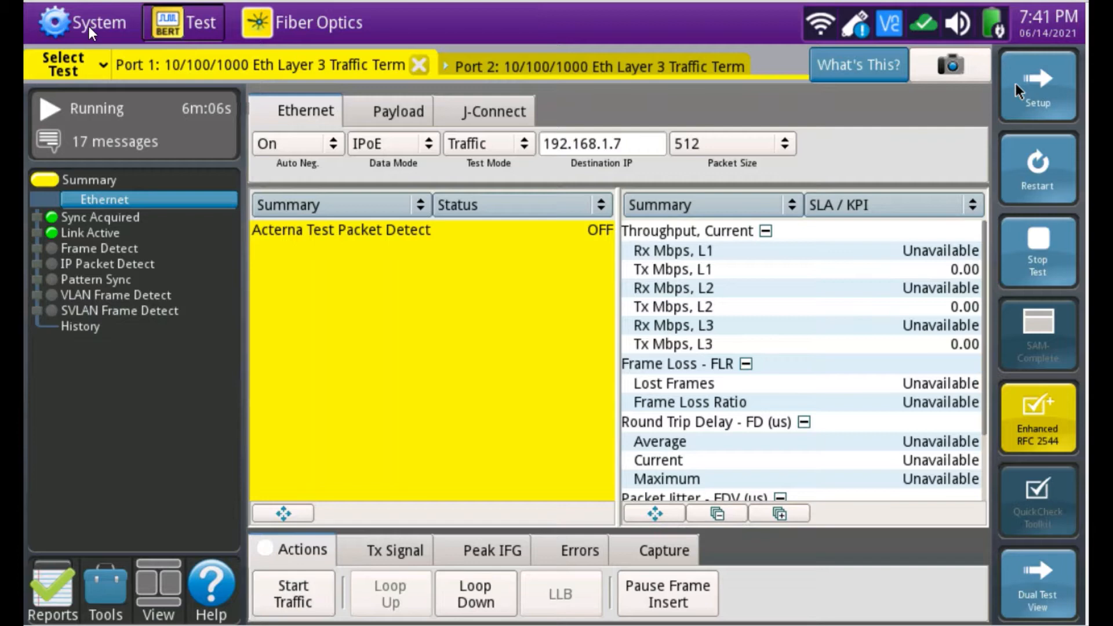
Review the LAN and Wi-Fi network addresses from System > Network, then return to System
{"action": "left_click", "coordinate": [81, 22]}
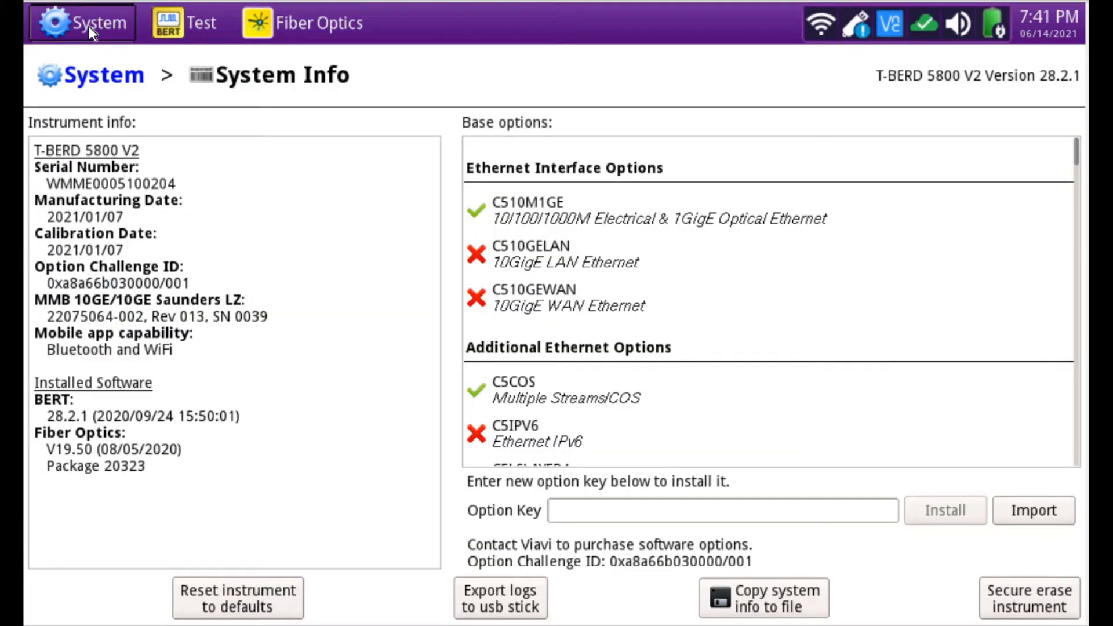
{"action": "left_click", "coordinate": [81, 23]}
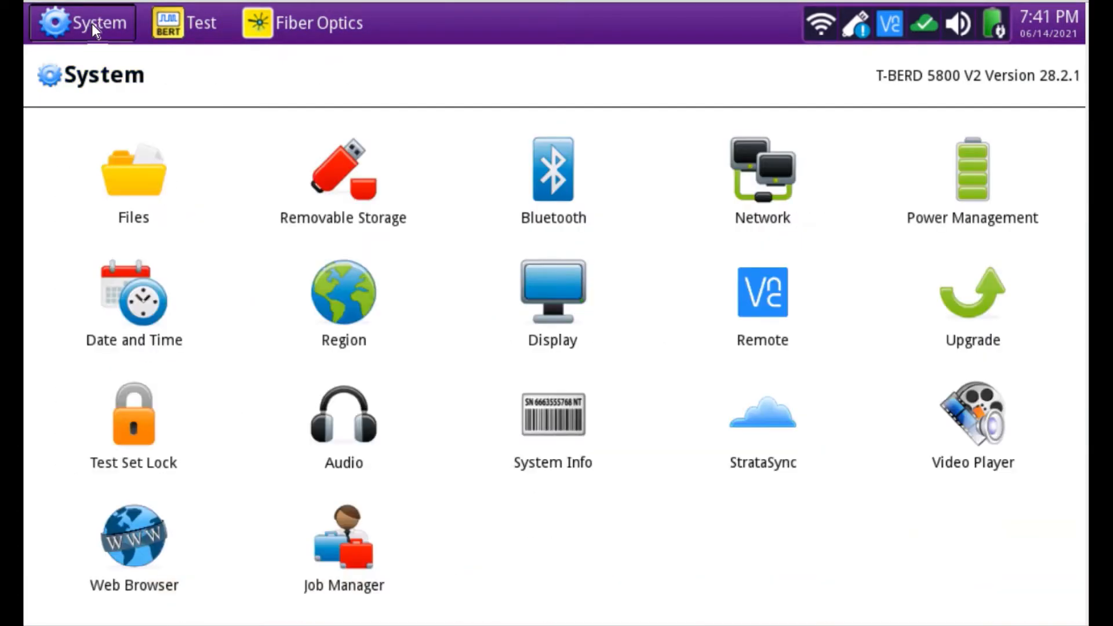
{"action": "mouse_move", "coordinate": [171, 97]}
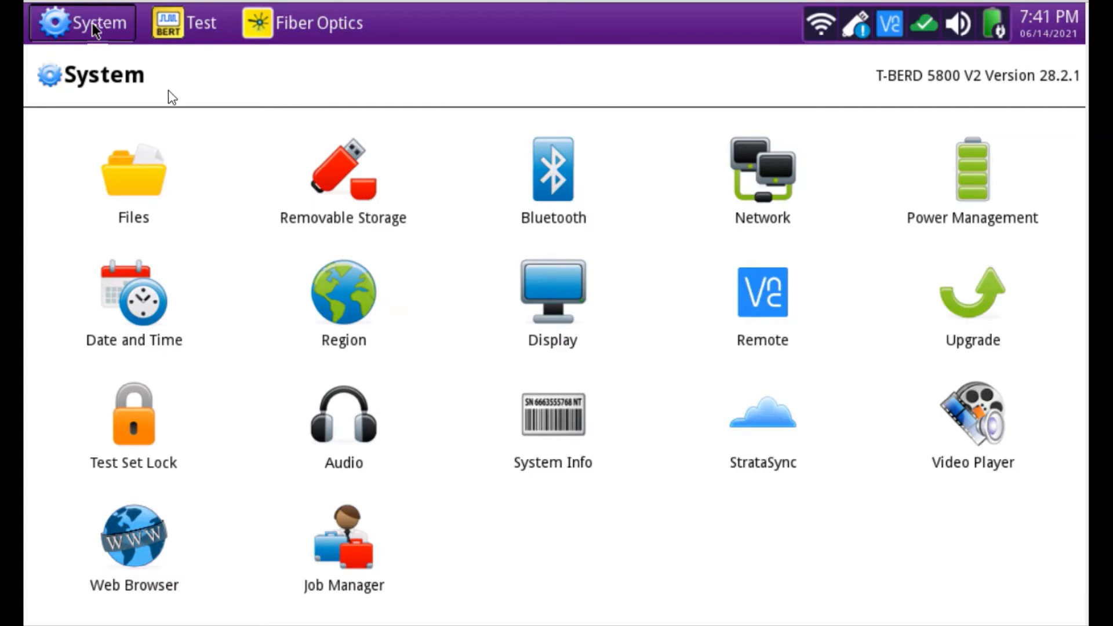
{"action": "mouse_move", "coordinate": [226, 250]}
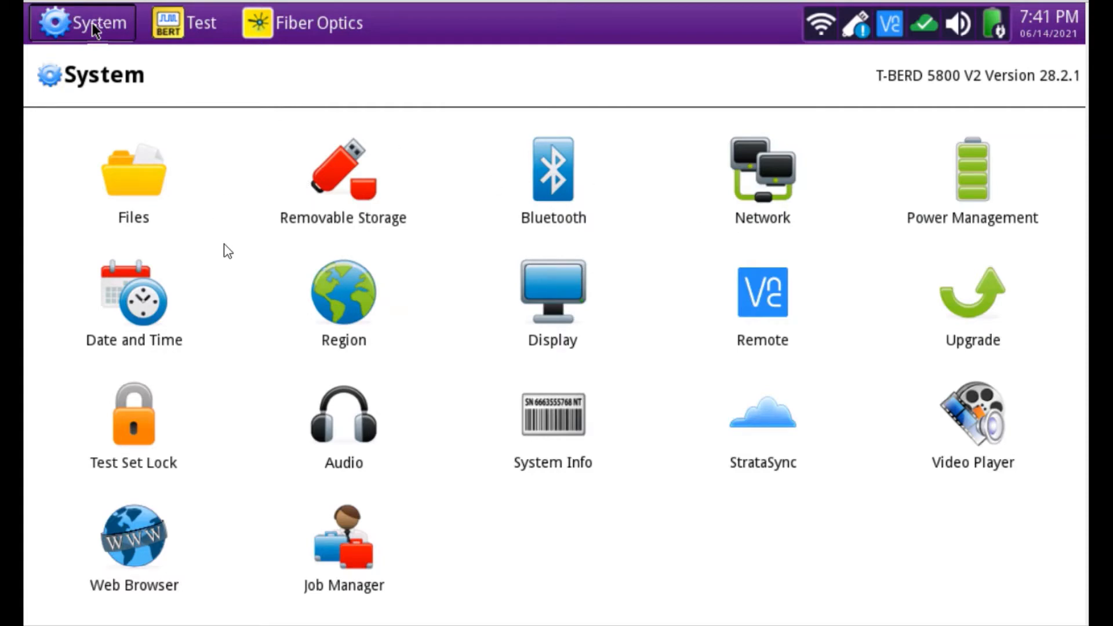
{"action": "mouse_move", "coordinate": [652, 147]}
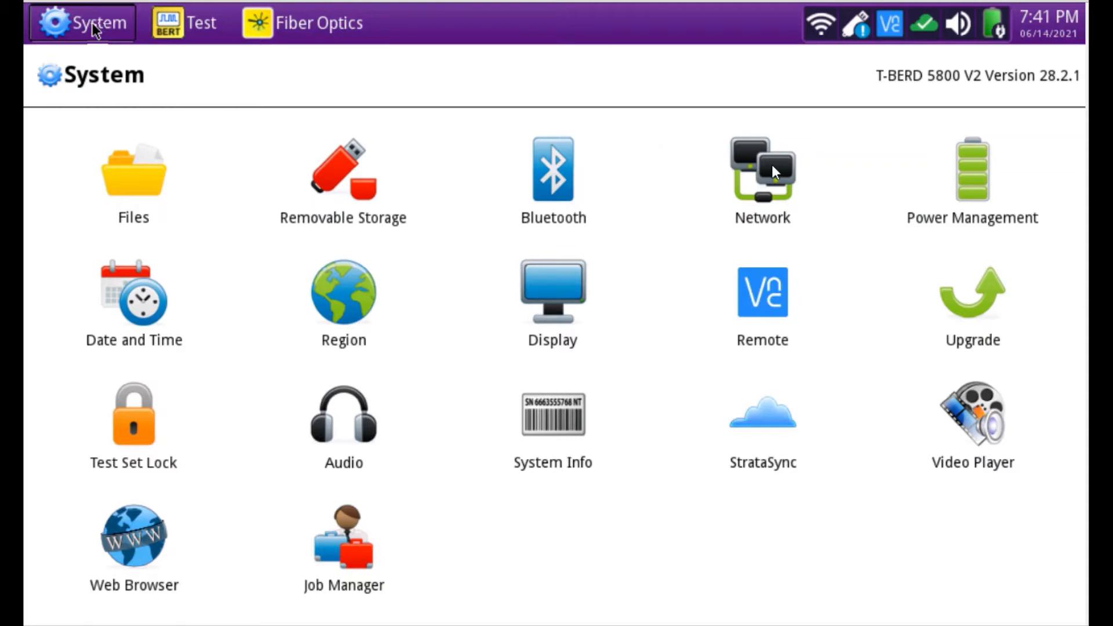
{"action": "left_click", "coordinate": [761, 168]}
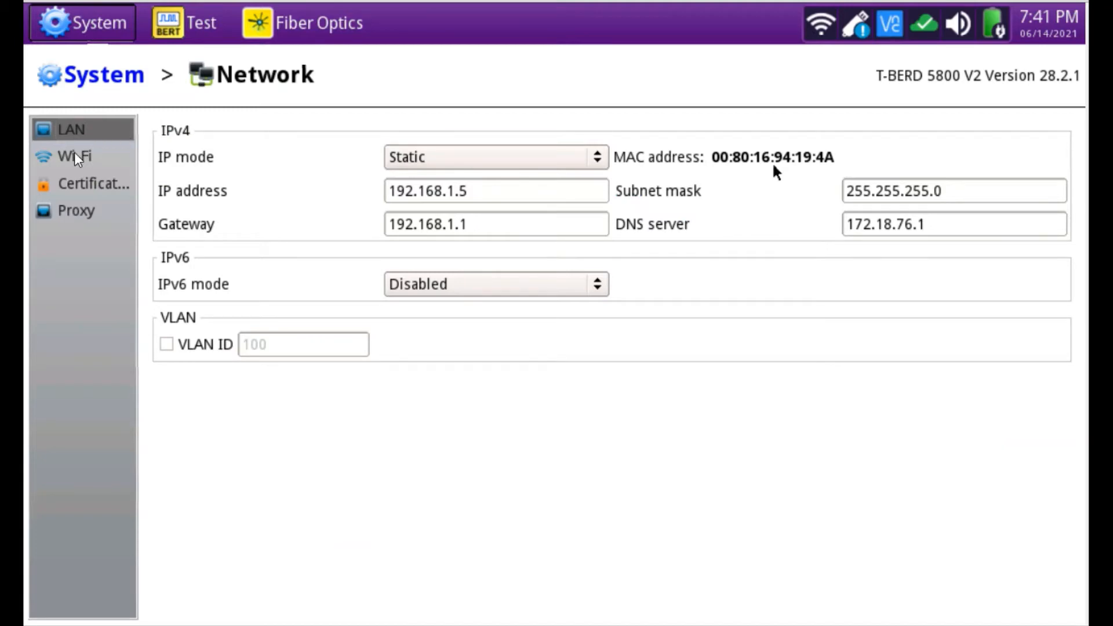
{"action": "left_click", "coordinate": [73, 157]}
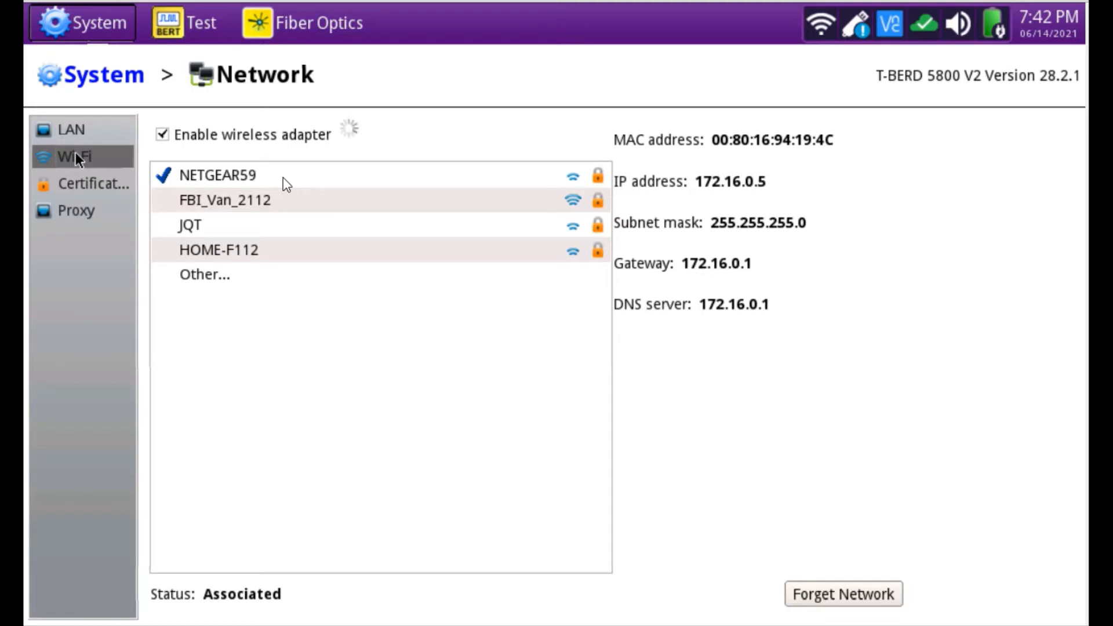
{"action": "mouse_move", "coordinate": [276, 176]}
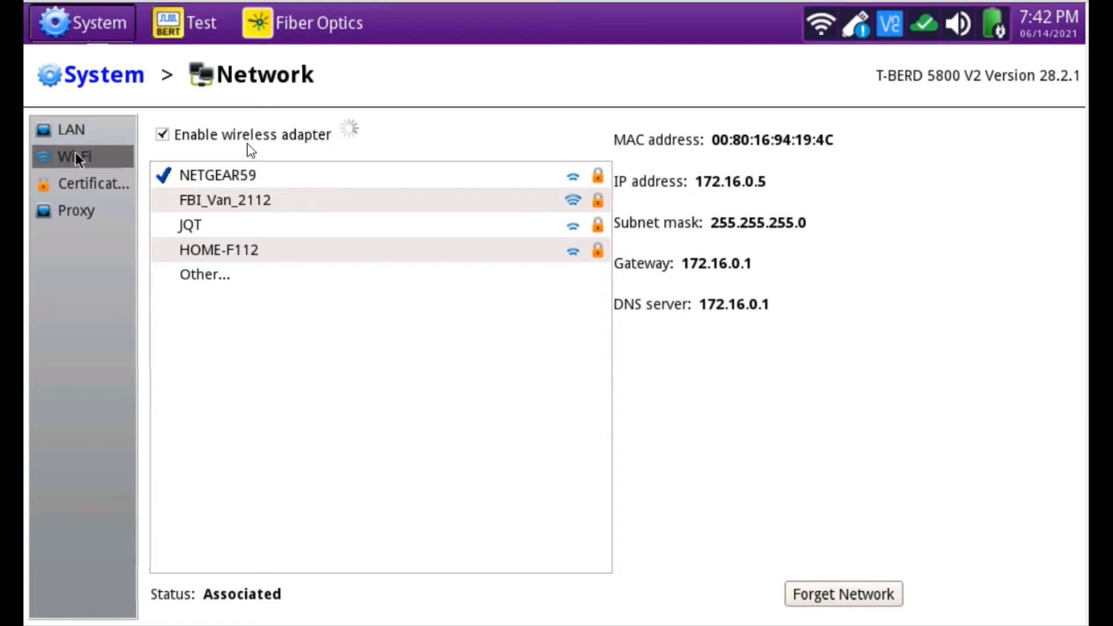
{"action": "left_click", "coordinate": [188, 224]}
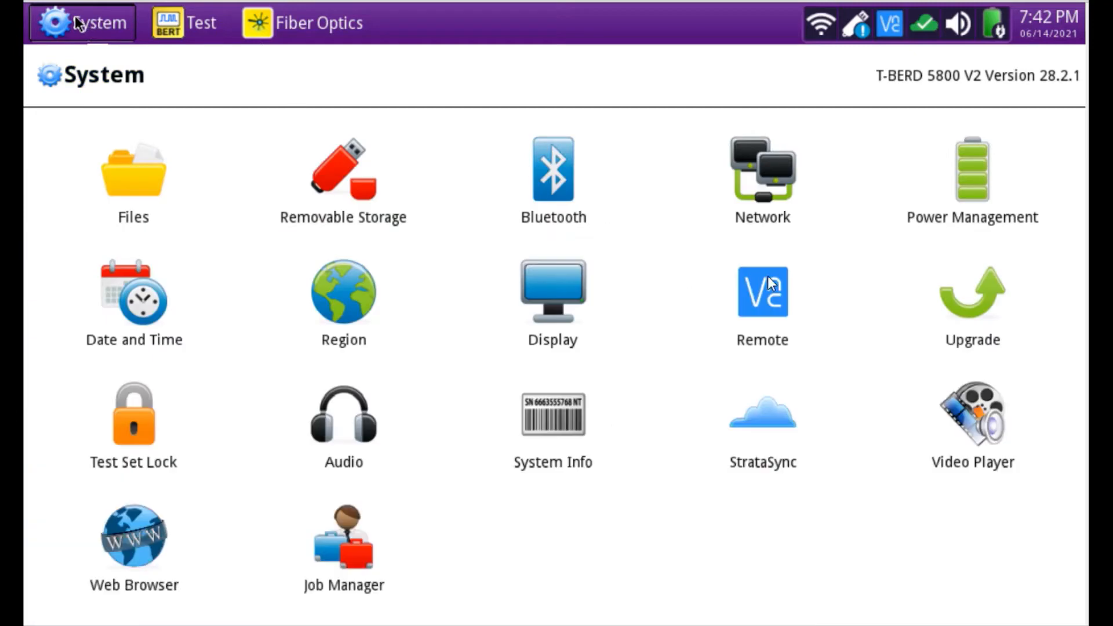
Bring up the Remote settings showing VNC access enabled and the Wi-Fi IP
{"action": "left_click", "coordinate": [761, 291]}
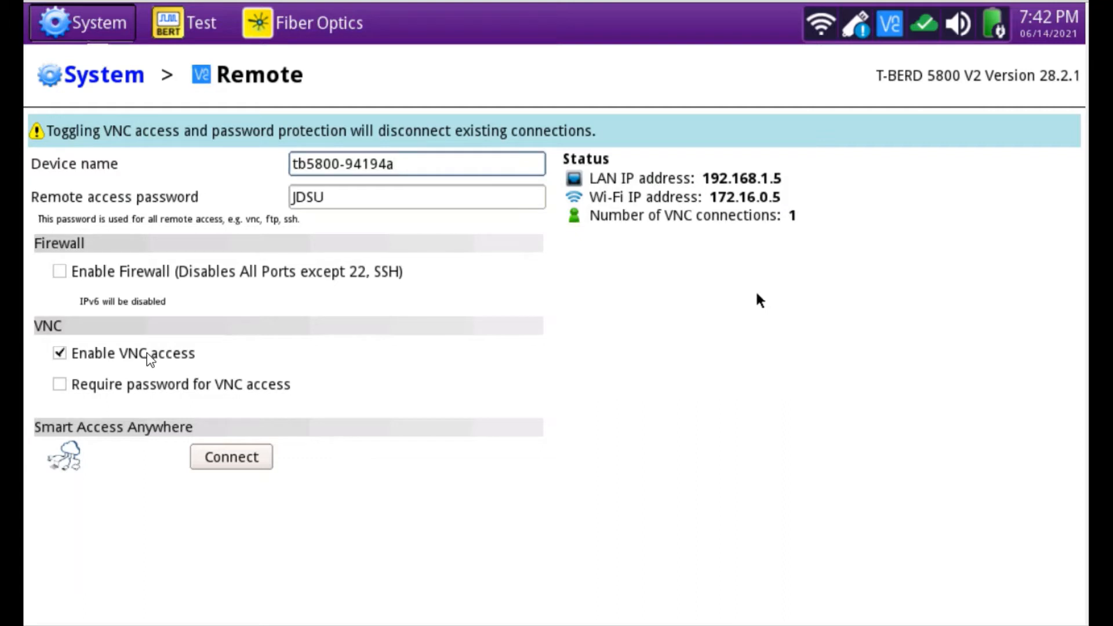
{"action": "mouse_move", "coordinate": [681, 204]}
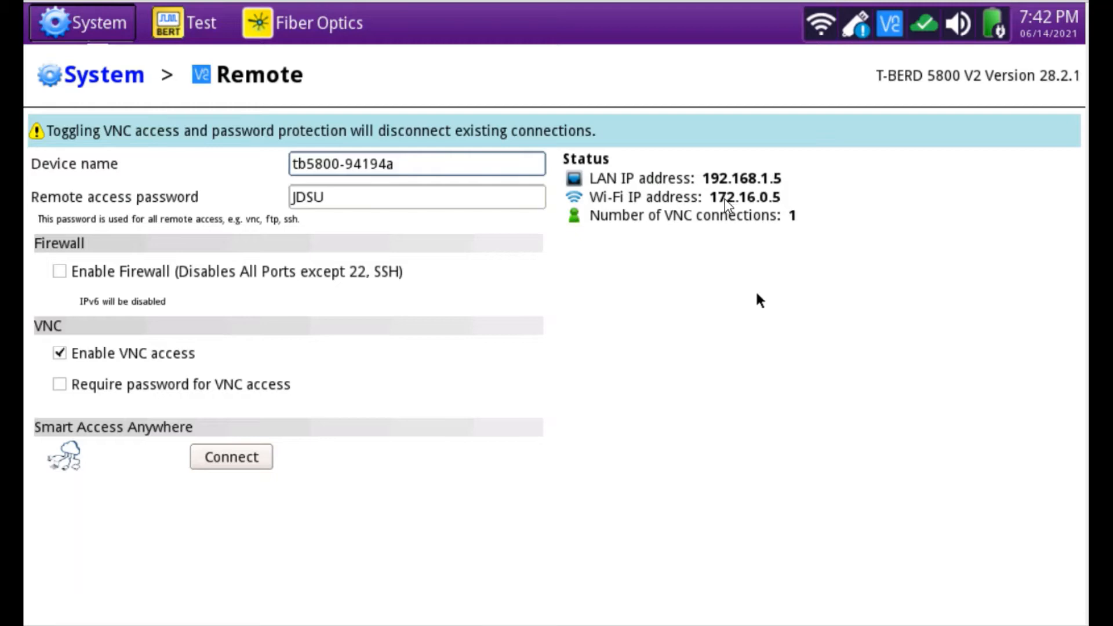
{"action": "mouse_move", "coordinate": [772, 204]}
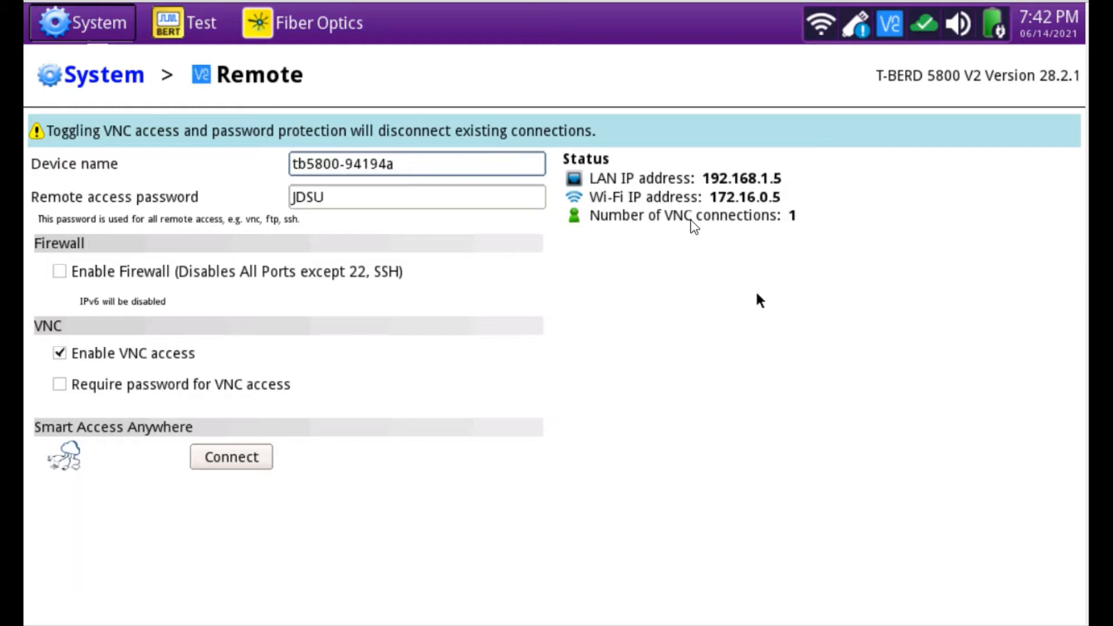
{"action": "mouse_move", "coordinate": [659, 219]}
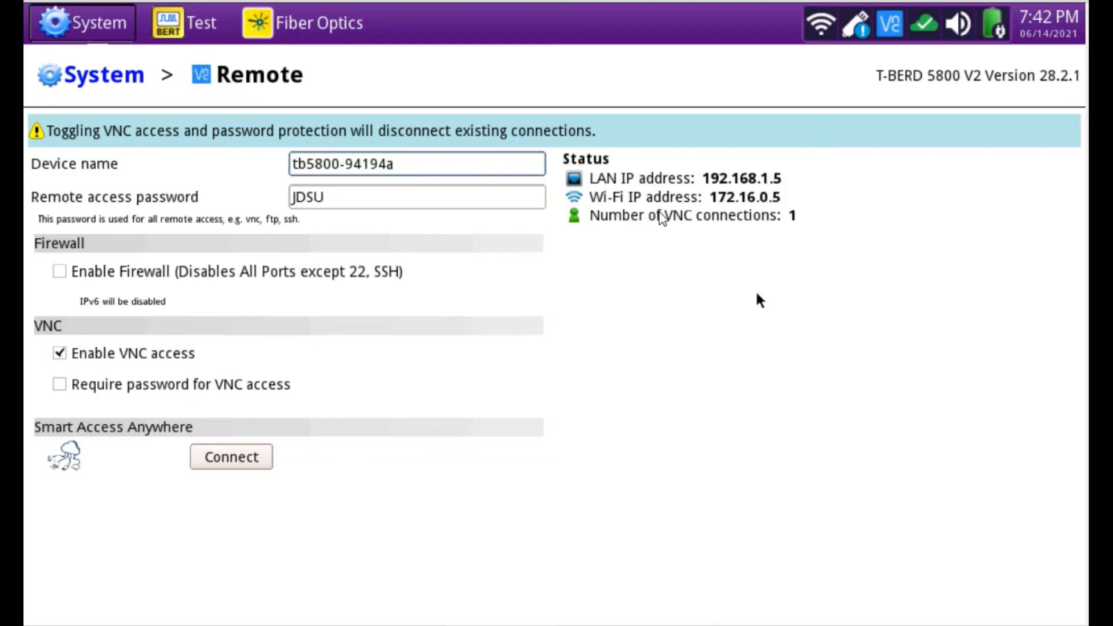
{"action": "mouse_move", "coordinate": [592, 206]}
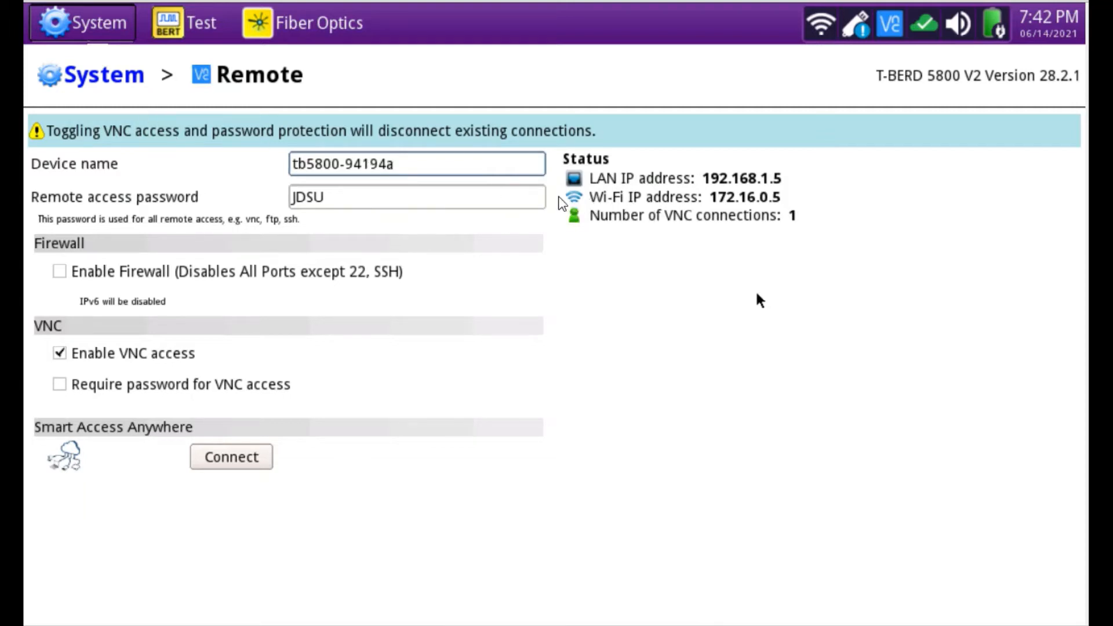
{"action": "mouse_move", "coordinate": [328, 222]}
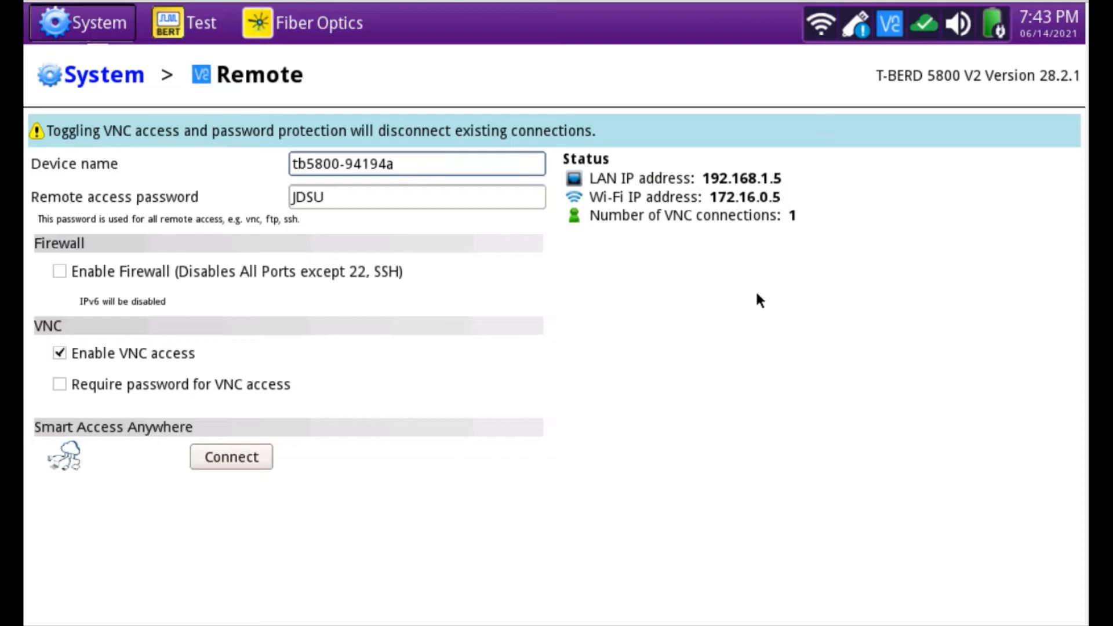
Enter the instrument's local IP address in the Session page and connect to it
{"action": "left_click", "coordinate": [231, 456]}
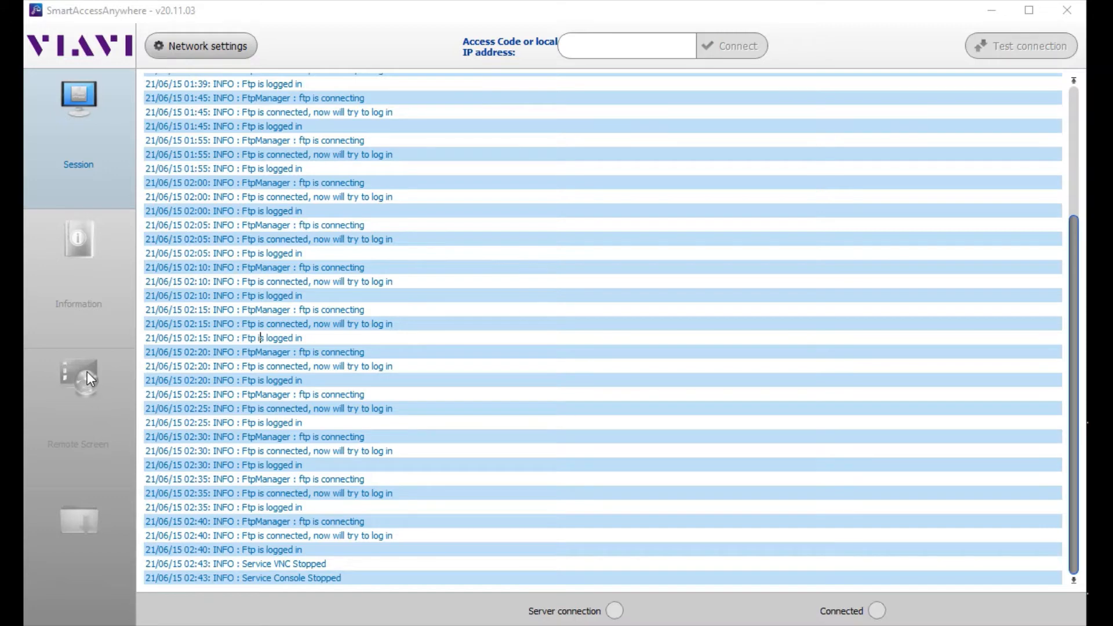
{"action": "mouse_move", "coordinate": [85, 132]}
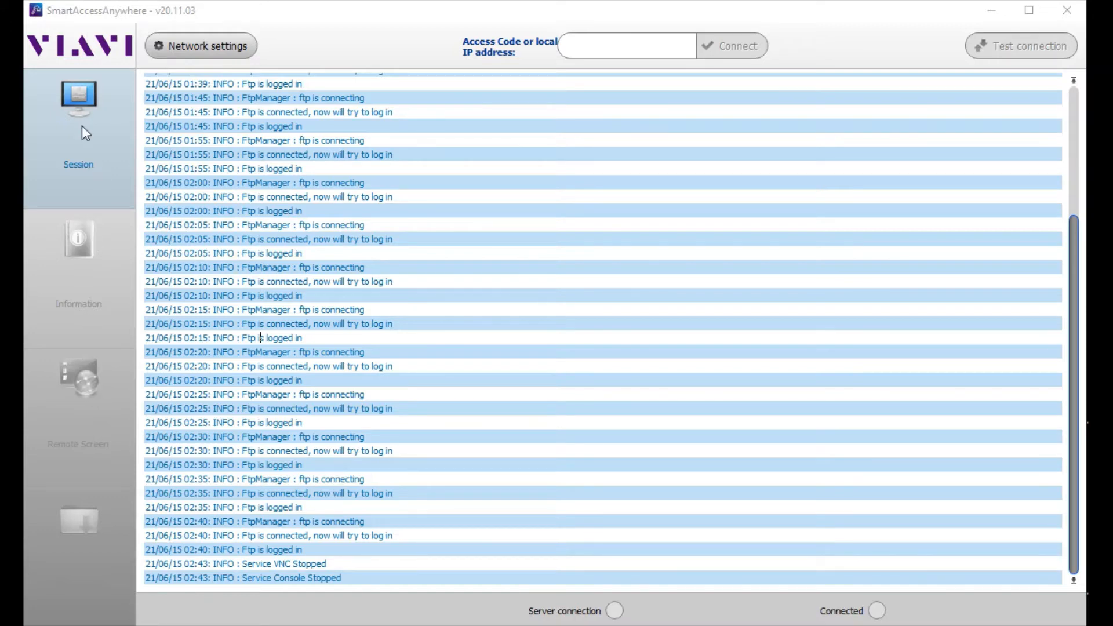
{"action": "mouse_move", "coordinate": [126, 17]}
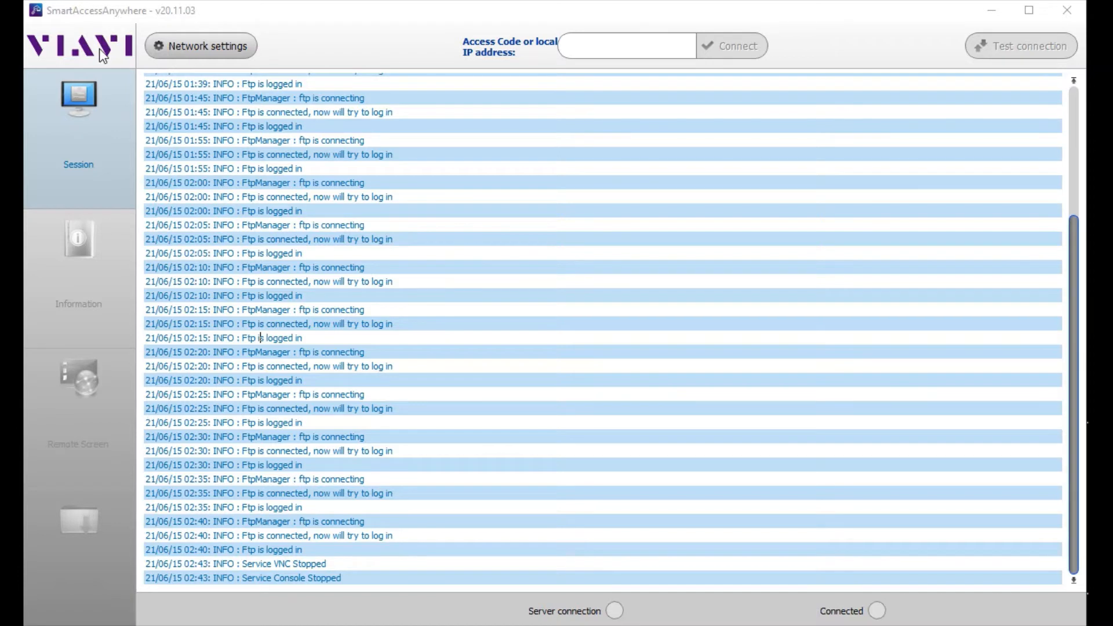
{"action": "mouse_move", "coordinate": [340, 49]}
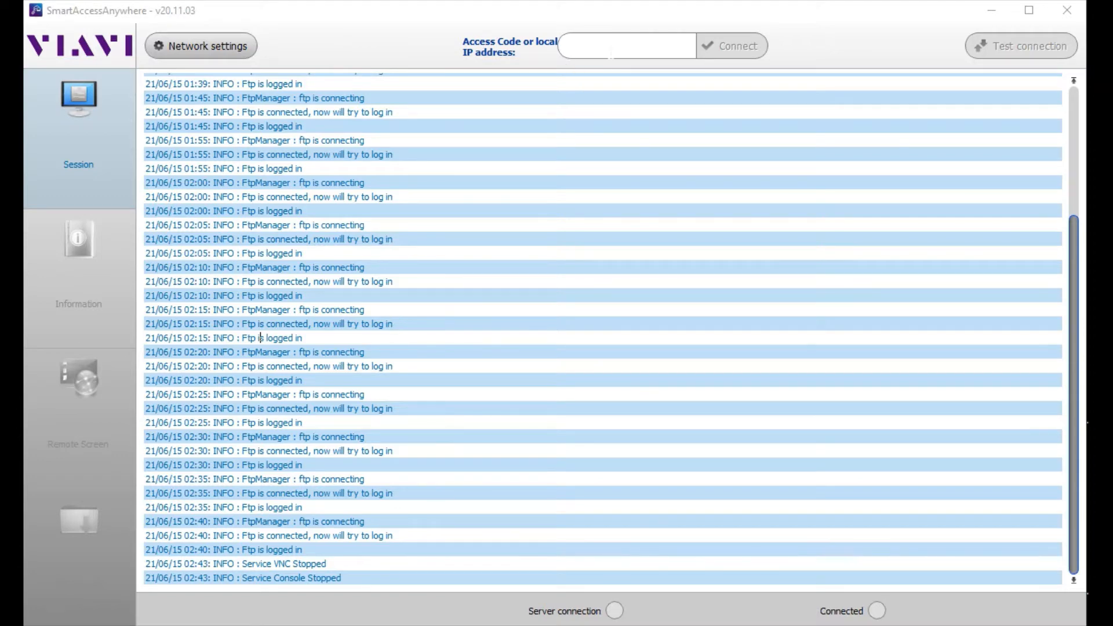
{"action": "left_click", "coordinate": [626, 45]}
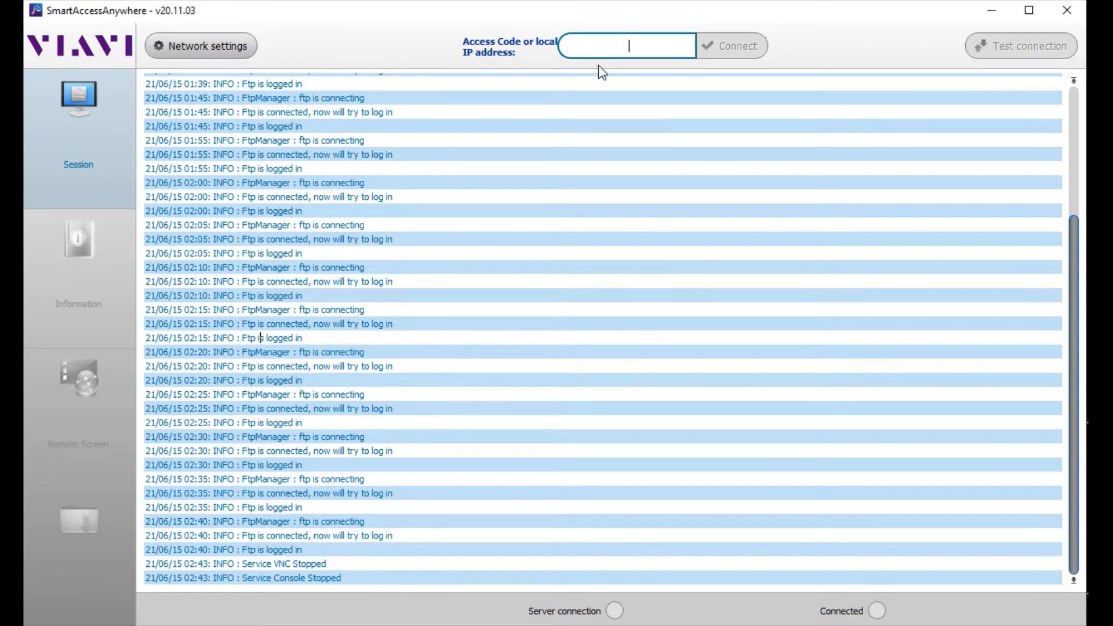
{"action": "type", "text": "1"}
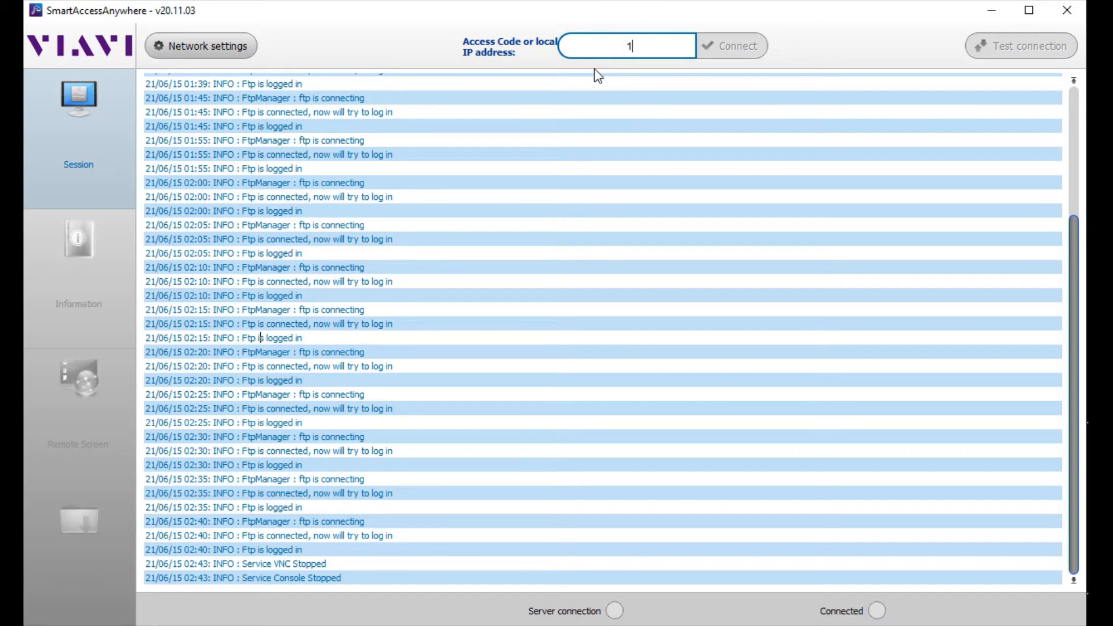
{"action": "type", "text": "72"}
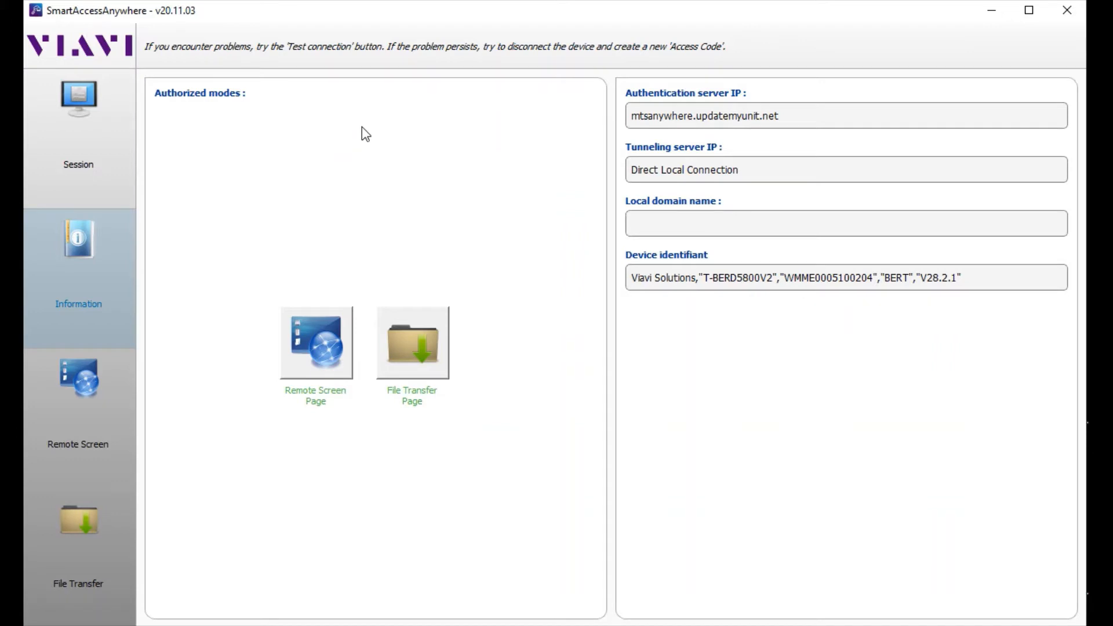
{"action": "mouse_move", "coordinate": [315, 208]}
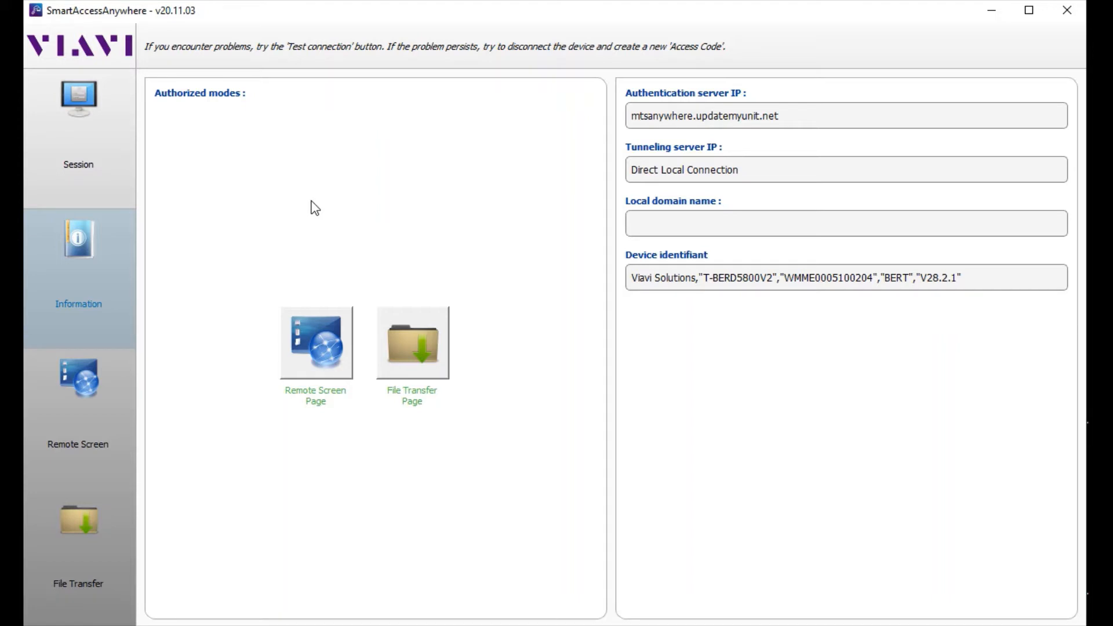
Start Remote Screen viewing and show the tester's System page
{"action": "left_click", "coordinate": [315, 343]}
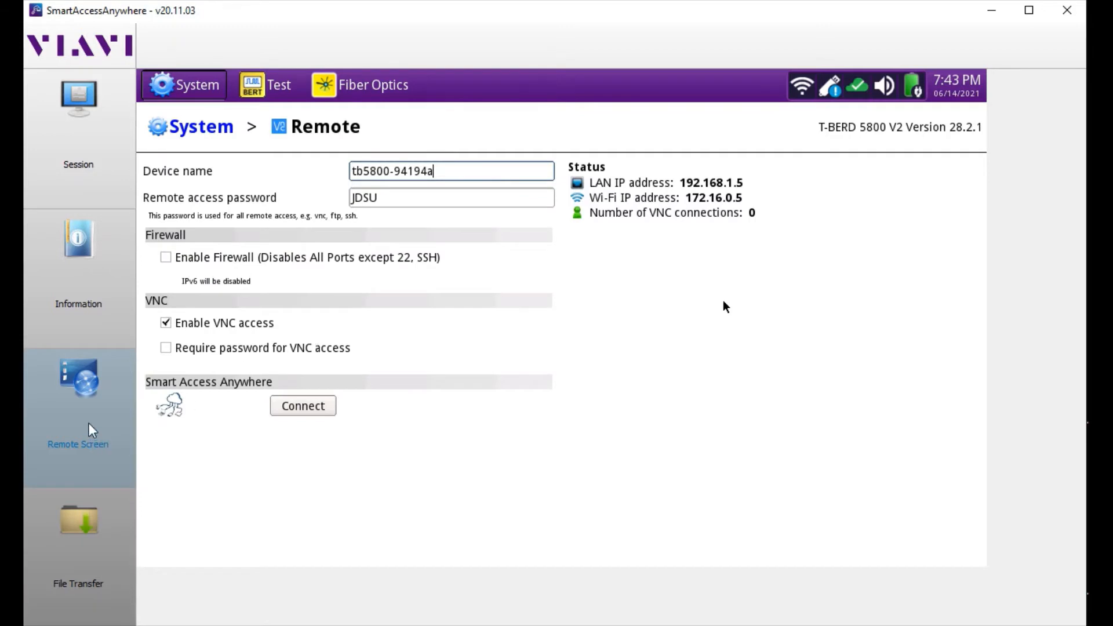
{"action": "mouse_move", "coordinate": [529, 255]}
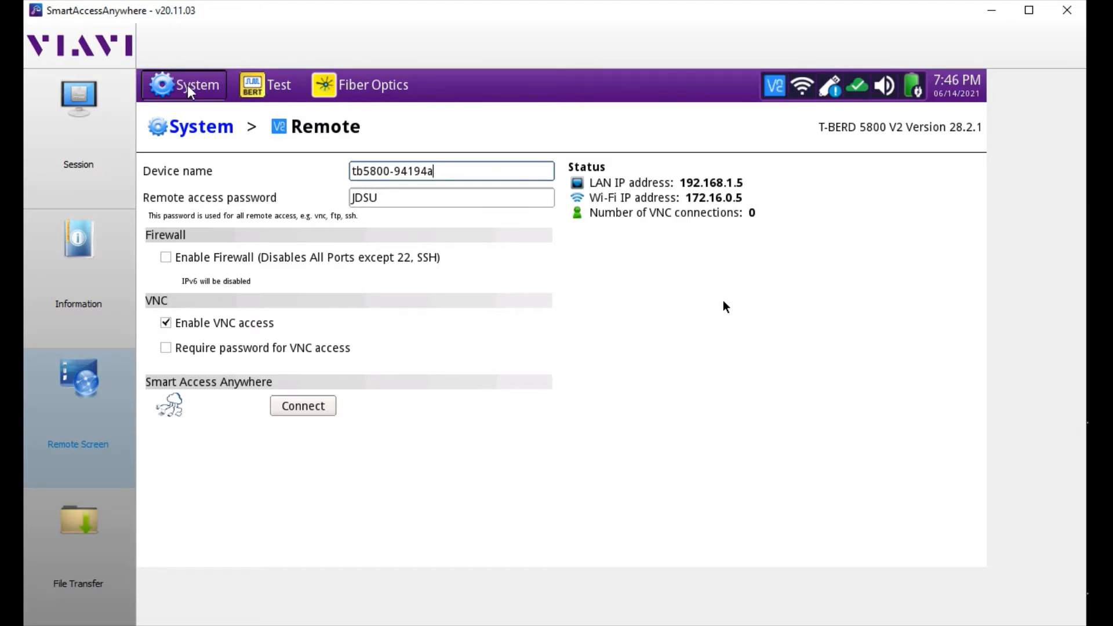
{"action": "left_click", "coordinate": [184, 84]}
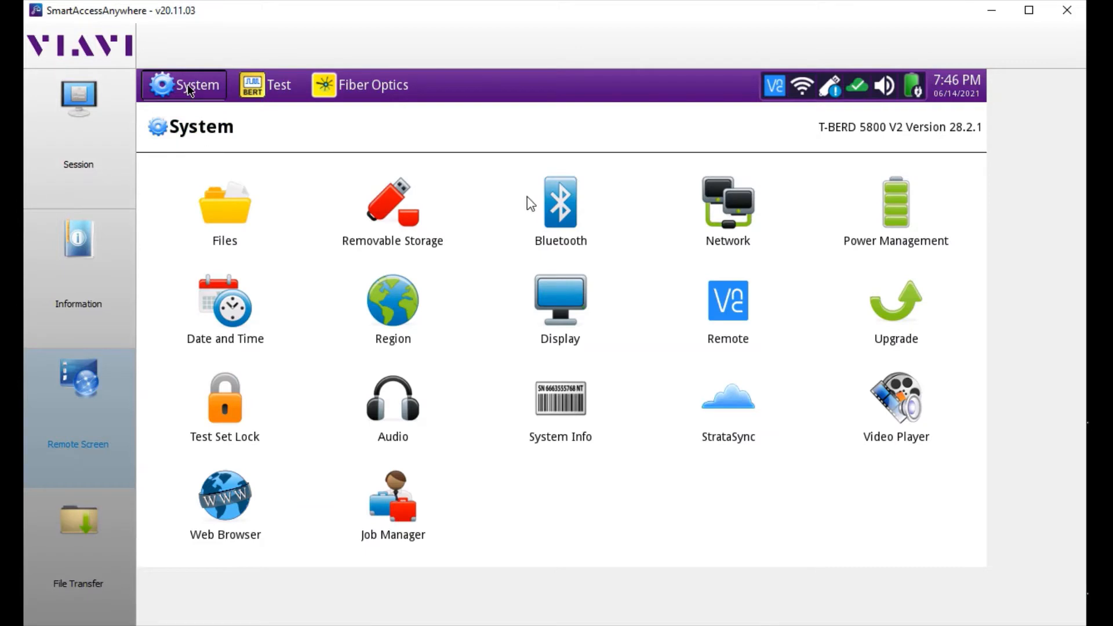
{"action": "mouse_move", "coordinate": [239, 287]}
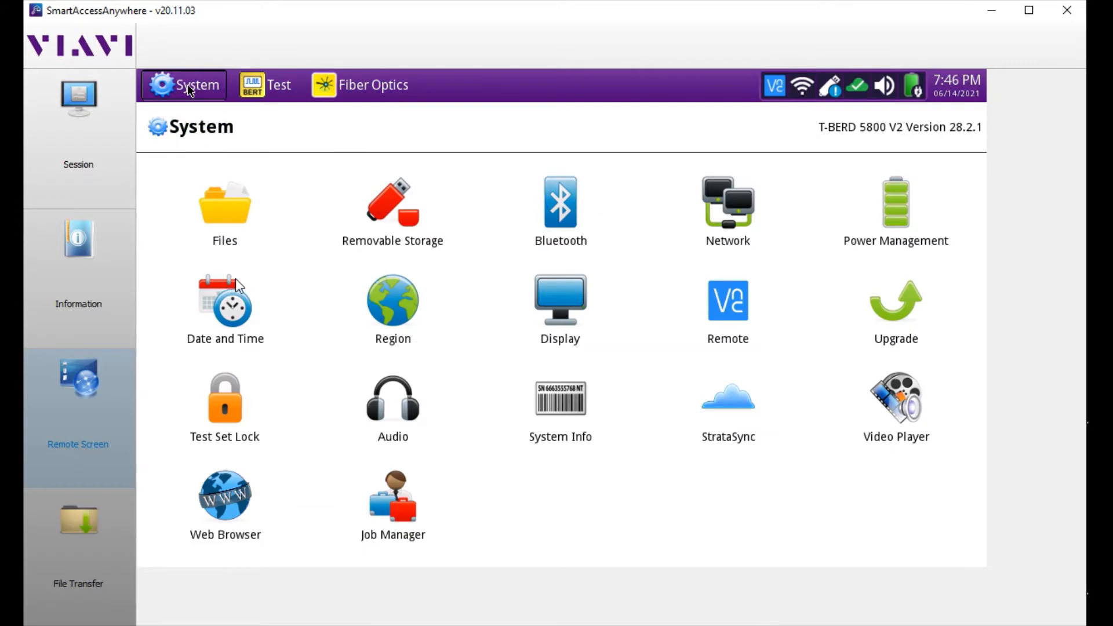
{"action": "mouse_move", "coordinate": [410, 248]}
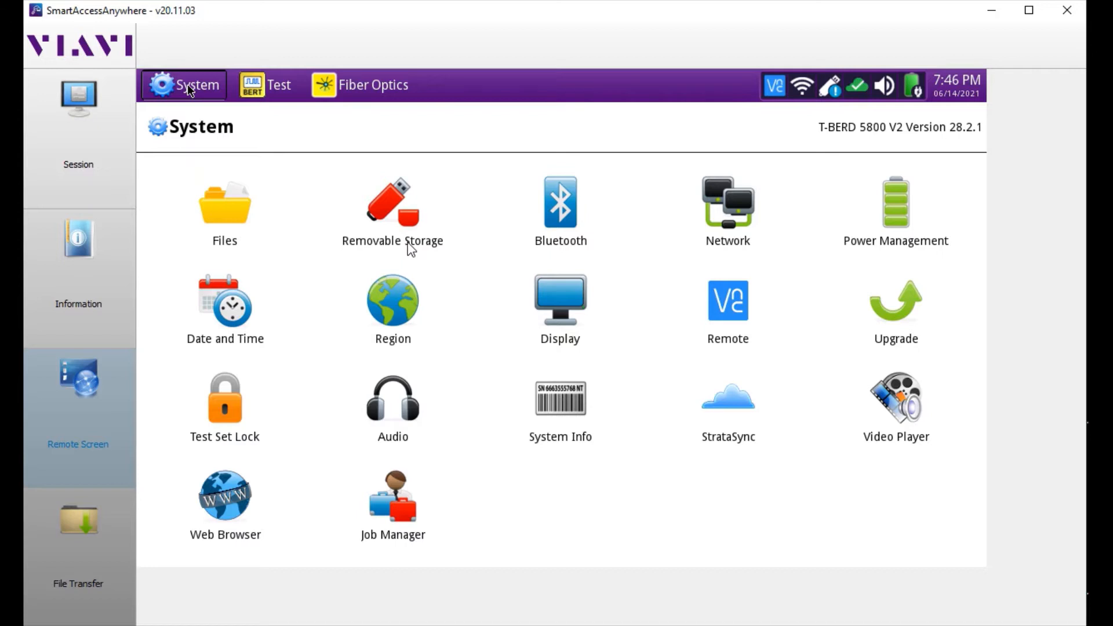
{"action": "mouse_move", "coordinate": [406, 251]}
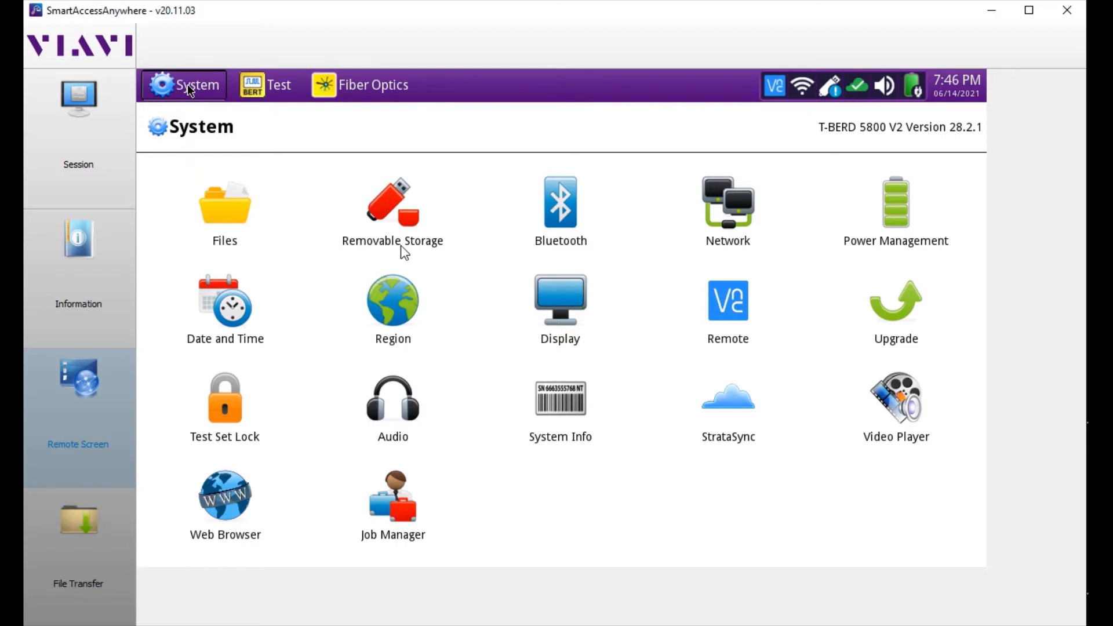
{"action": "mouse_move", "coordinate": [433, 325]}
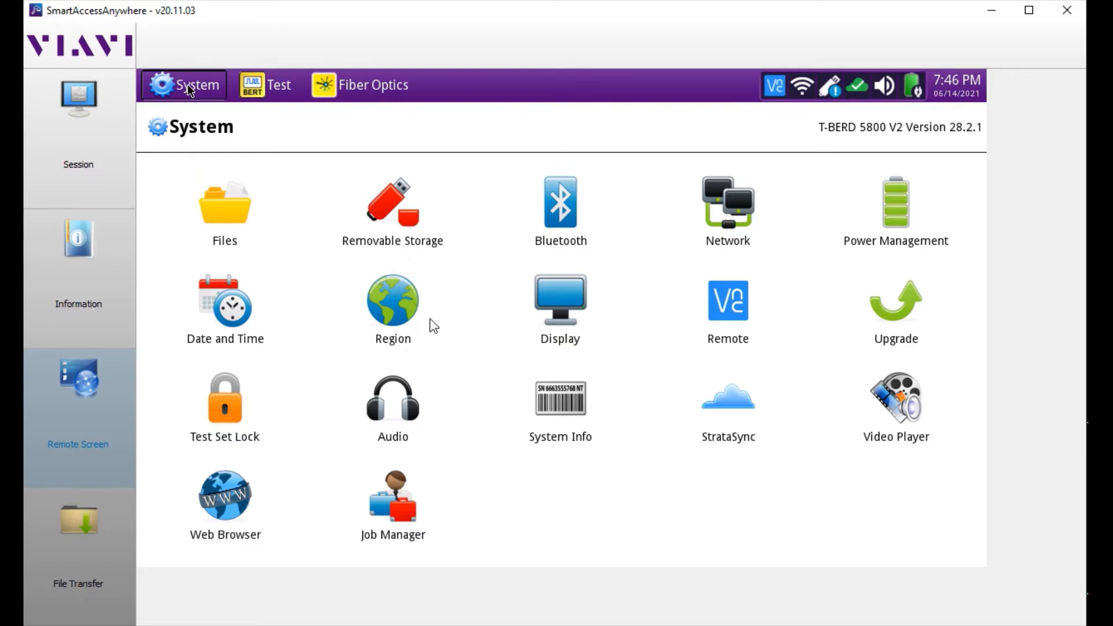
{"action": "mouse_move", "coordinate": [288, 310]}
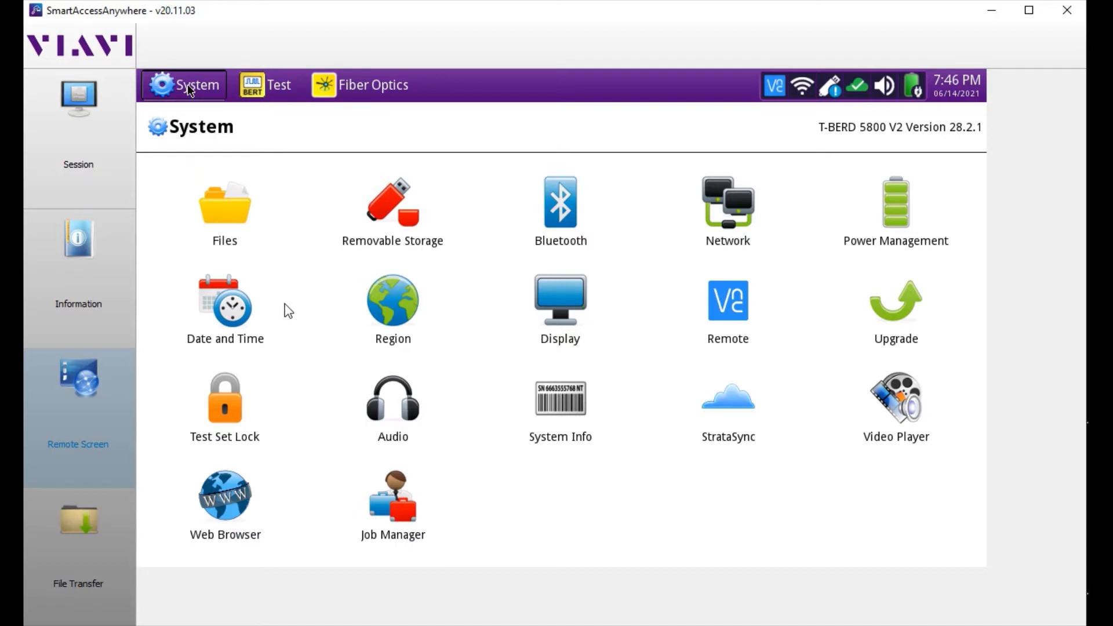
{"action": "mouse_move", "coordinate": [229, 304]}
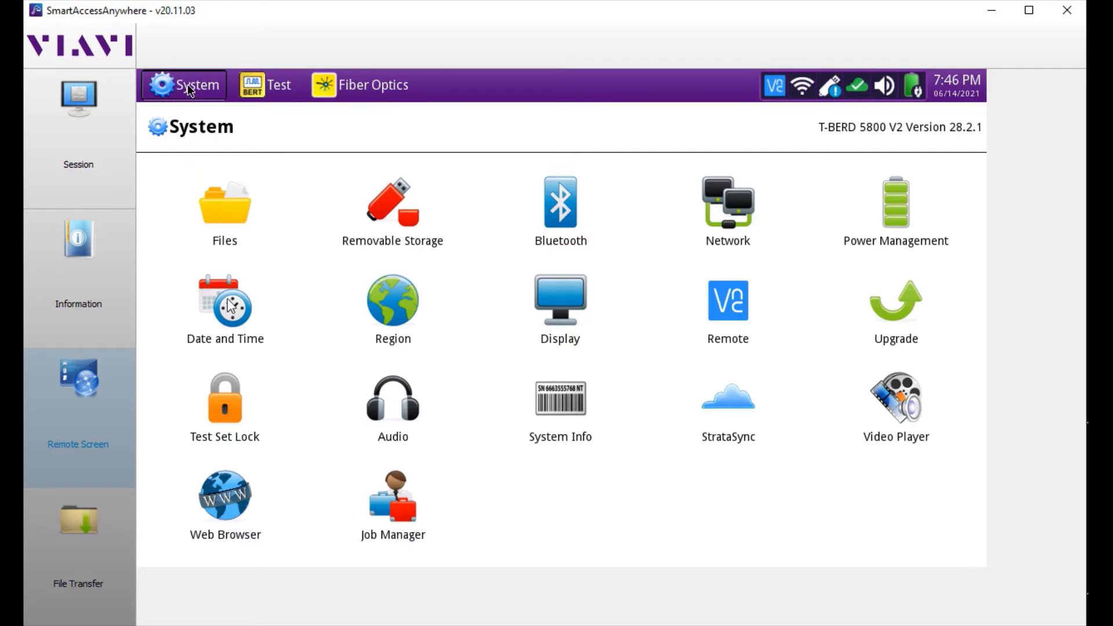
Show the Date and Time settings with Pacific time zone and automatic NTP clock
{"action": "left_click", "coordinate": [225, 299]}
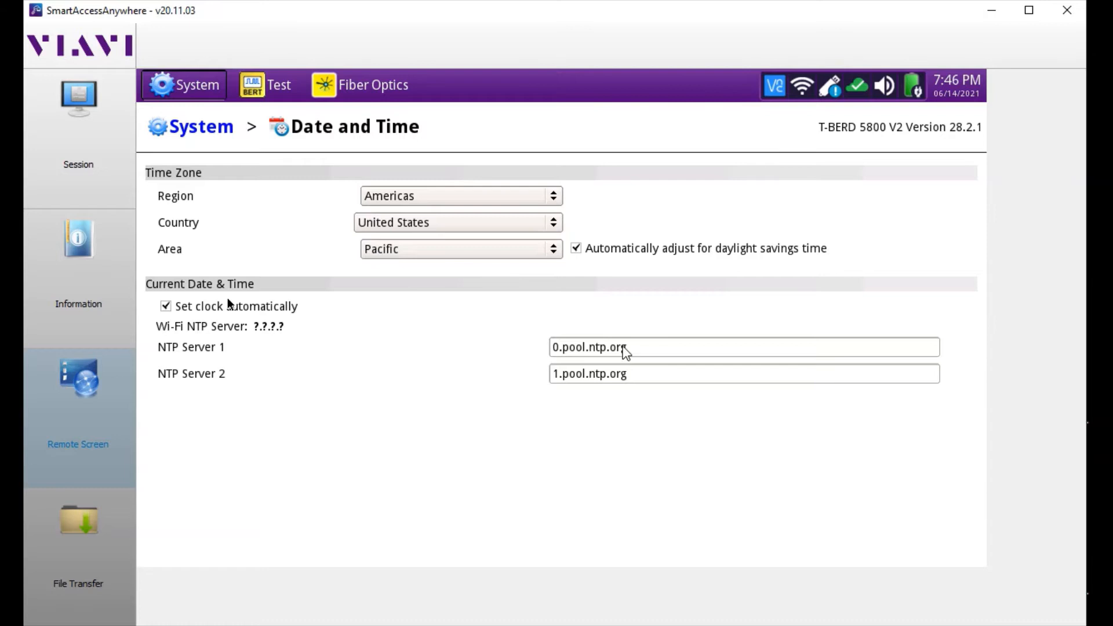
{"action": "mouse_move", "coordinate": [957, 99]}
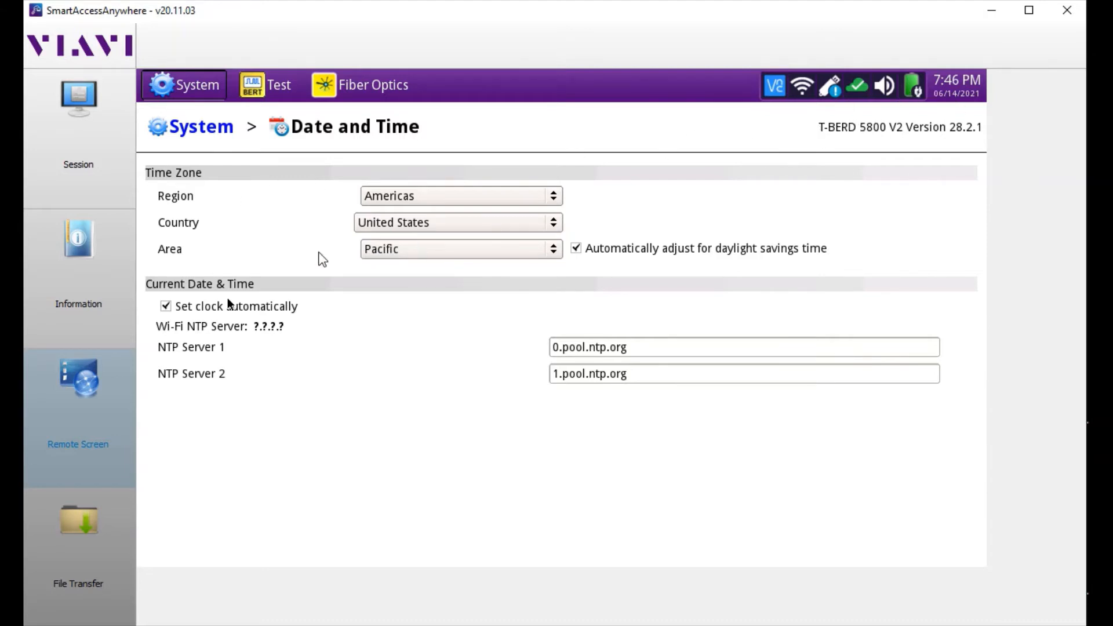
{"action": "mouse_move", "coordinate": [245, 191]}
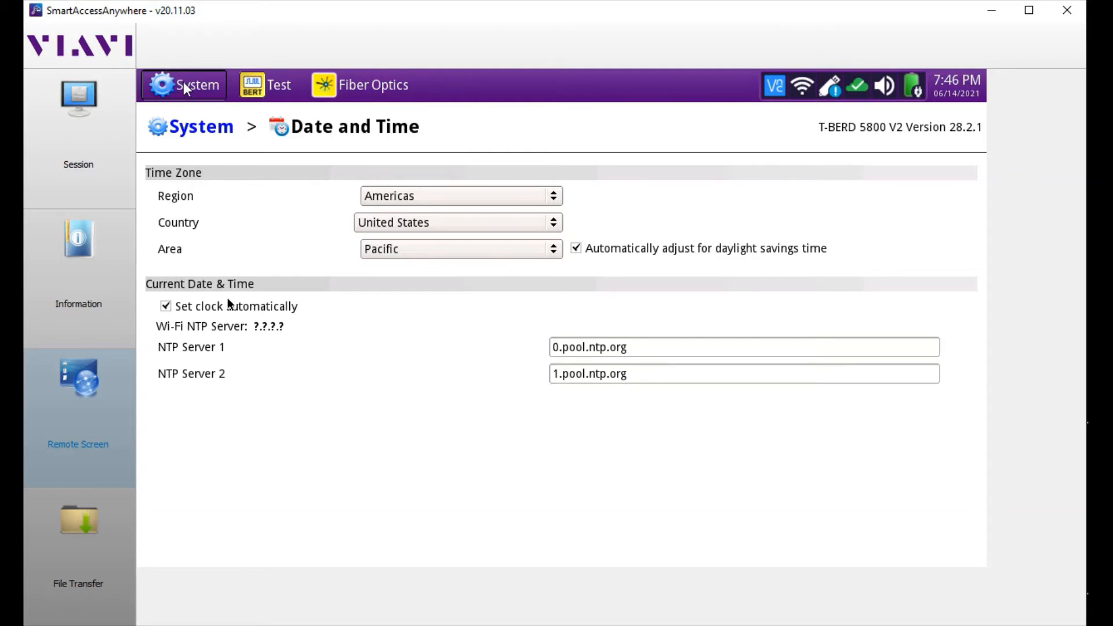
Return from Date and Time to the System page
{"action": "left_click", "coordinate": [184, 85]}
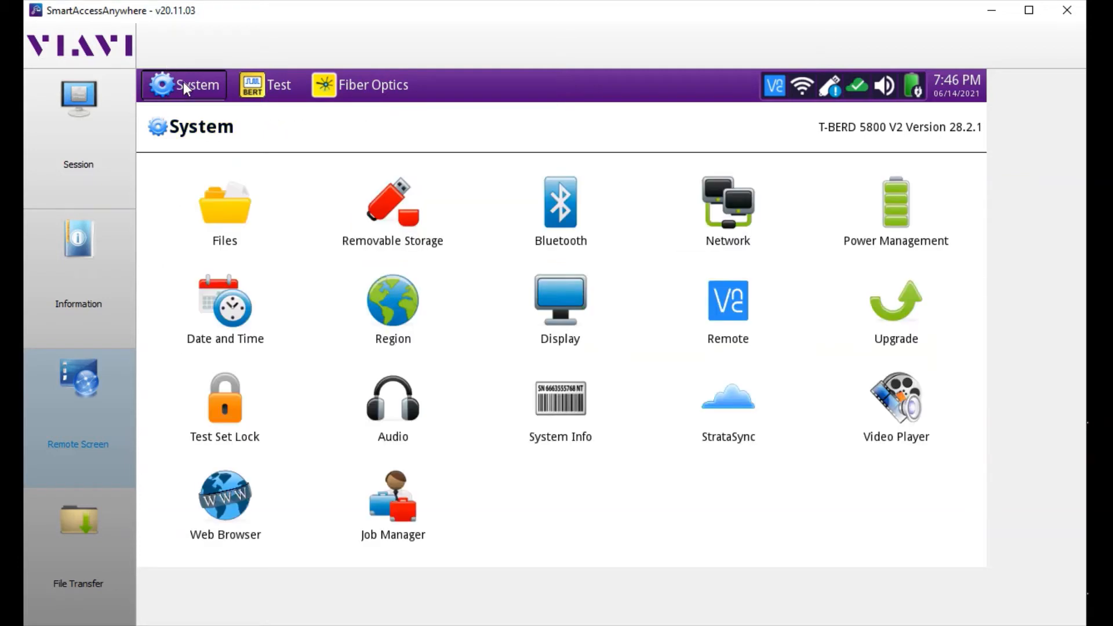
{"action": "mouse_move", "coordinate": [329, 268]}
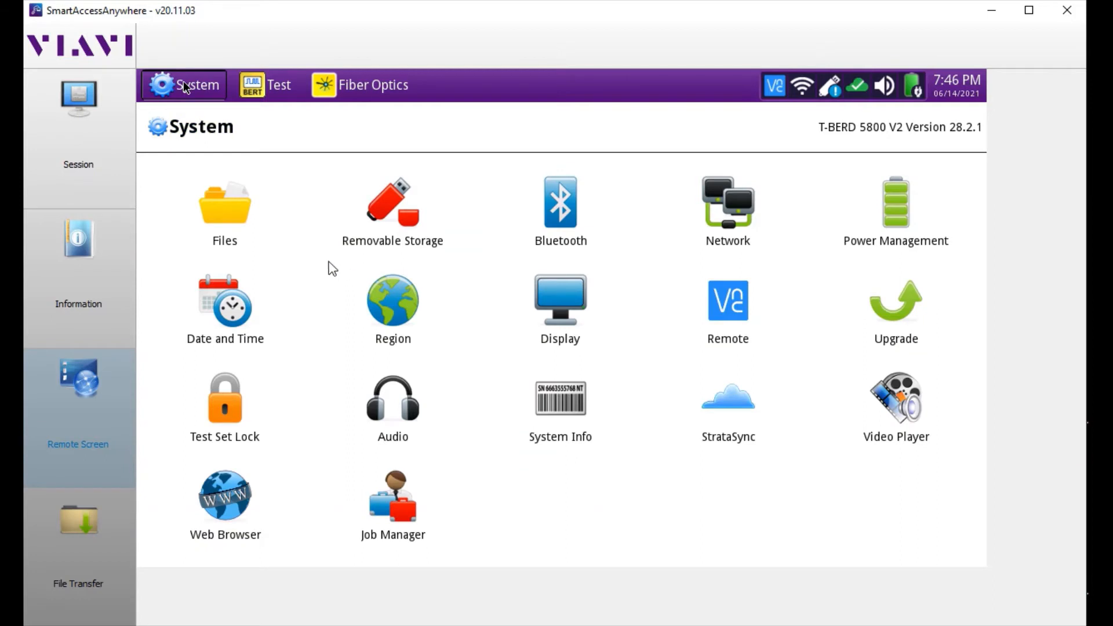
{"action": "mouse_move", "coordinate": [264, 510]}
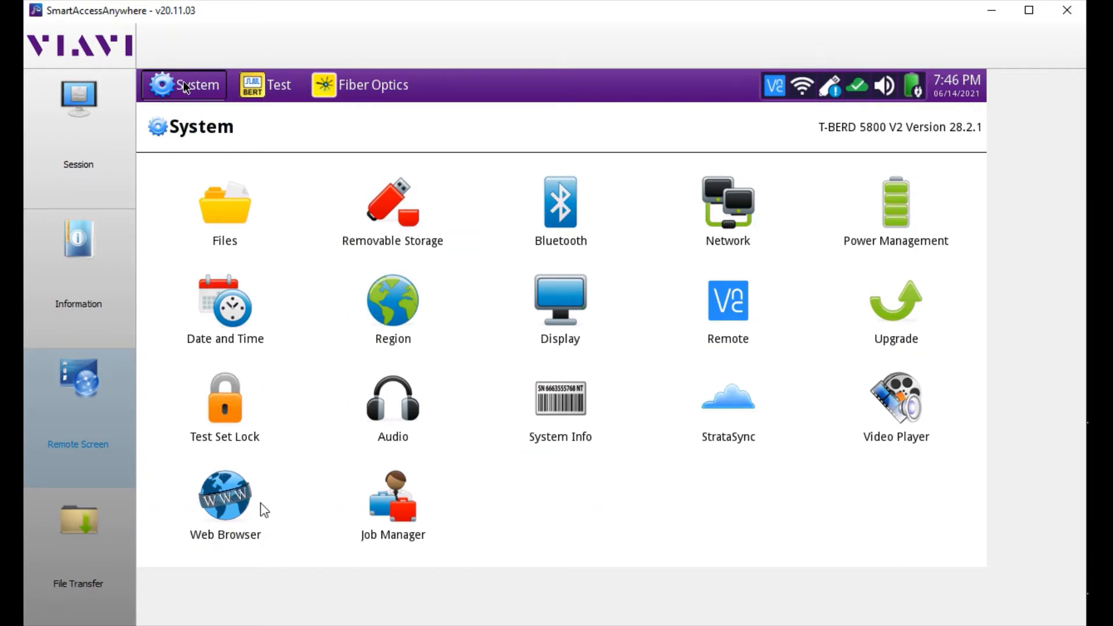
{"action": "mouse_move", "coordinate": [544, 338]}
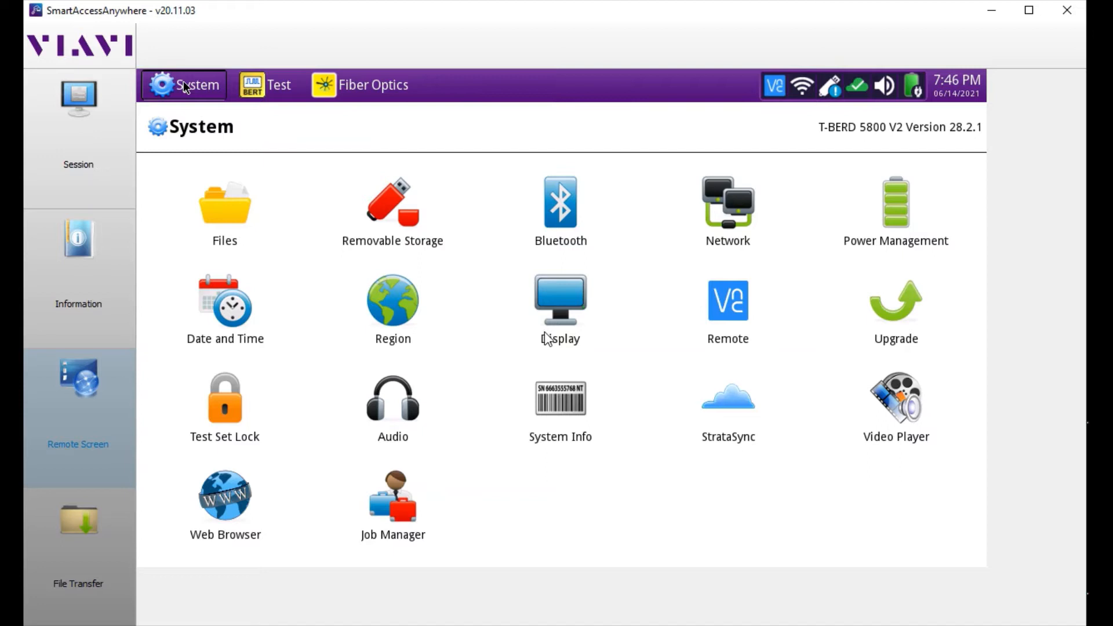
{"action": "mouse_move", "coordinate": [485, 296]}
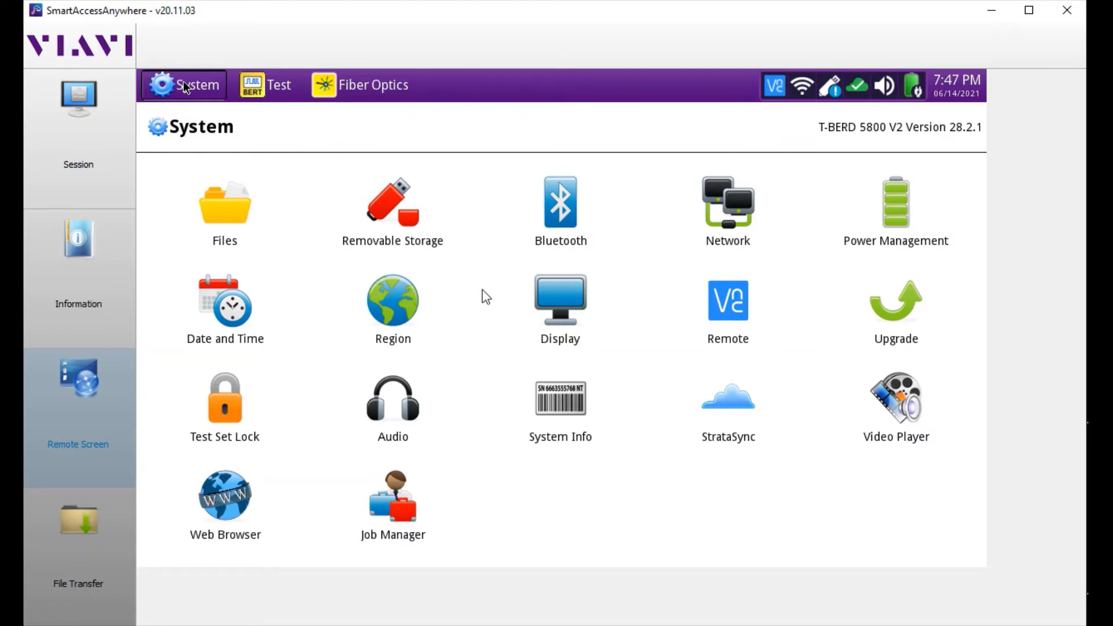
{"action": "mouse_move", "coordinate": [228, 97]}
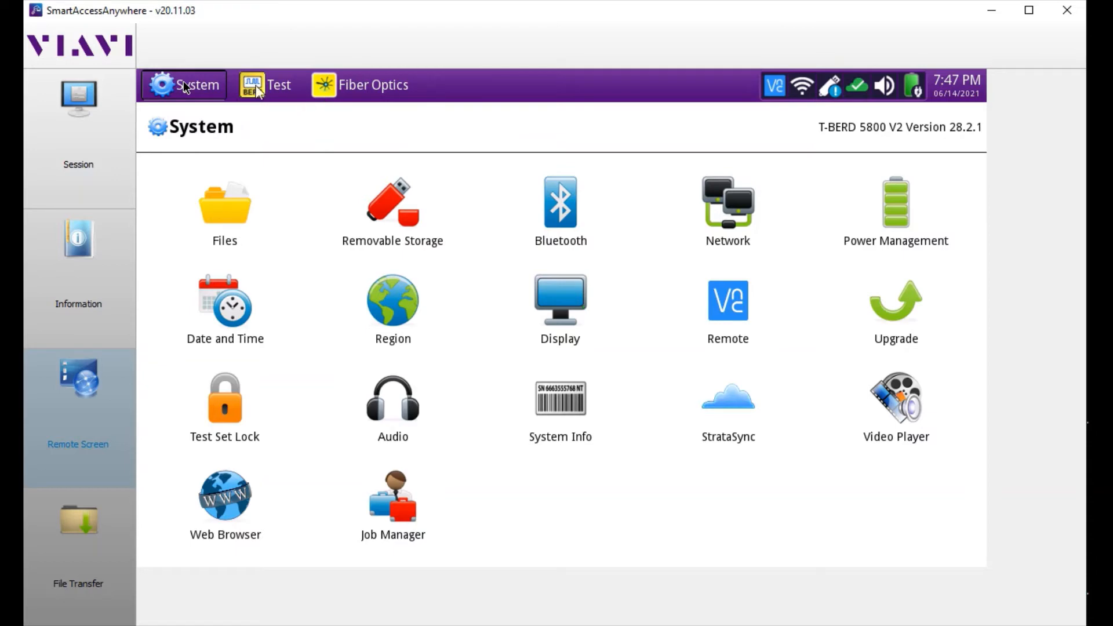
Switch to the Test screen, launch Enhanced RFC 2544 and choose Change Configuration
{"action": "left_click", "coordinate": [267, 85]}
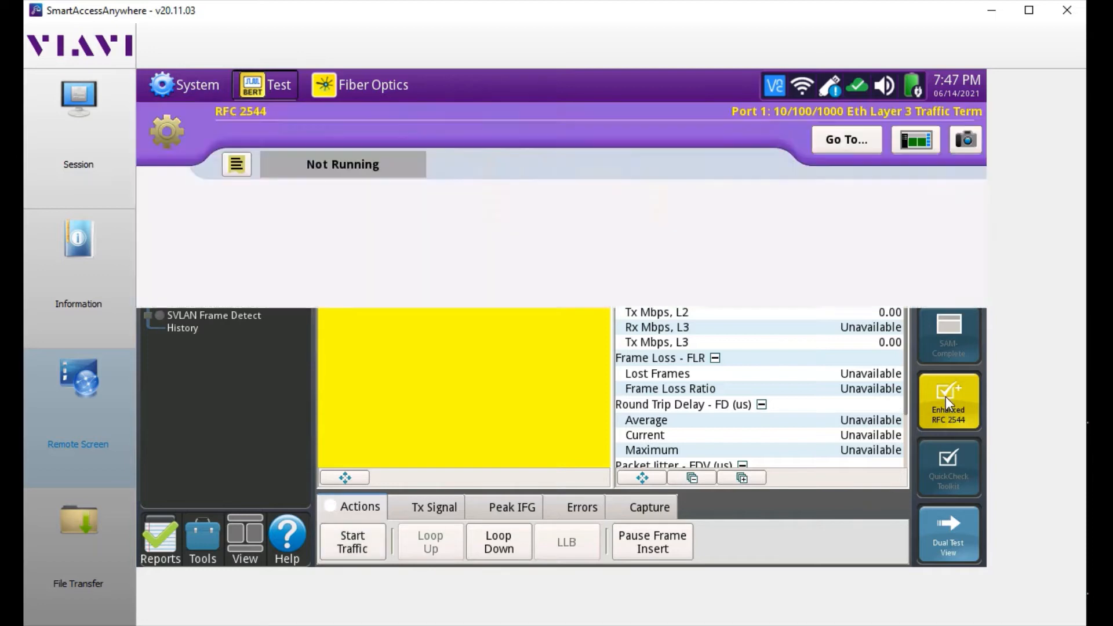
{"action": "left_click", "coordinate": [948, 401]}
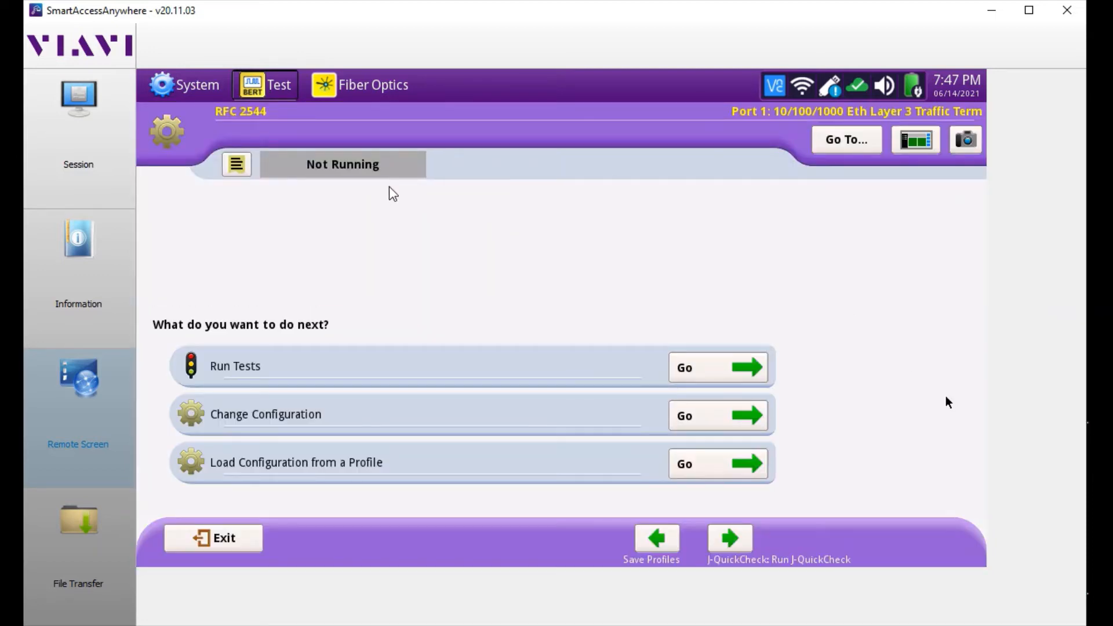
{"action": "mouse_move", "coordinate": [402, 199]}
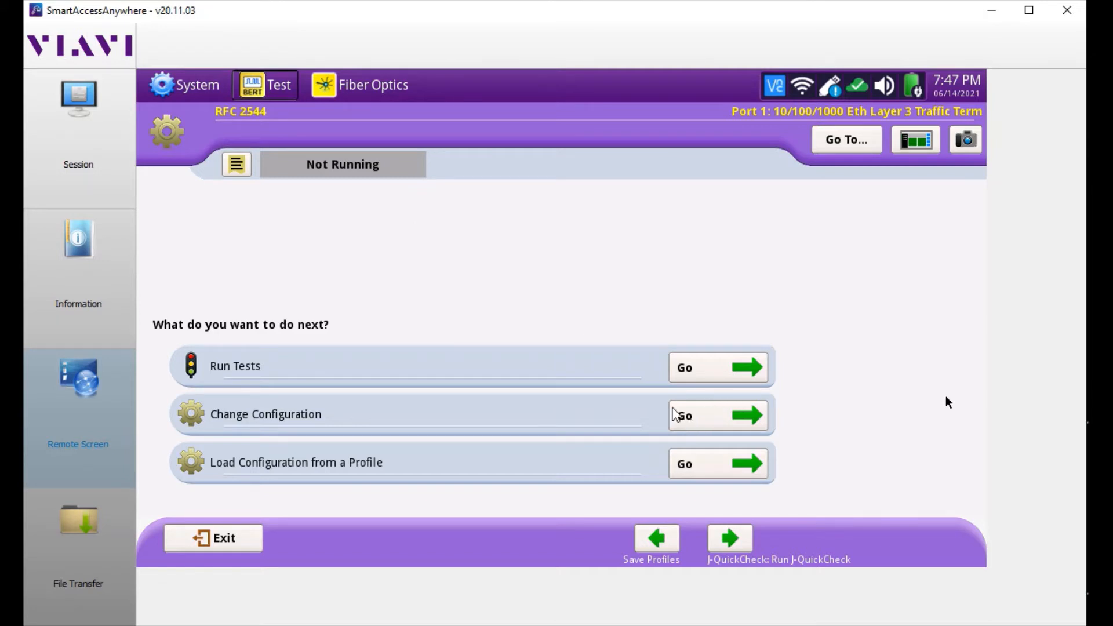
{"action": "left_click", "coordinate": [716, 415]}
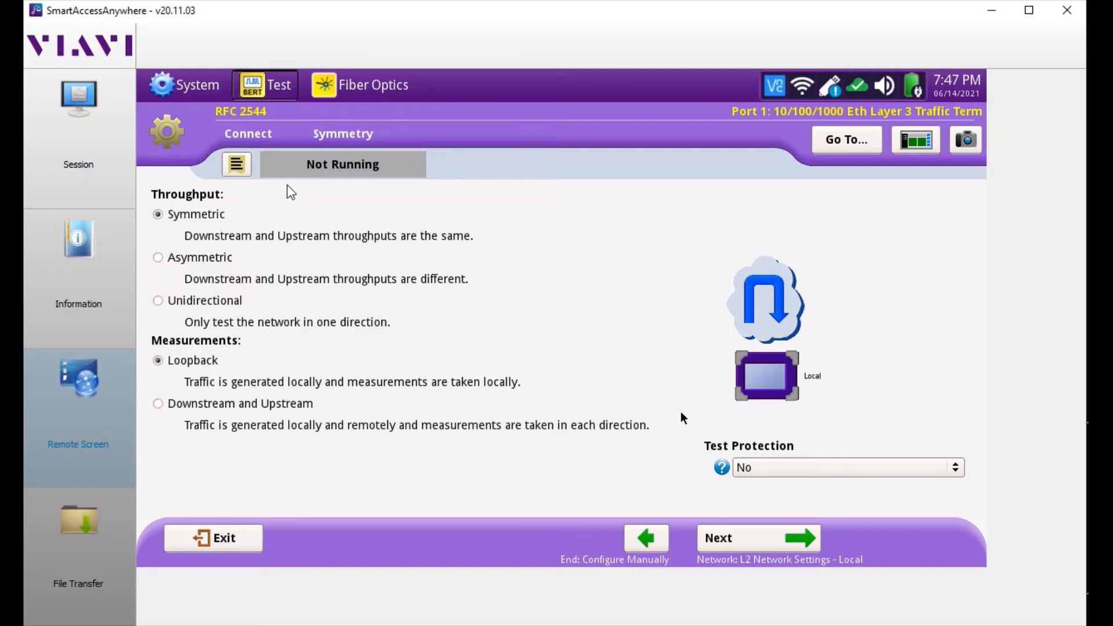
{"action": "mouse_move", "coordinate": [903, 118]}
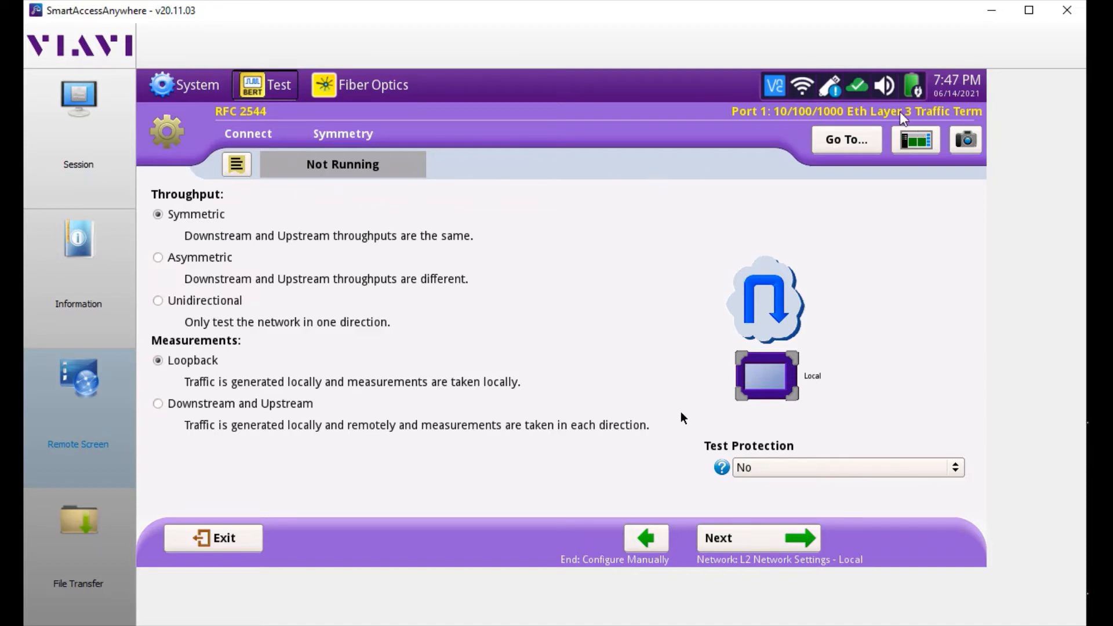
{"action": "mouse_move", "coordinate": [893, 118]}
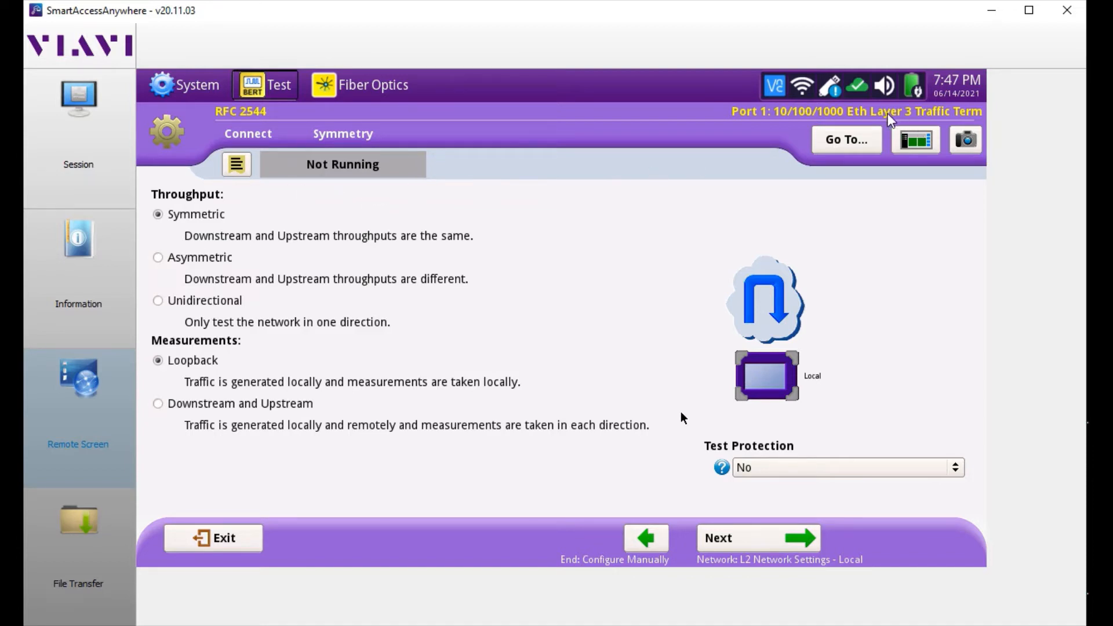
{"action": "mouse_move", "coordinate": [460, 155]}
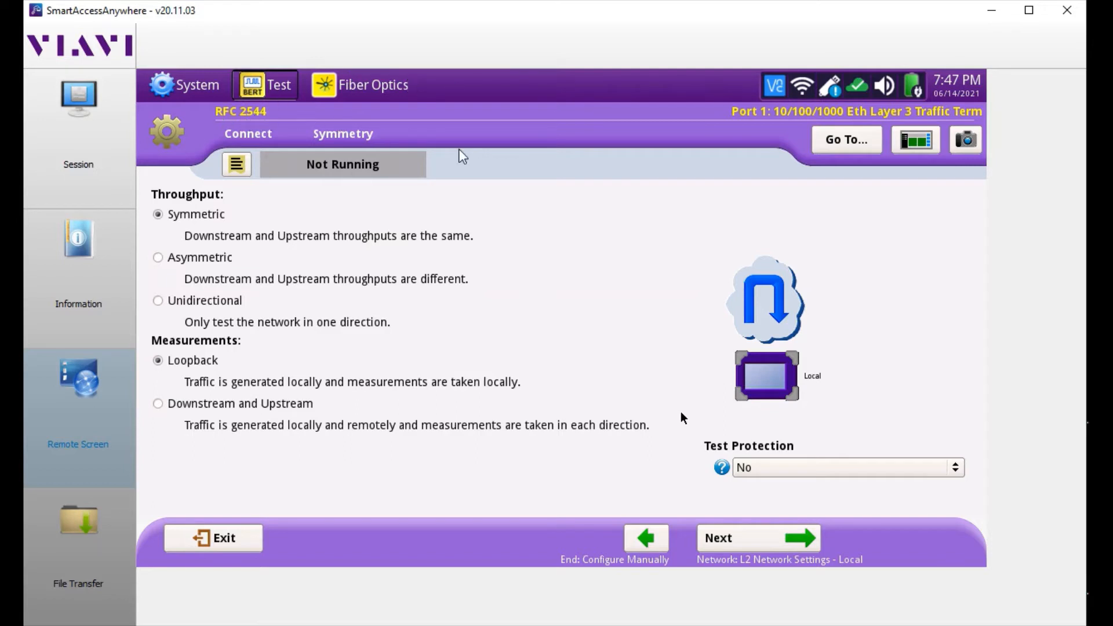
{"action": "mouse_move", "coordinate": [435, 304]}
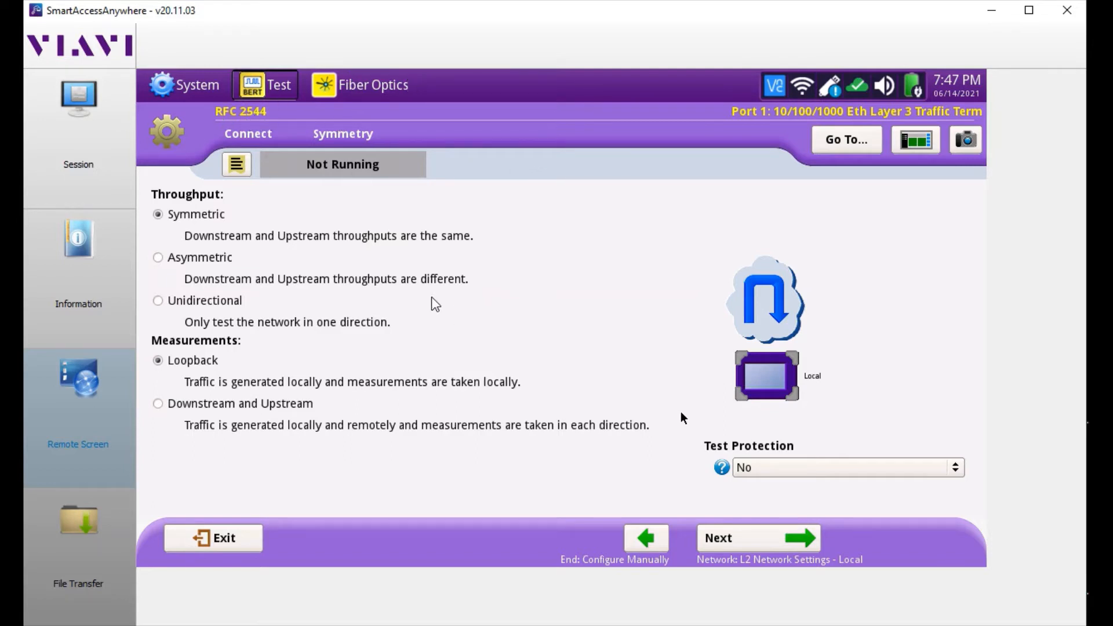
{"action": "mouse_move", "coordinate": [576, 391]}
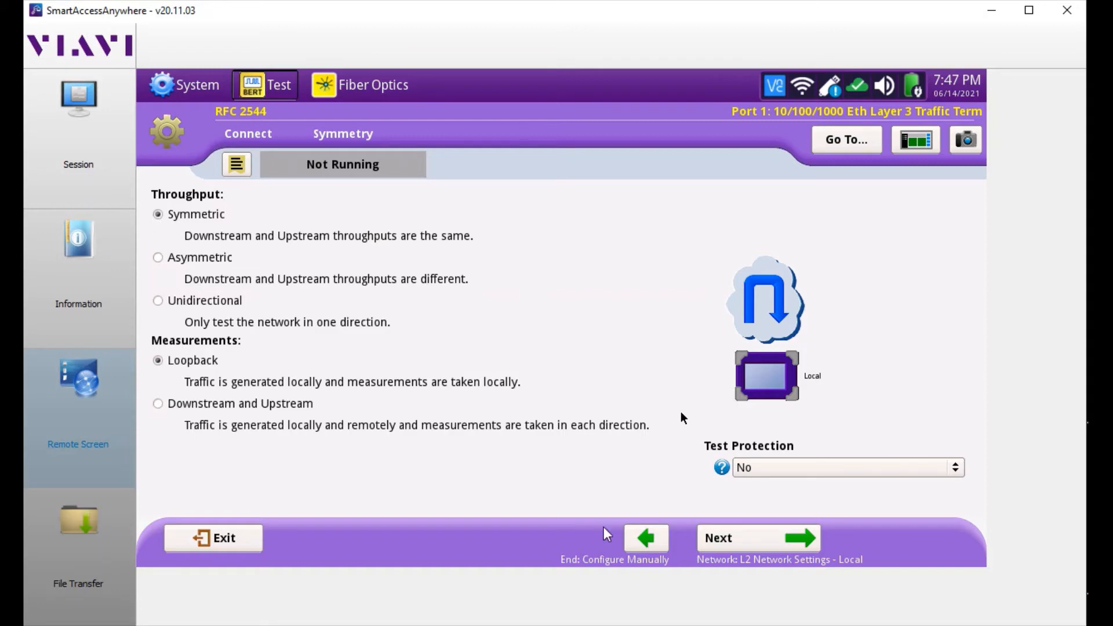
Advance from the Symmetry step to L2 Network Settings
{"action": "left_click", "coordinate": [756, 537]}
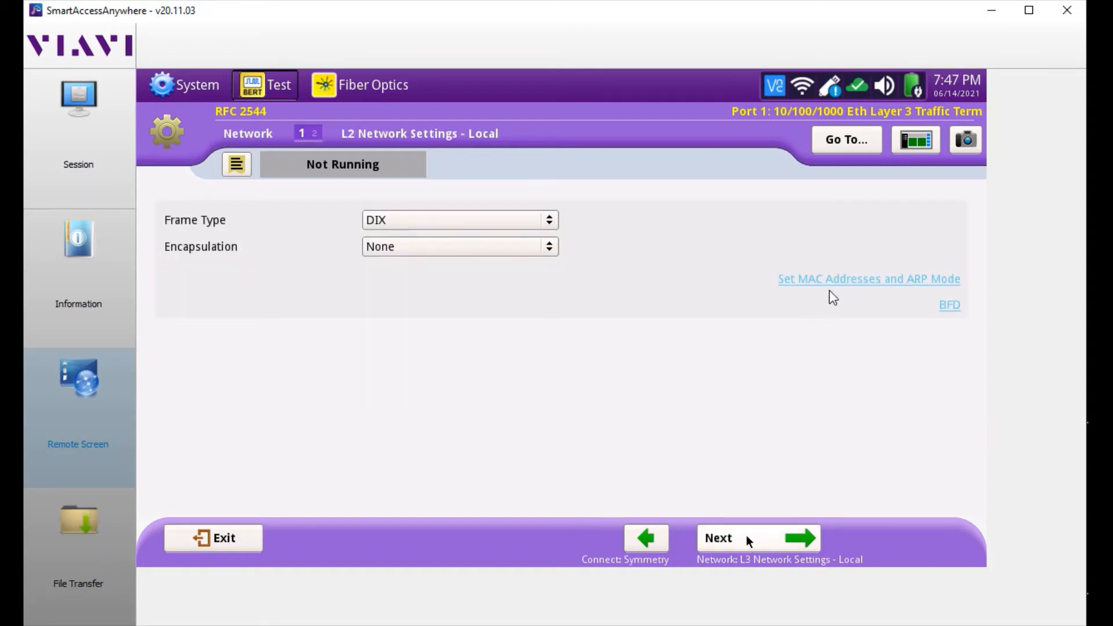
Check MAC addresses and ARP mode, then continue past L3 settings to Configuration Templates
{"action": "left_click", "coordinate": [868, 278]}
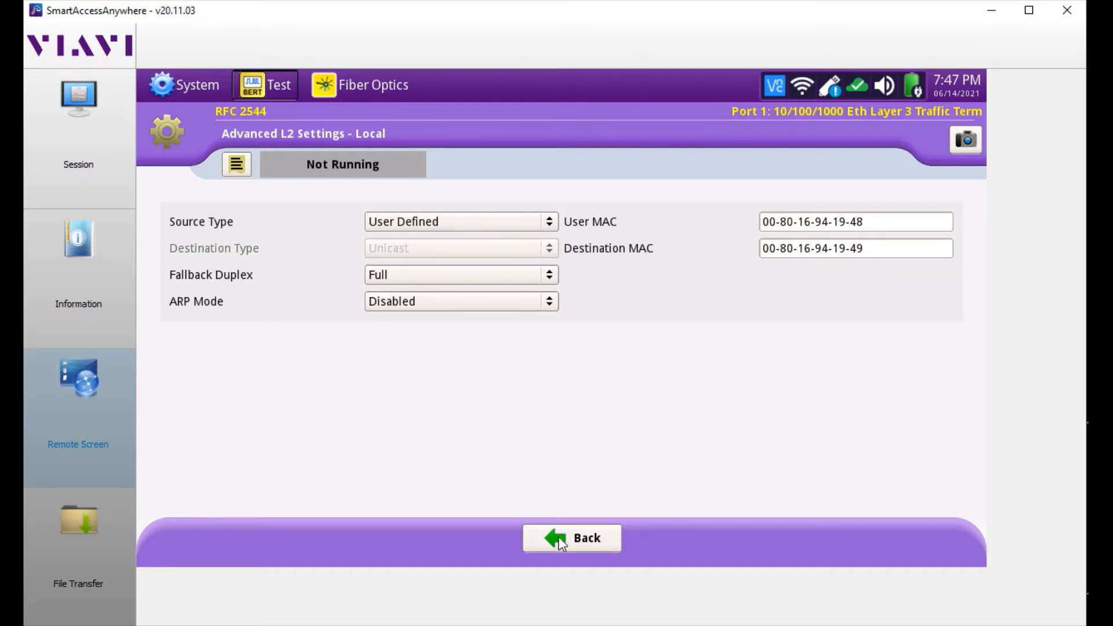
{"action": "left_click", "coordinate": [571, 537]}
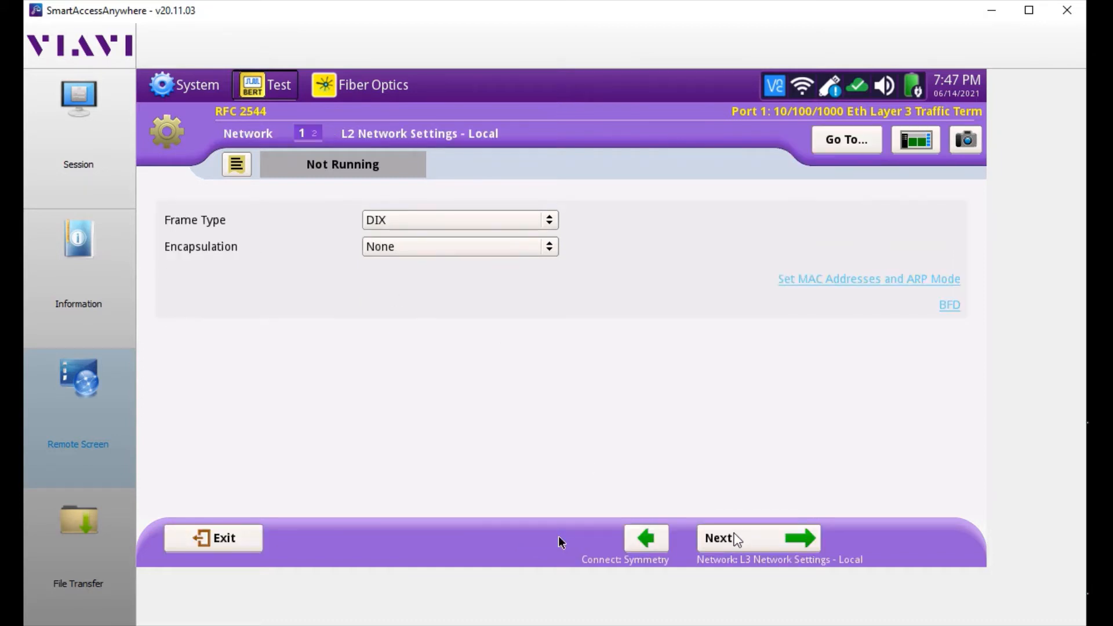
{"action": "left_click", "coordinate": [757, 536]}
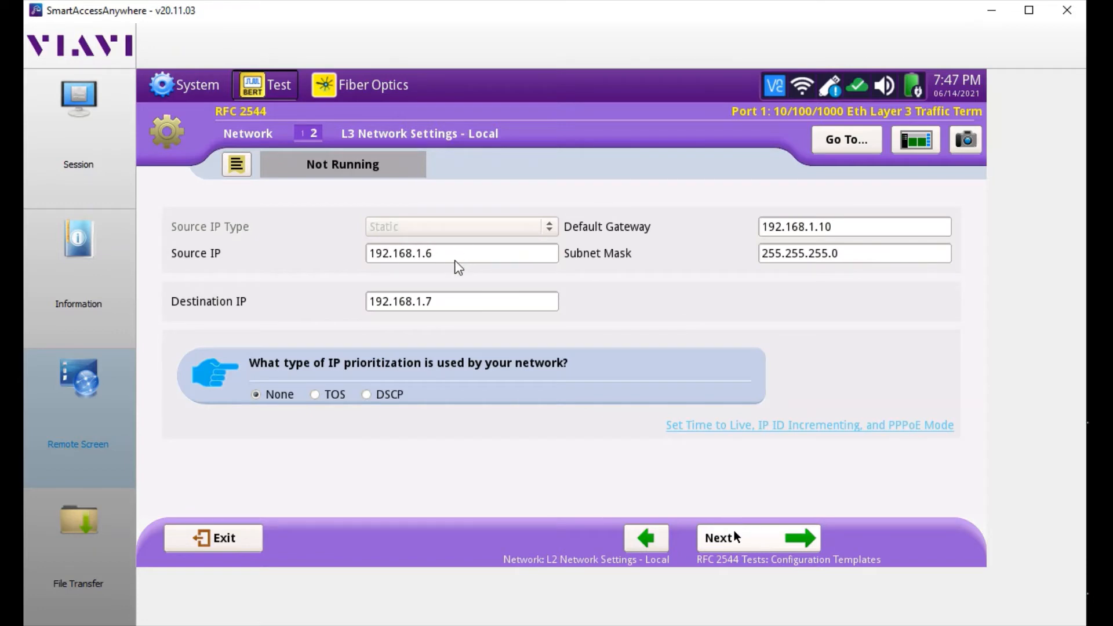
{"action": "mouse_move", "coordinate": [476, 267]}
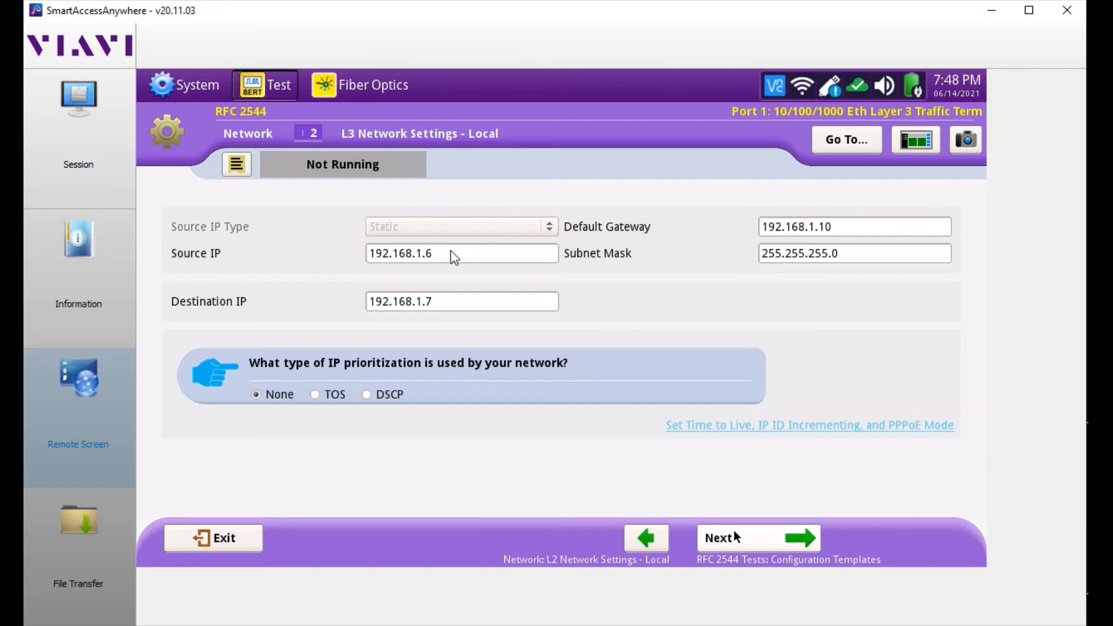
{"action": "mouse_move", "coordinate": [454, 349]}
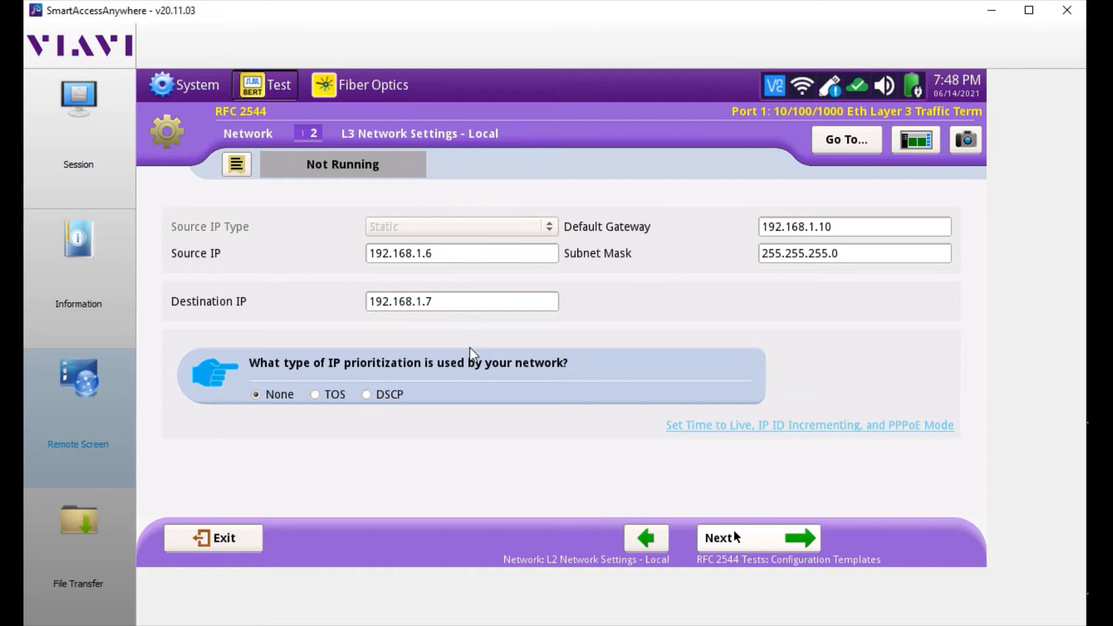
{"action": "mouse_move", "coordinate": [710, 497]}
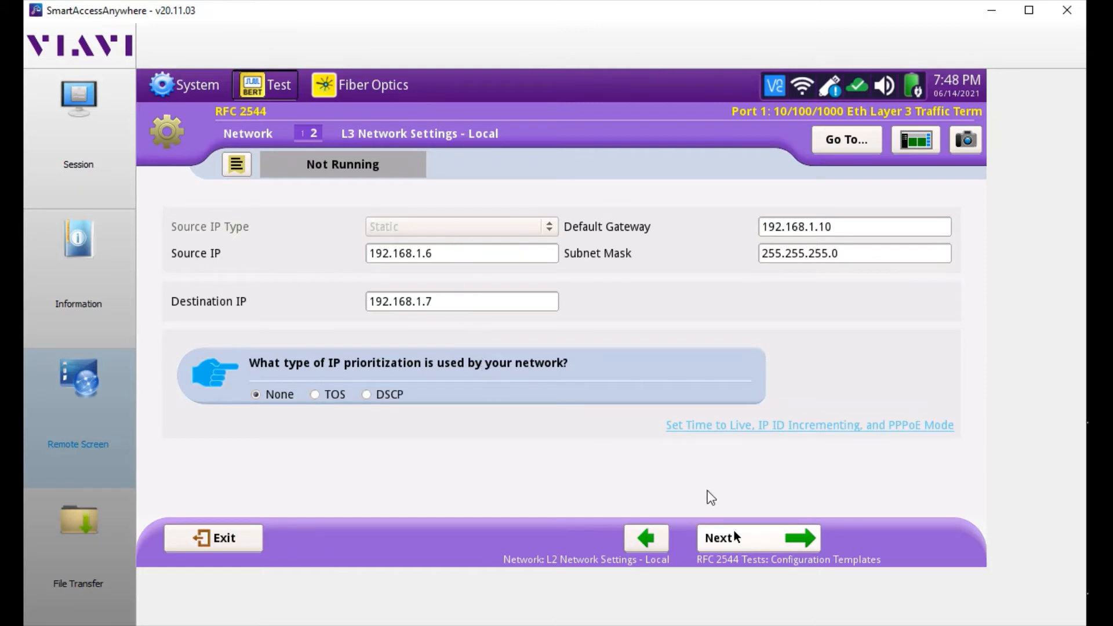
{"action": "left_click", "coordinate": [758, 537]}
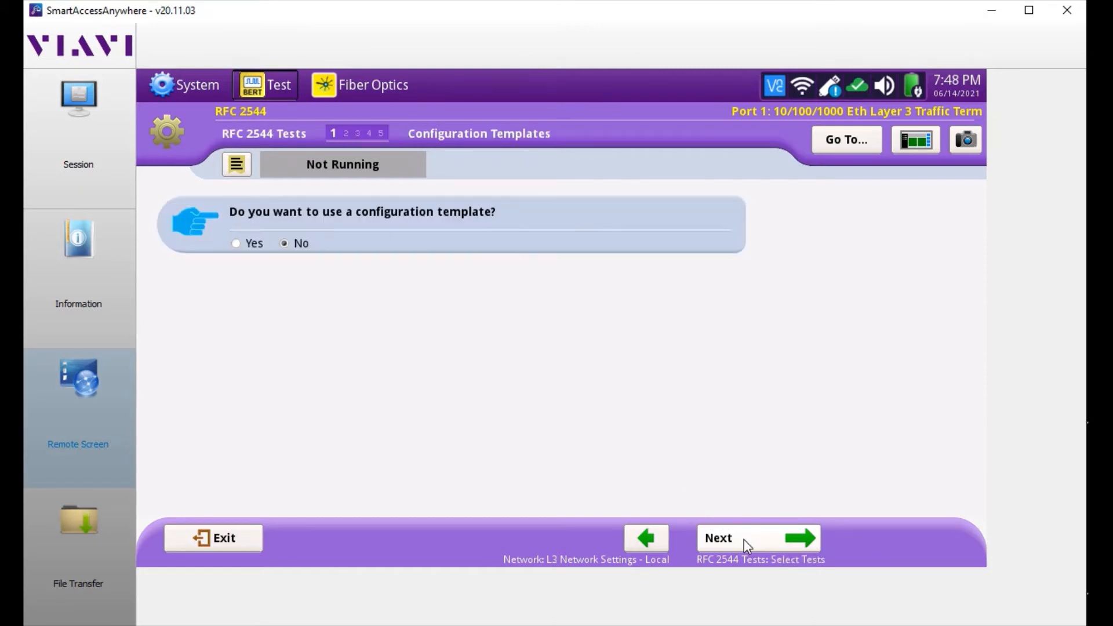
Continue with Throughput only and 99 L1 kbps max bandwidth to the Frame Lengths step
{"action": "left_click", "coordinate": [757, 536]}
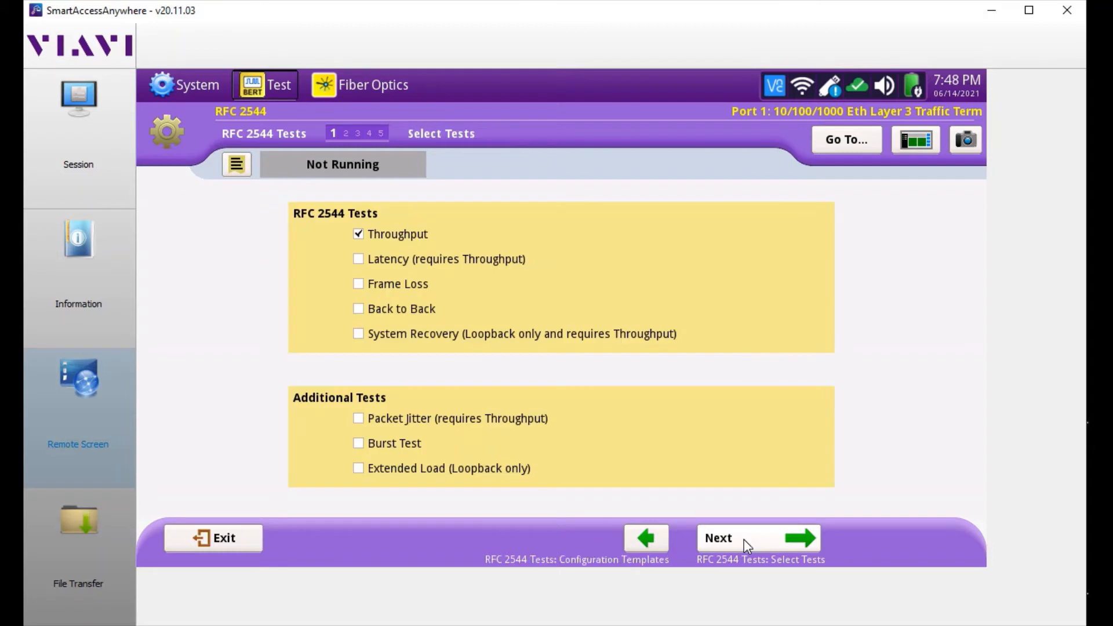
{"action": "left_click", "coordinate": [755, 537]}
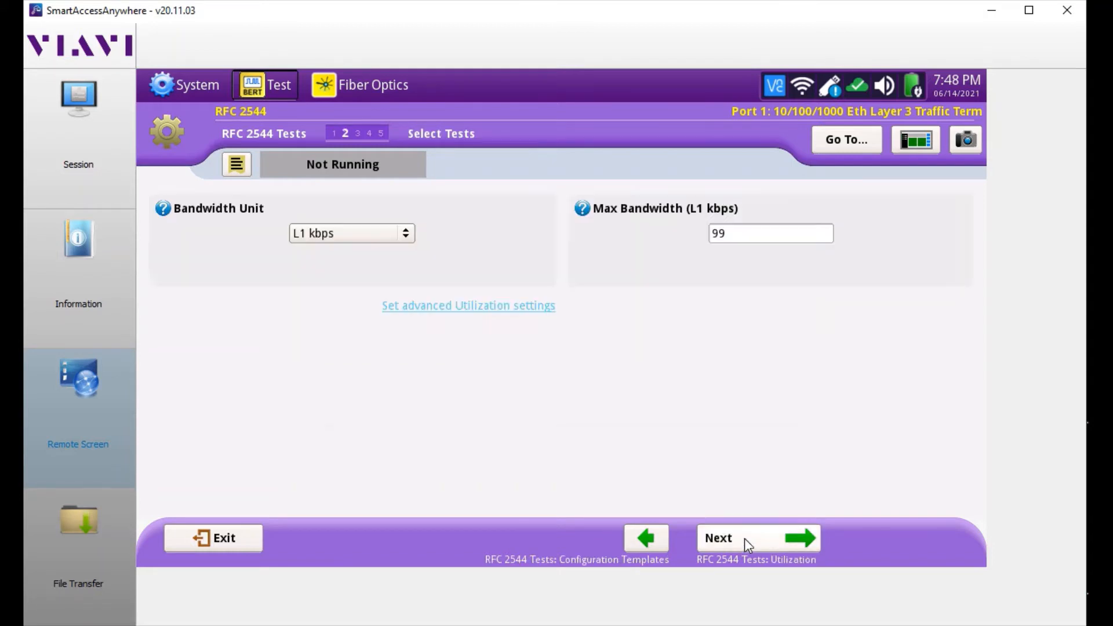
{"action": "left_click", "coordinate": [756, 537]}
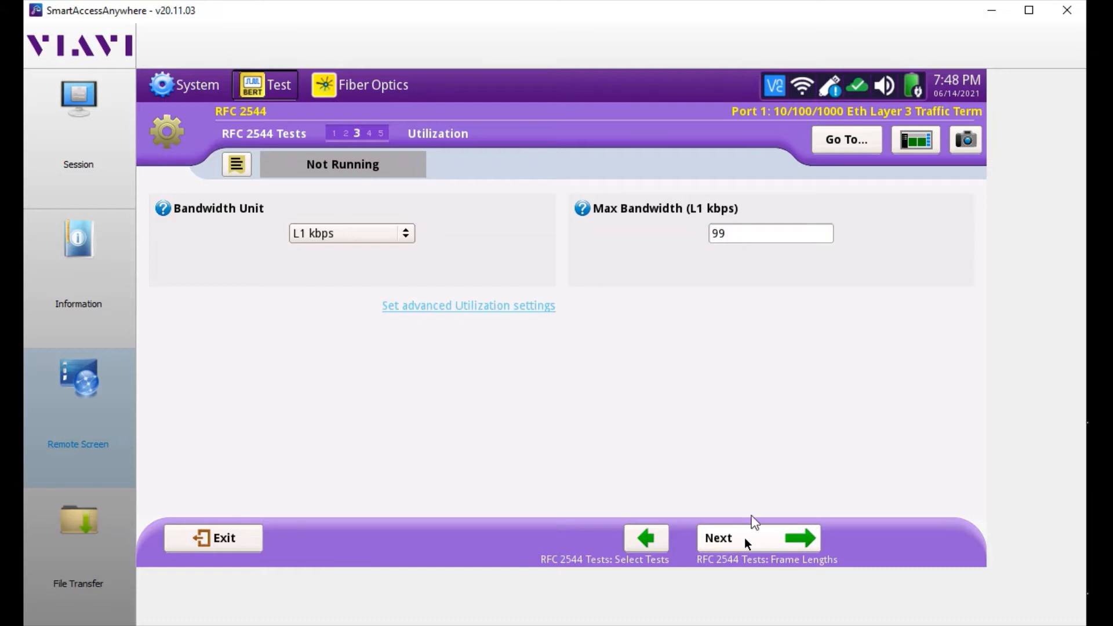
{"action": "mouse_move", "coordinate": [722, 267]}
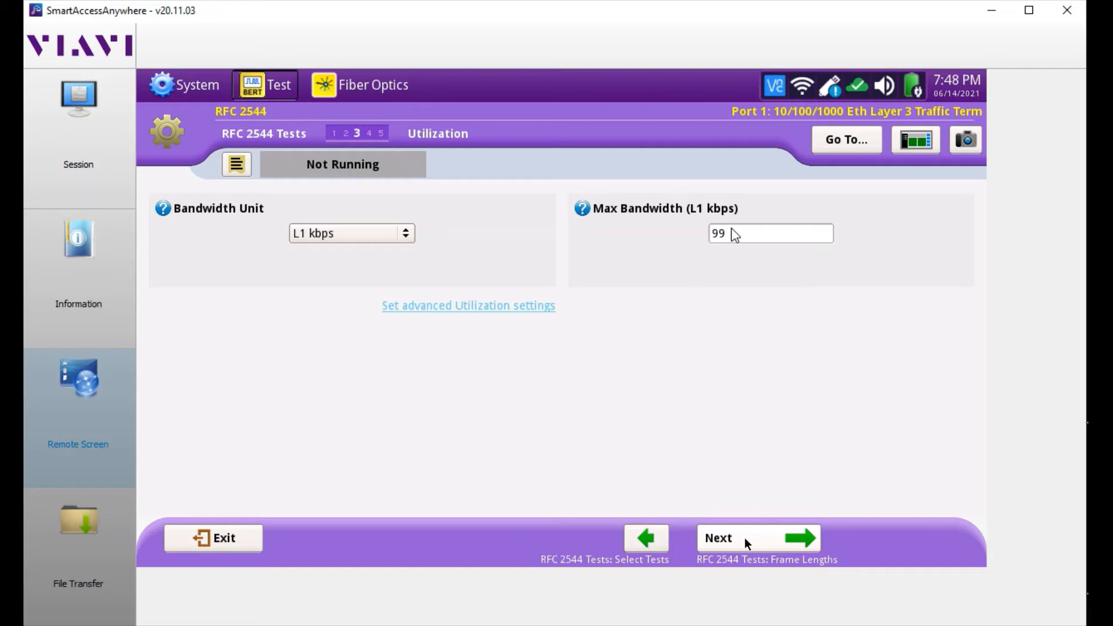
{"action": "mouse_move", "coordinate": [754, 240]}
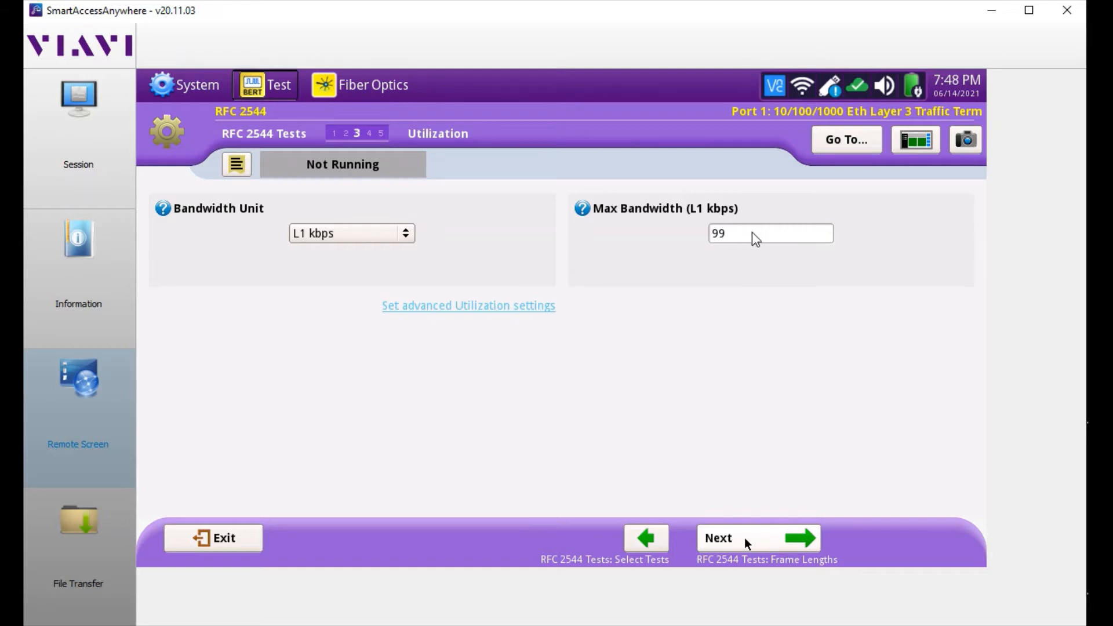
{"action": "mouse_move", "coordinate": [715, 202]}
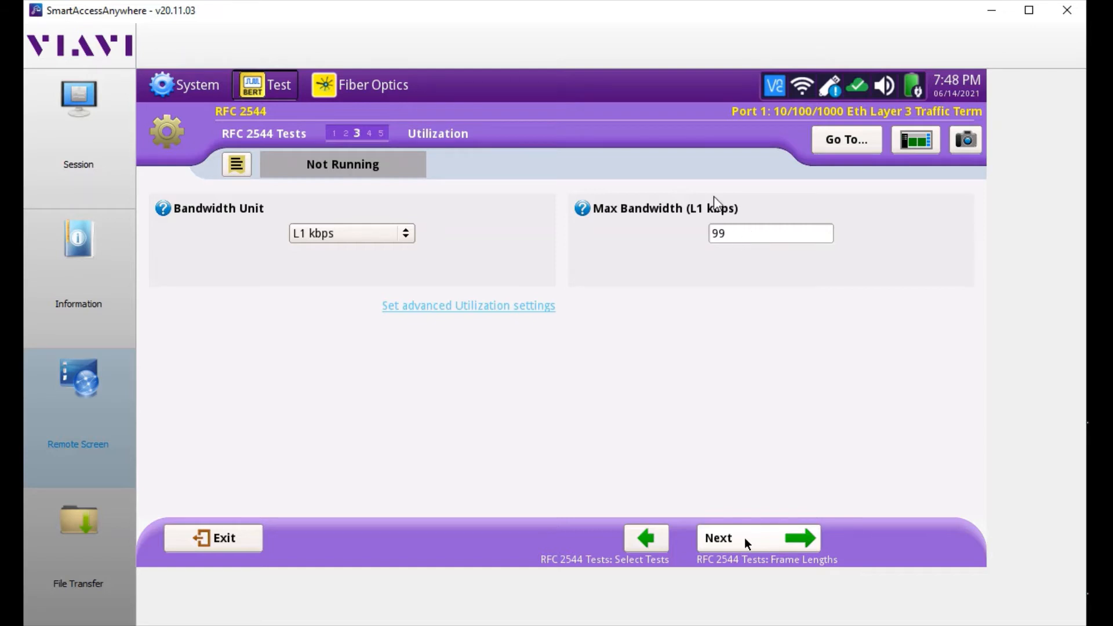
{"action": "mouse_move", "coordinate": [769, 227]}
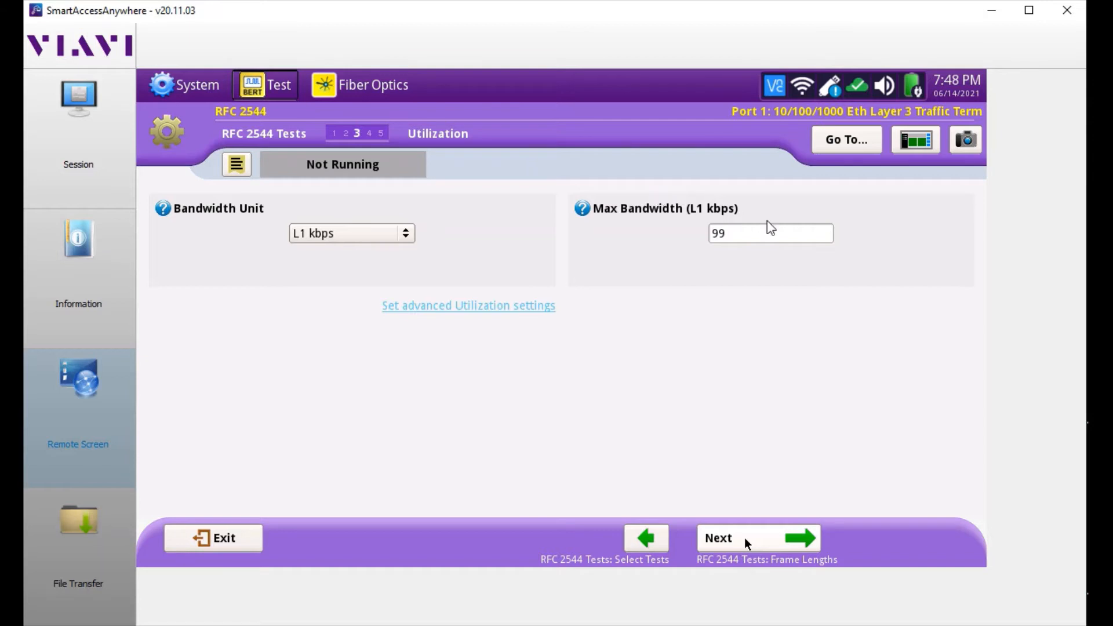
{"action": "mouse_move", "coordinate": [758, 488]}
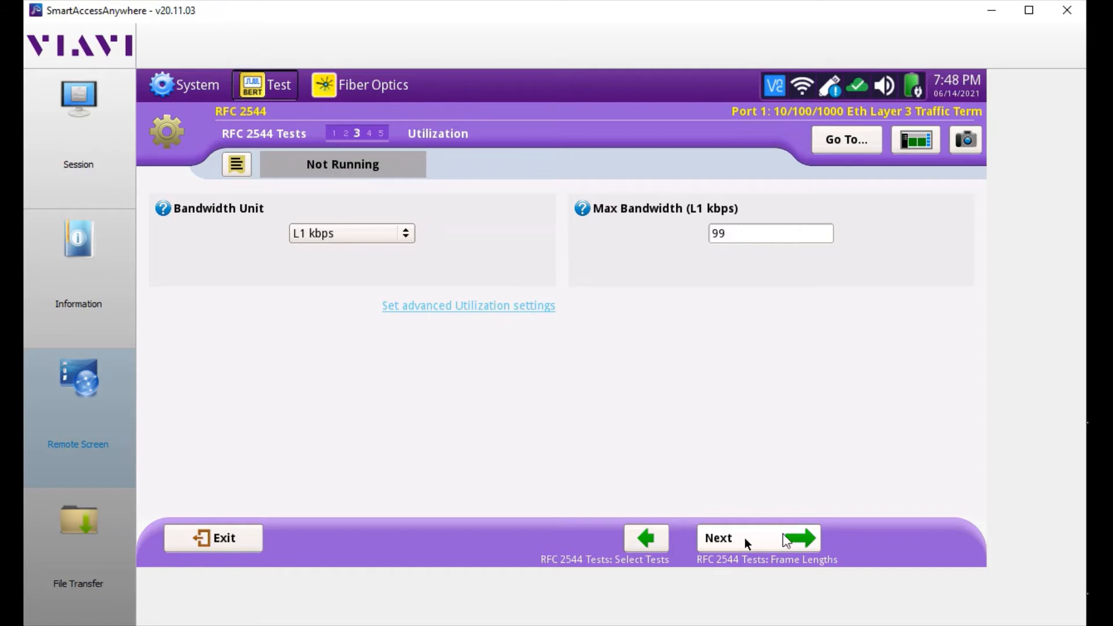
{"action": "left_click", "coordinate": [758, 537]}
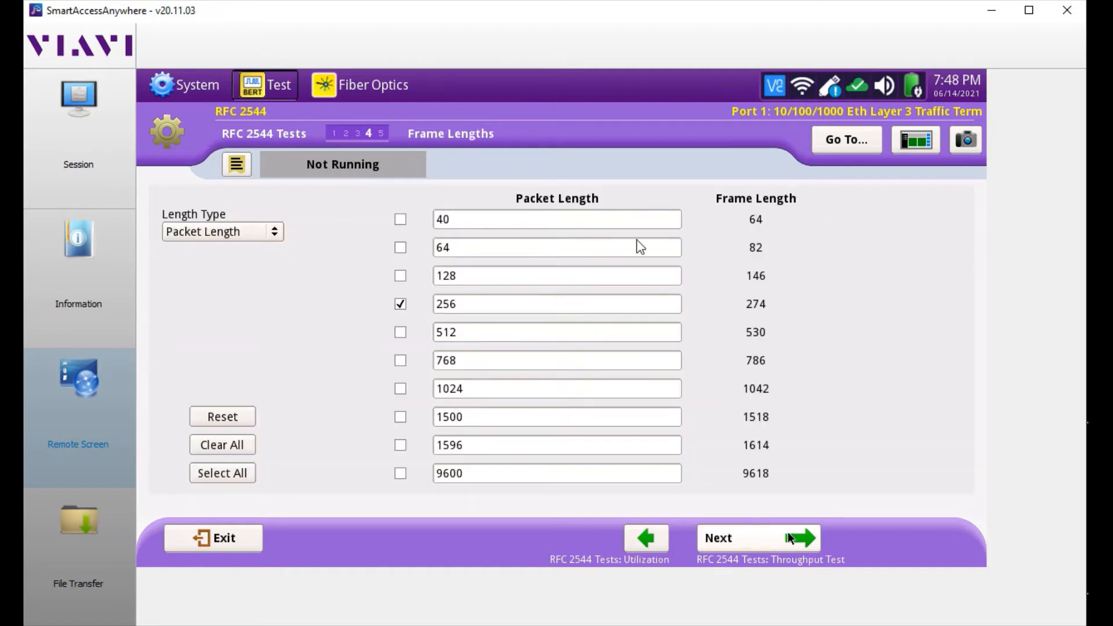
{"action": "mouse_move", "coordinate": [435, 271]}
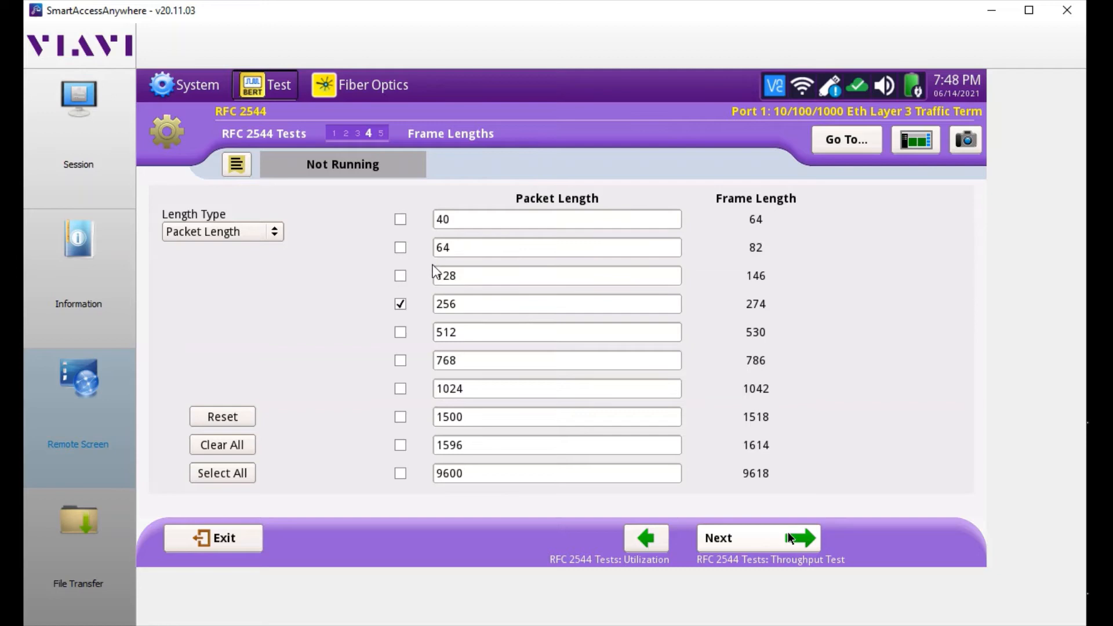
{"action": "mouse_move", "coordinate": [495, 267]}
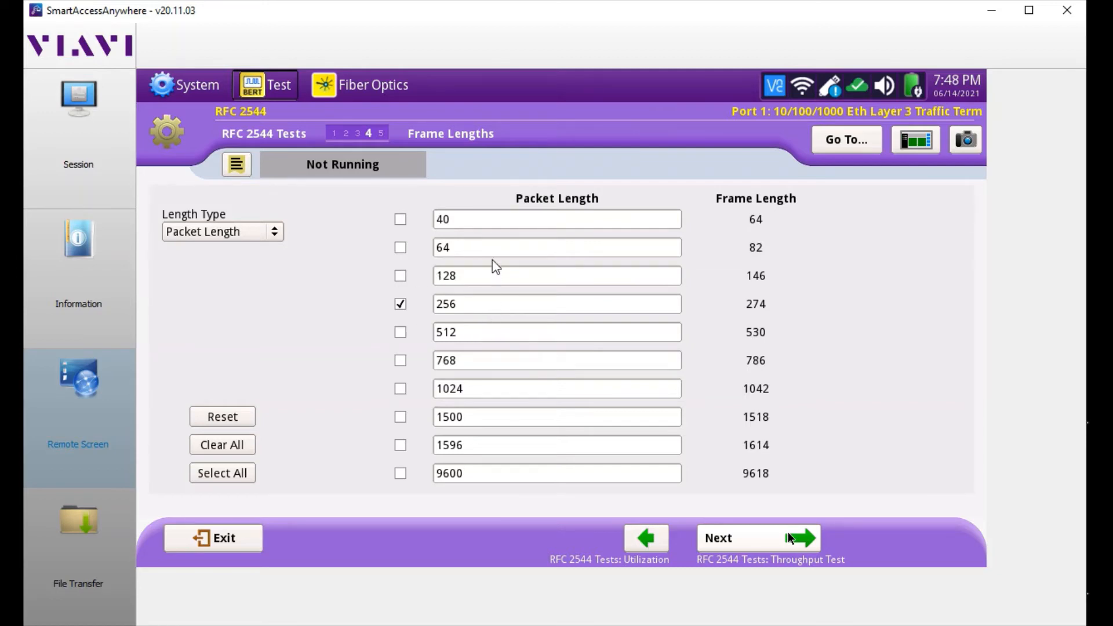
{"action": "mouse_move", "coordinate": [545, 249]}
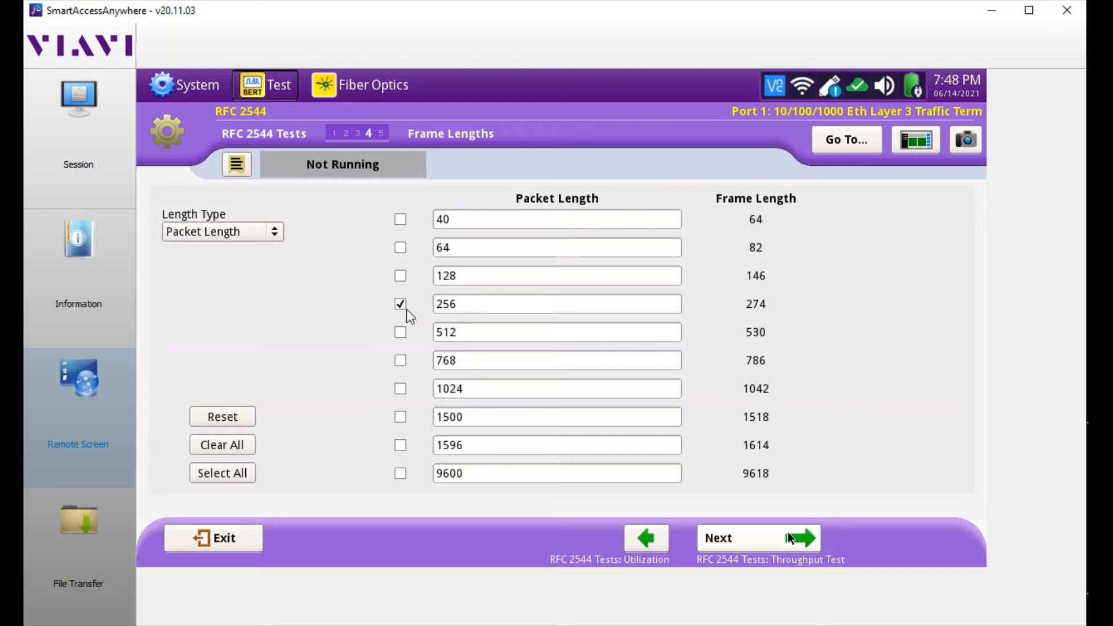
{"action": "mouse_move", "coordinate": [435, 453]}
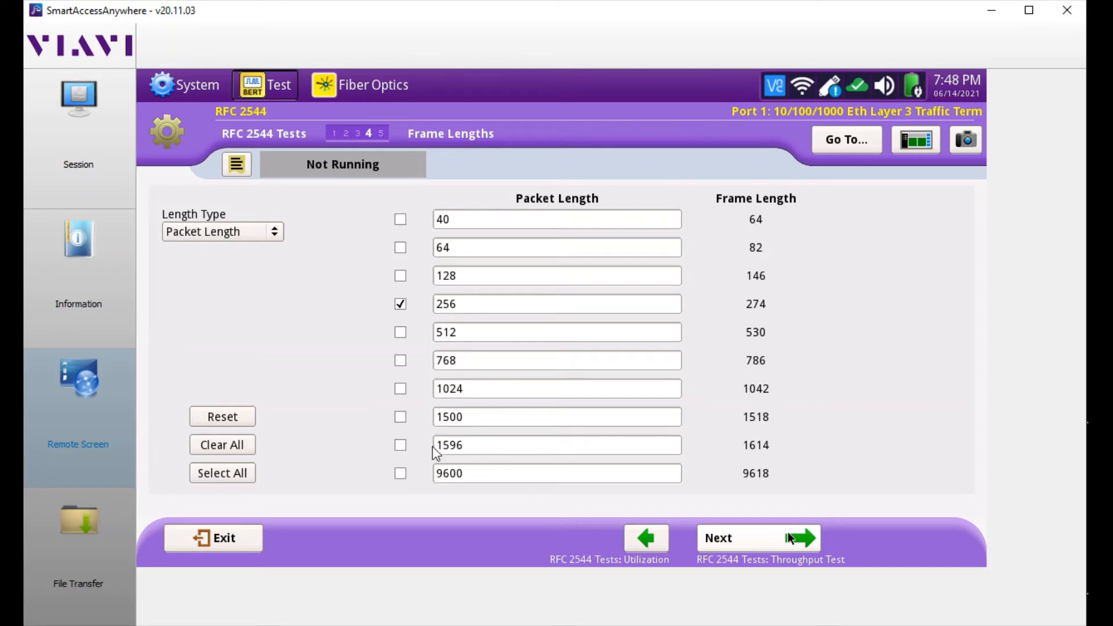
{"action": "mouse_move", "coordinate": [576, 431]}
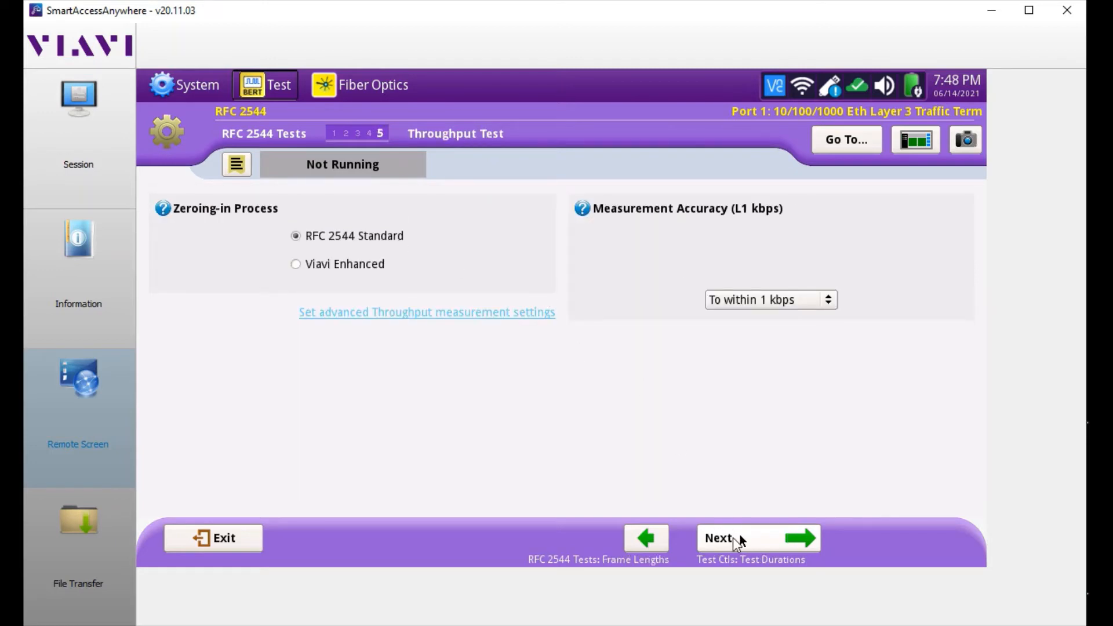
Keep the 256-byte frame length and RFC 2544 Standard zeroing-in and continue to Test Durations
{"action": "left_click", "coordinate": [718, 536]}
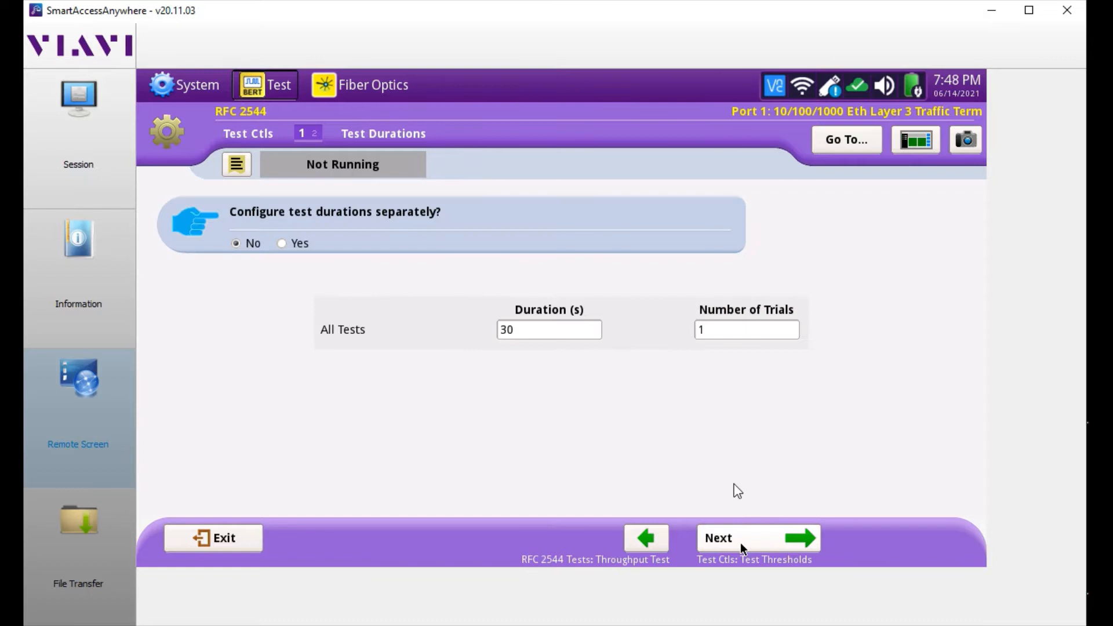
{"action": "mouse_move", "coordinate": [797, 532]}
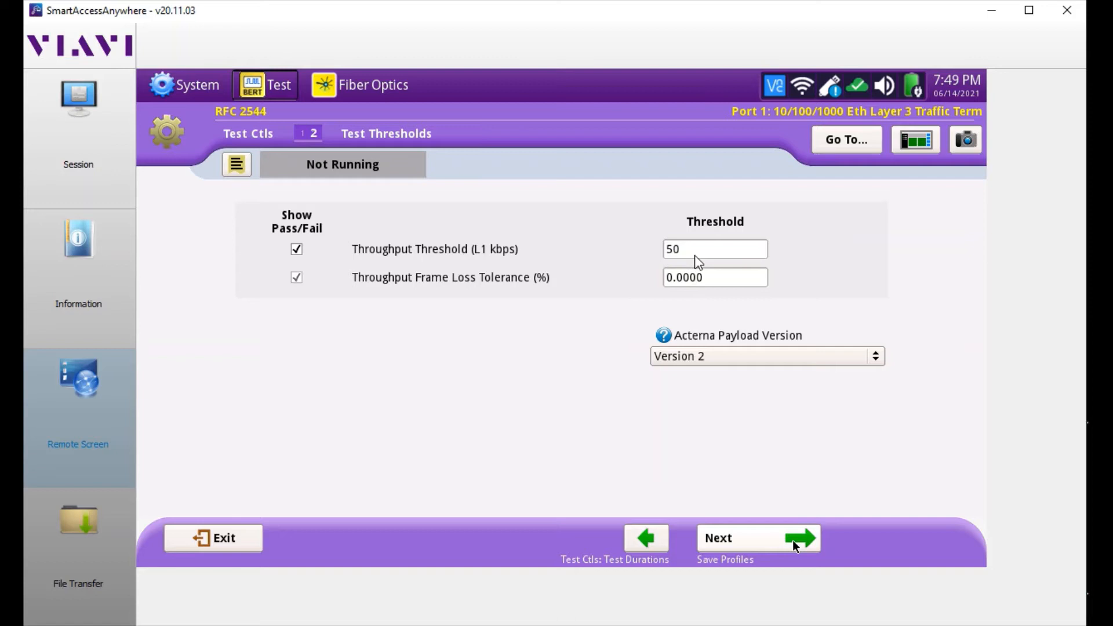
{"action": "mouse_move", "coordinate": [689, 256]}
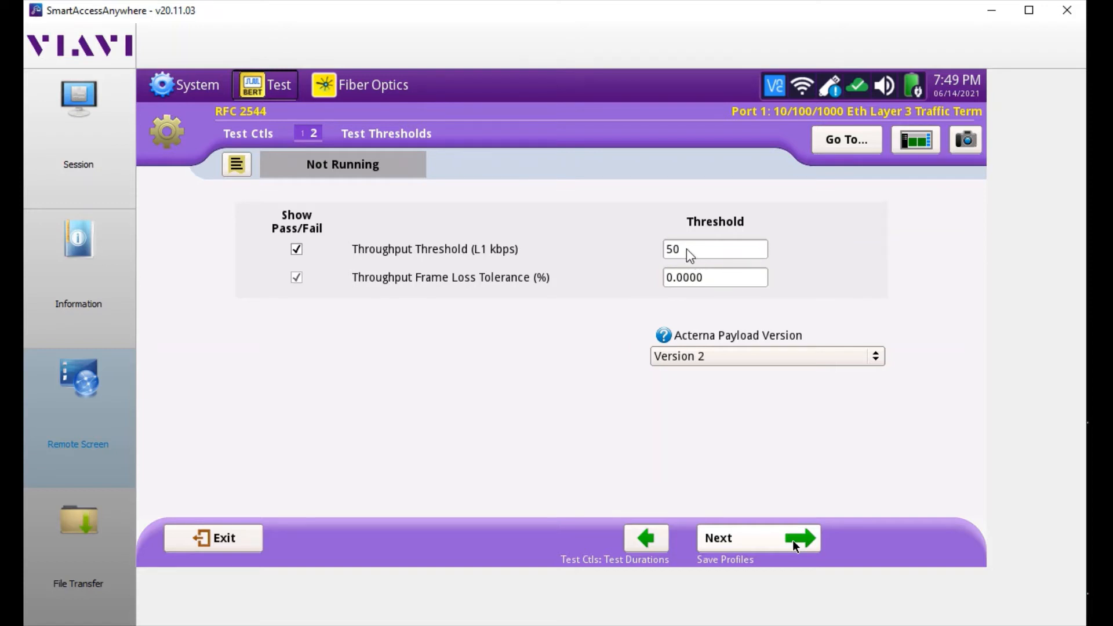
{"action": "mouse_move", "coordinate": [672, 267]}
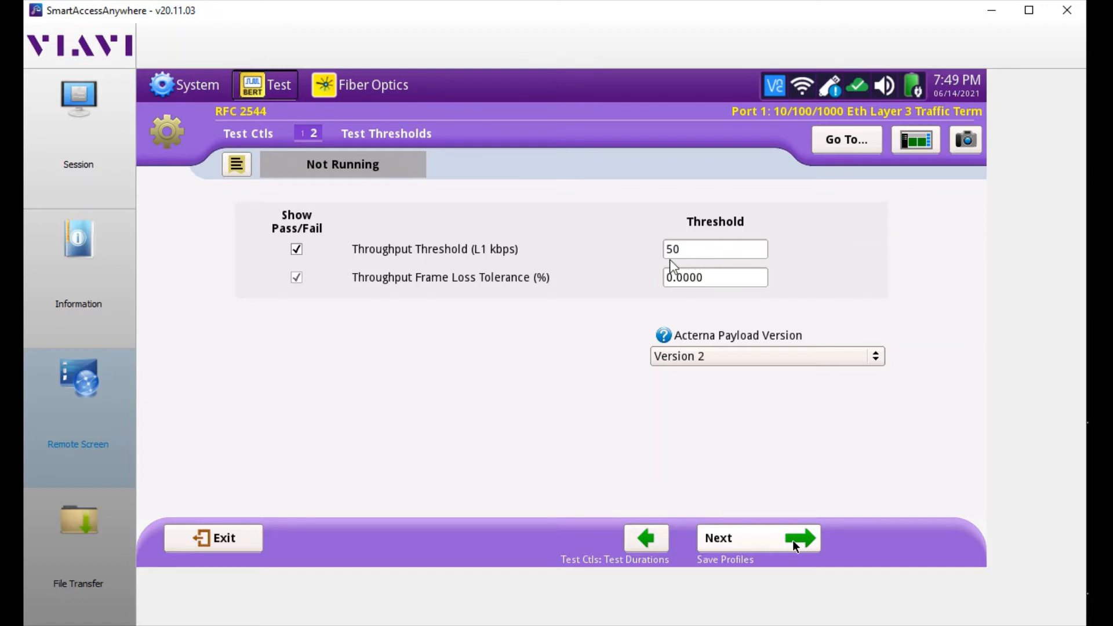
{"action": "mouse_move", "coordinate": [762, 533]}
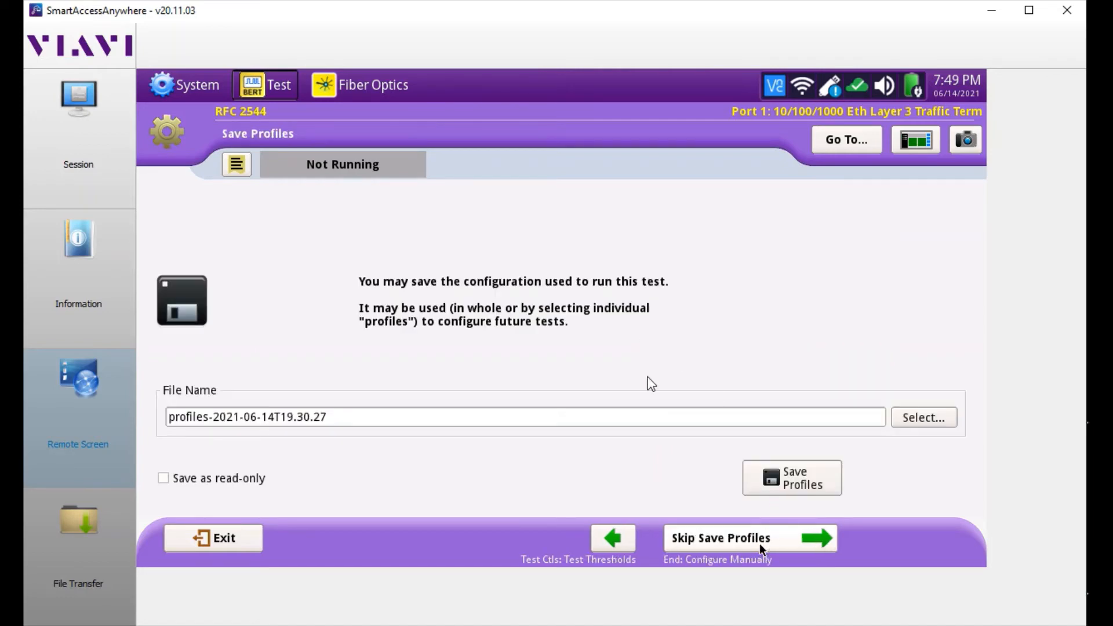
{"action": "mouse_move", "coordinate": [420, 418]}
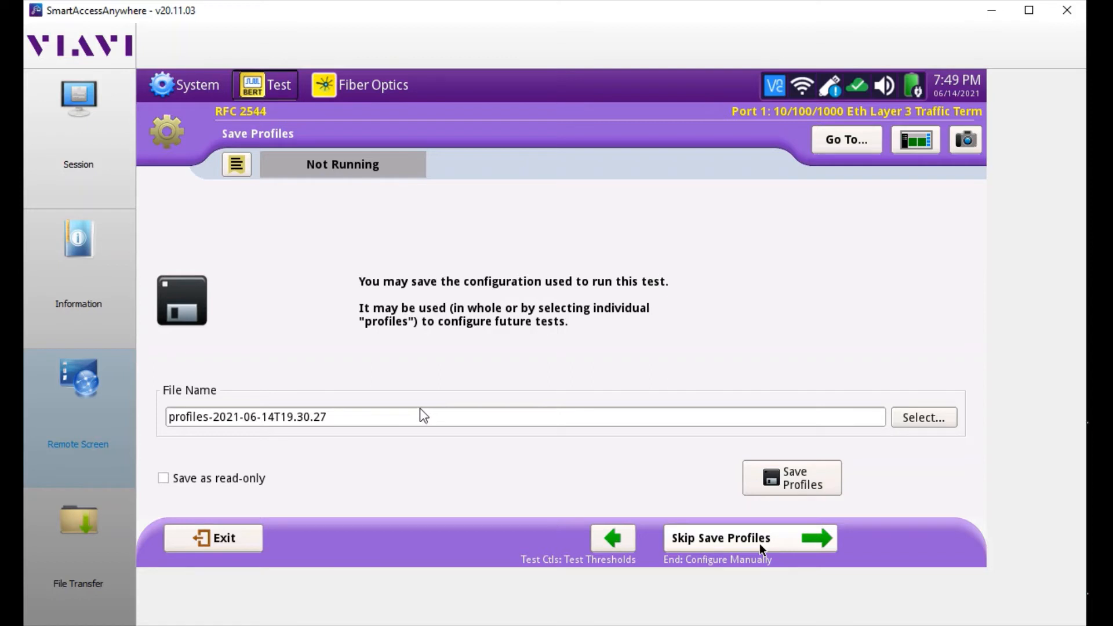
{"action": "mouse_move", "coordinate": [474, 324]}
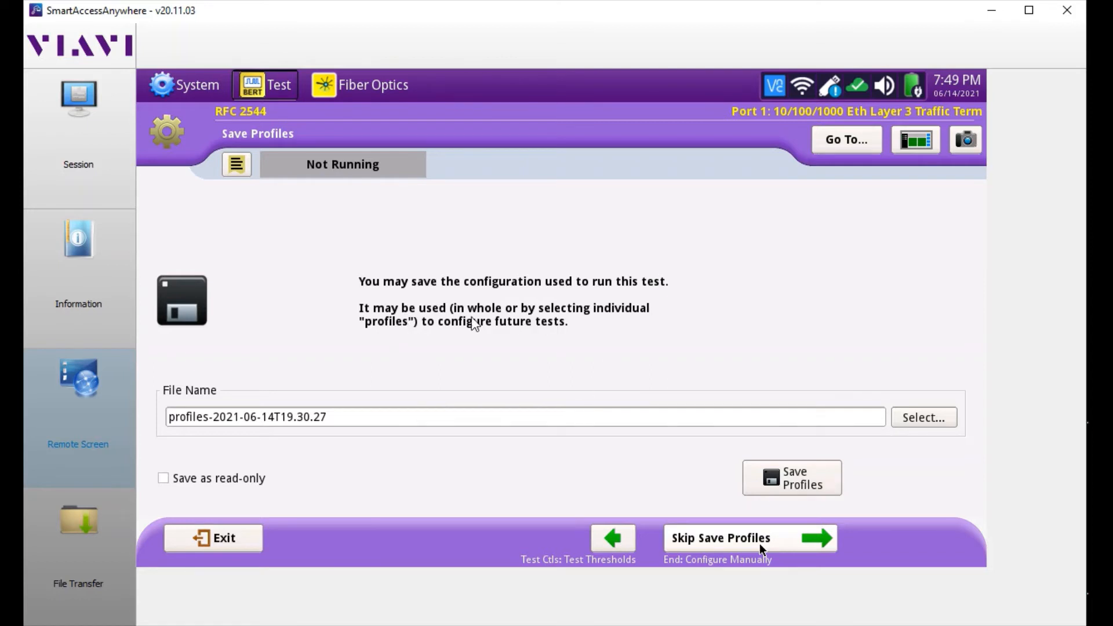
{"action": "mouse_move", "coordinate": [766, 505]}
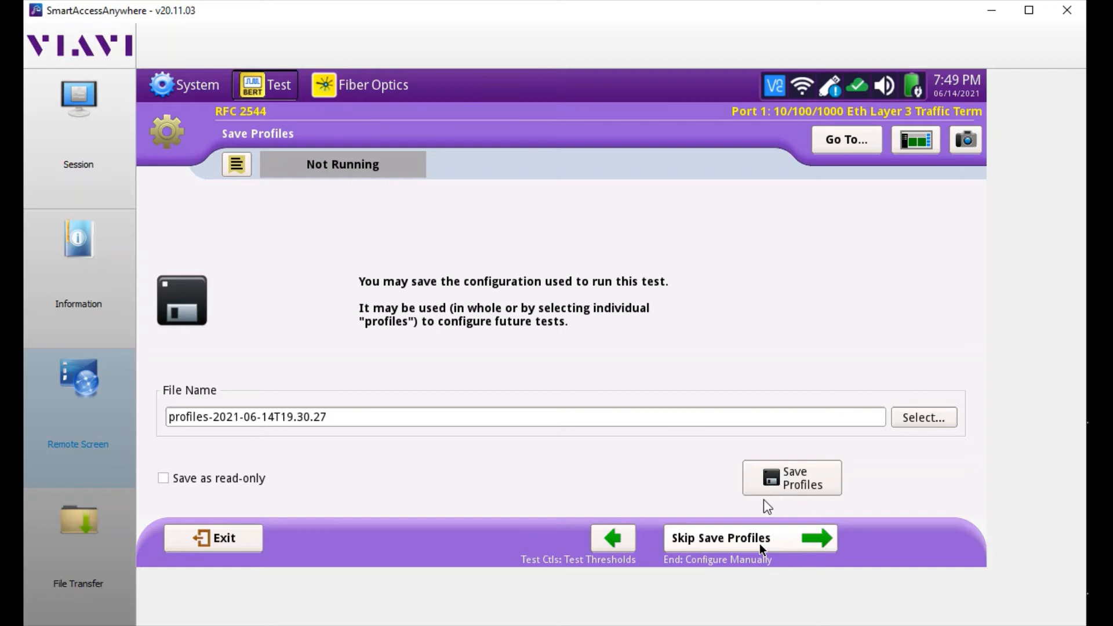
Skip saving the configuration profile and choose Run Tests, reaching J-QuickCheck
{"action": "left_click", "coordinate": [719, 537]}
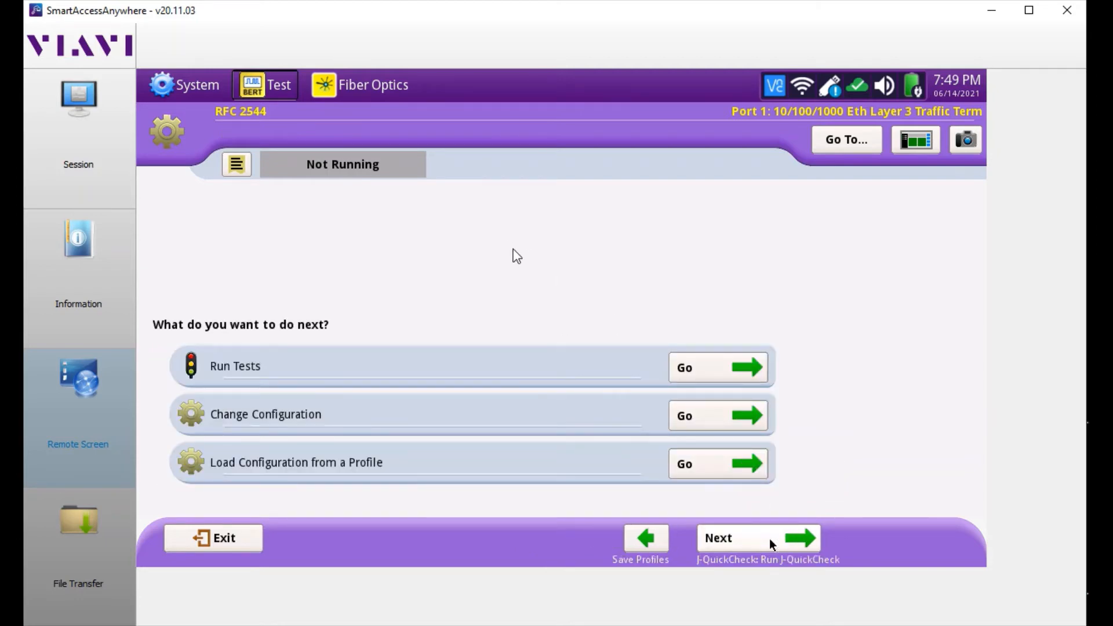
{"action": "mouse_move", "coordinate": [558, 298]}
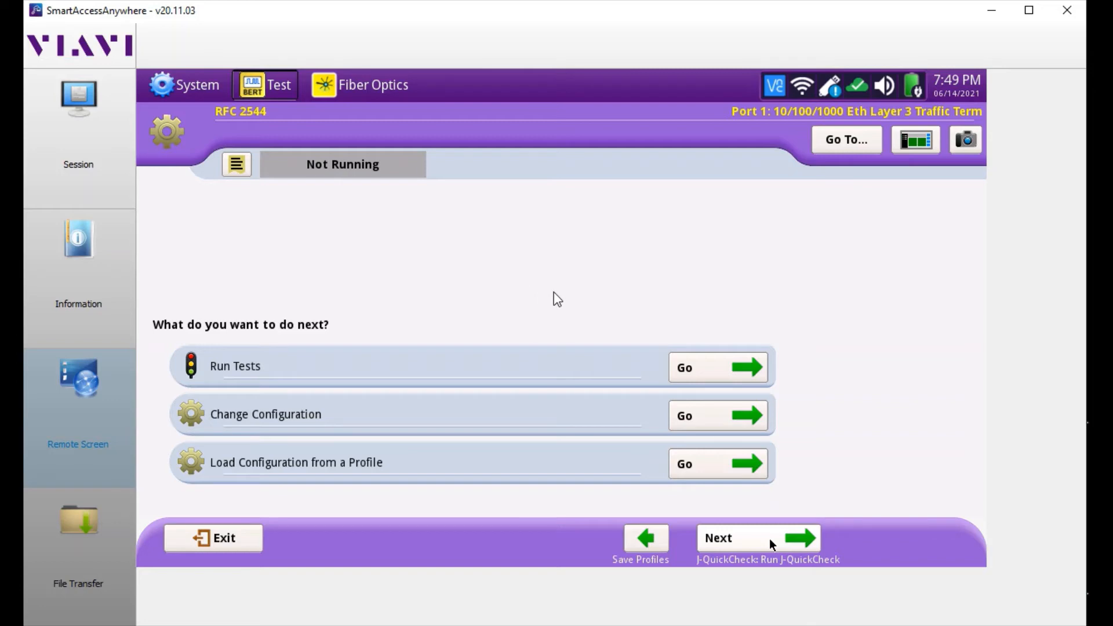
{"action": "left_click", "coordinate": [756, 537]}
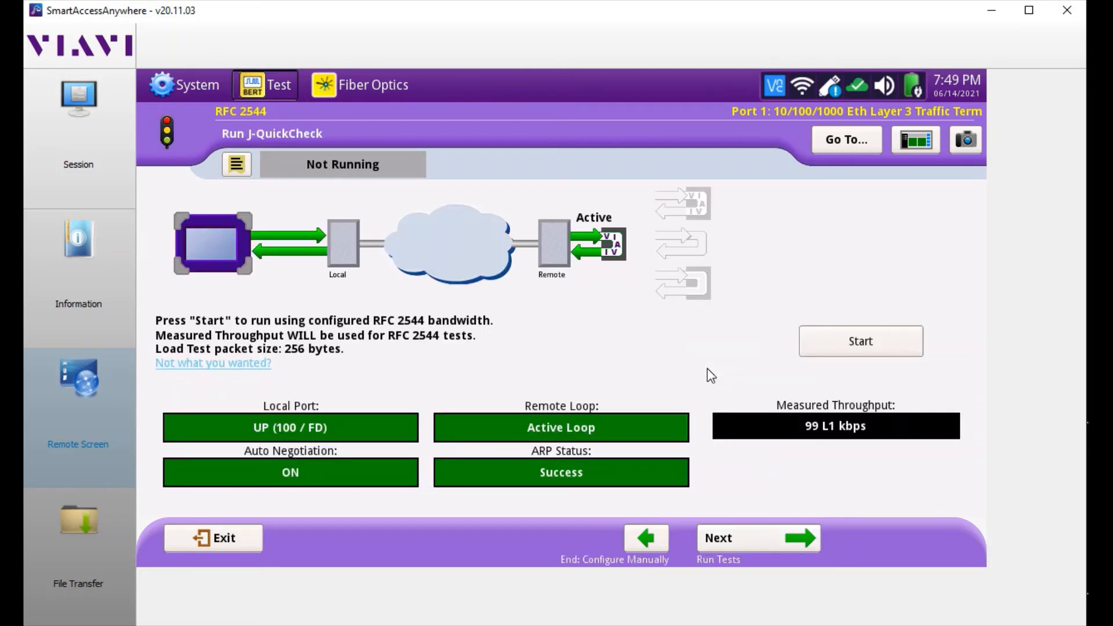
{"action": "mouse_move", "coordinate": [563, 318]}
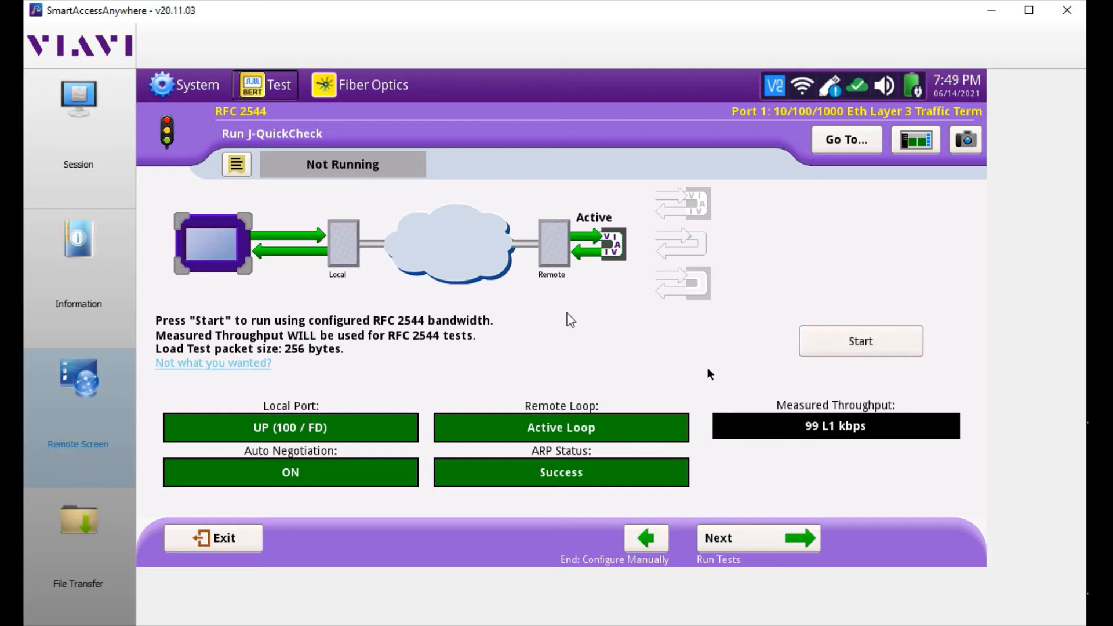
{"action": "mouse_move", "coordinate": [568, 325]}
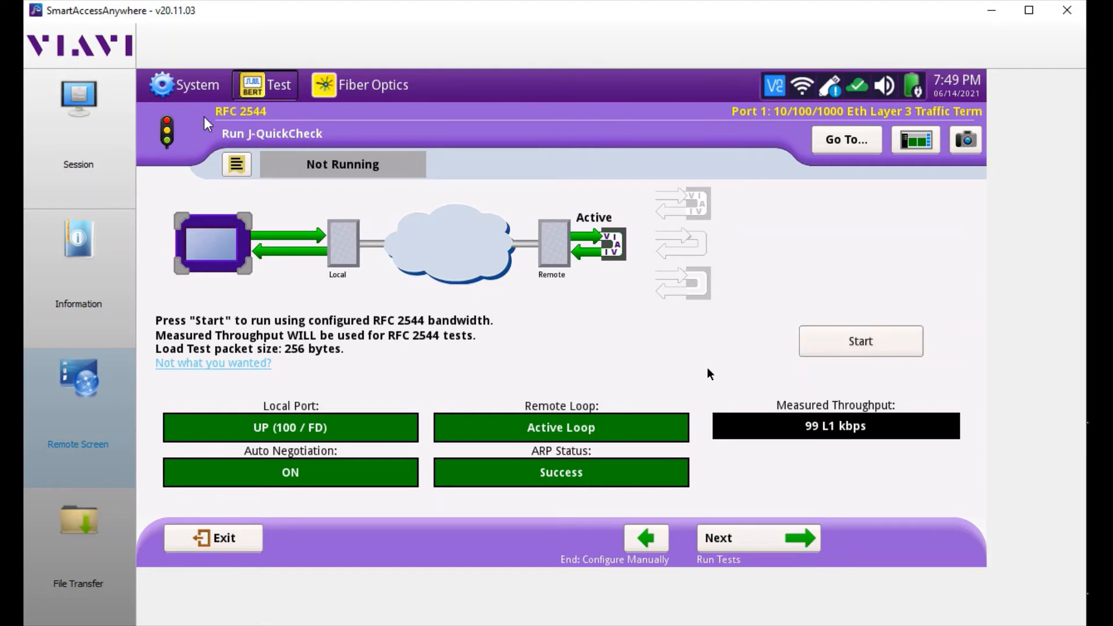
{"action": "mouse_move", "coordinate": [306, 217]}
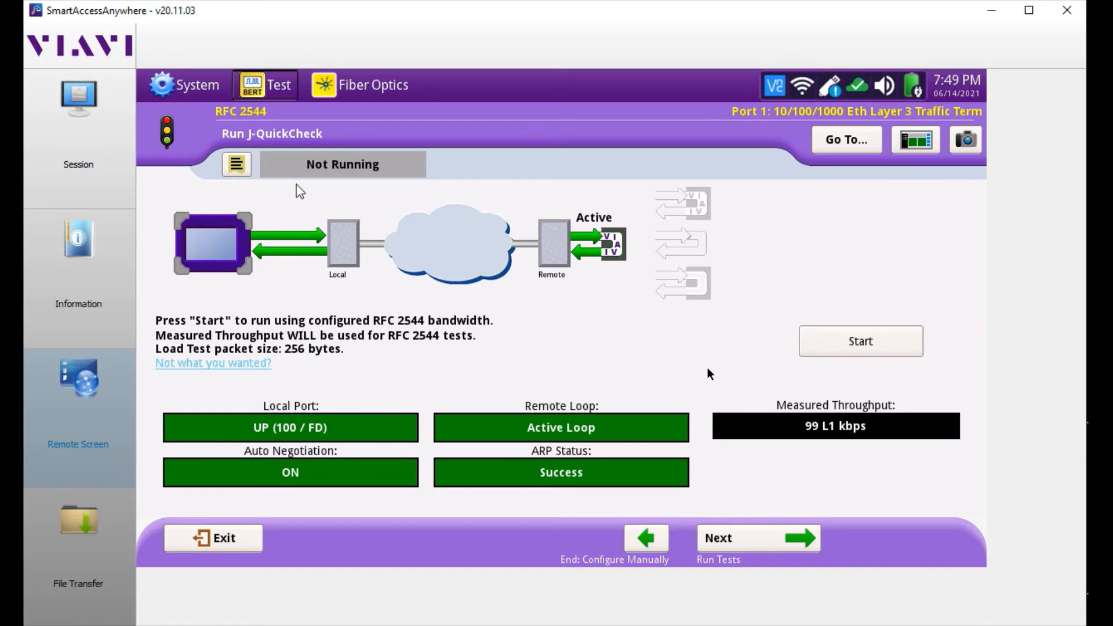
{"action": "mouse_move", "coordinate": [635, 349]}
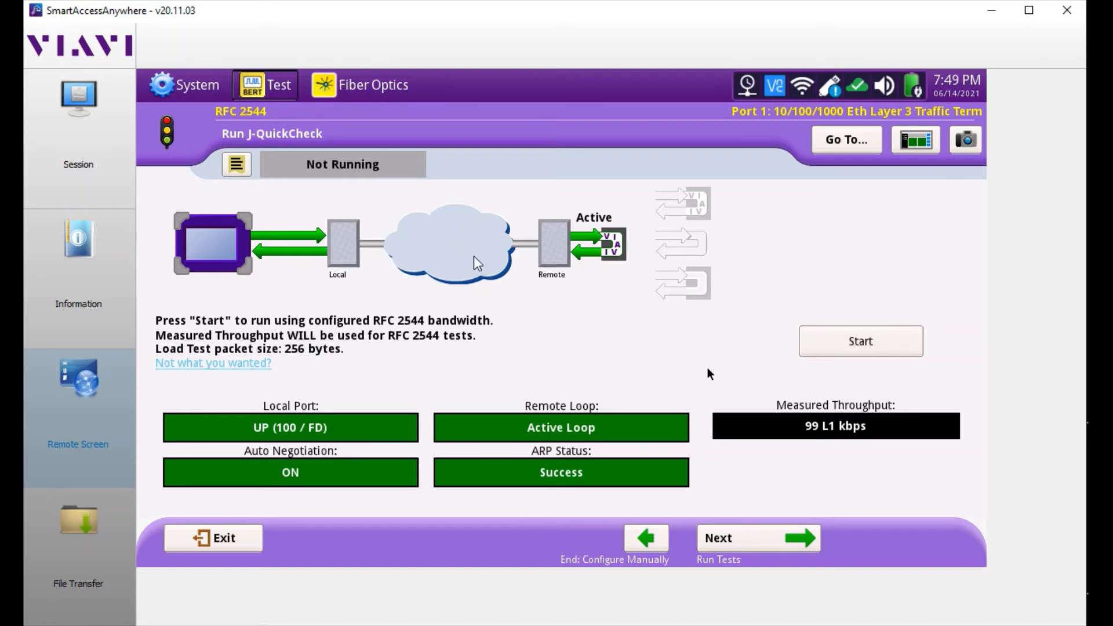
{"action": "mouse_move", "coordinate": [367, 345]}
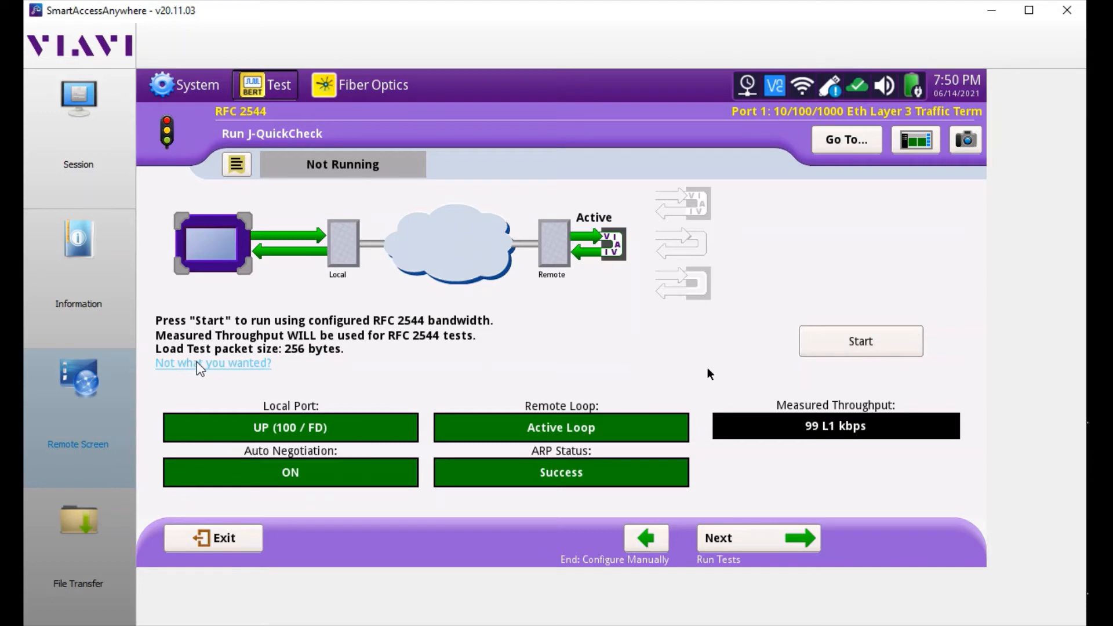
{"action": "left_click", "coordinate": [213, 363]}
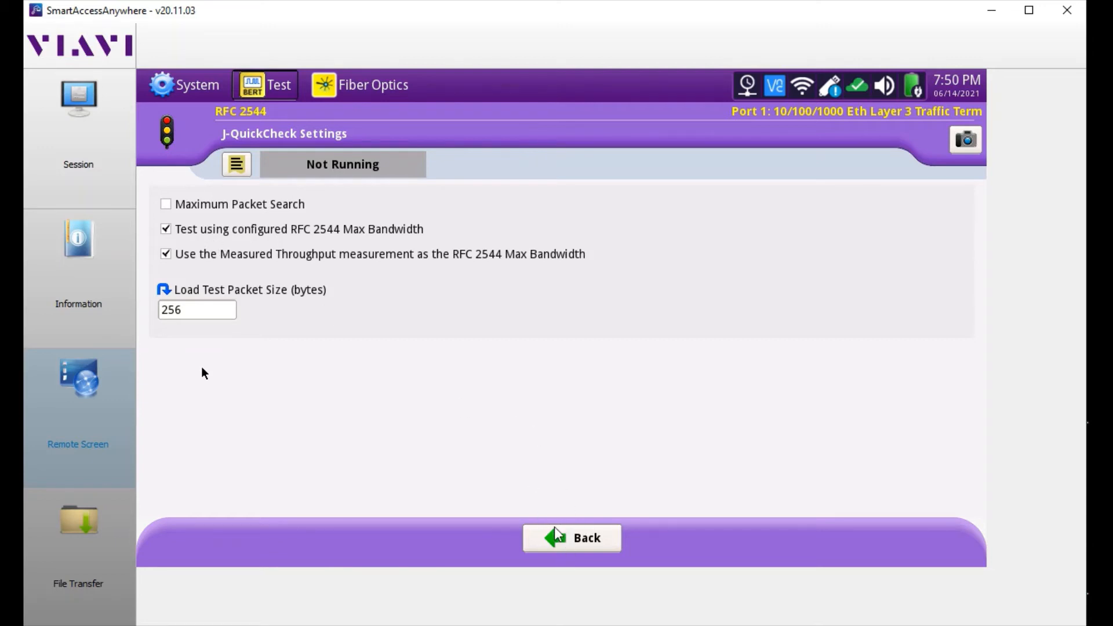
{"action": "left_click", "coordinate": [571, 537]}
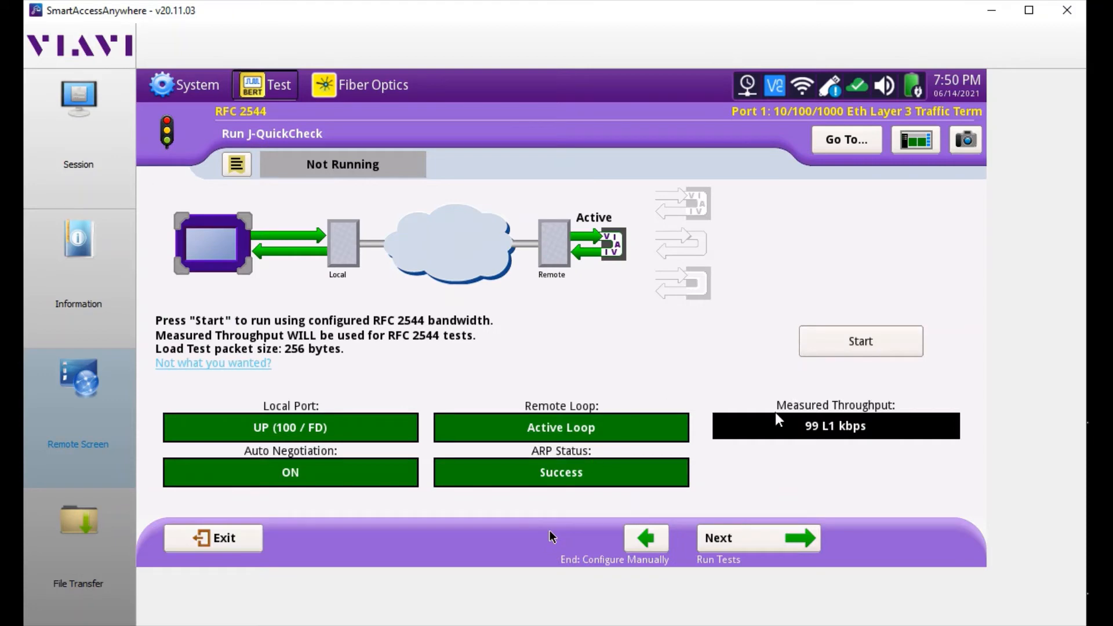
{"action": "mouse_move", "coordinate": [871, 393]}
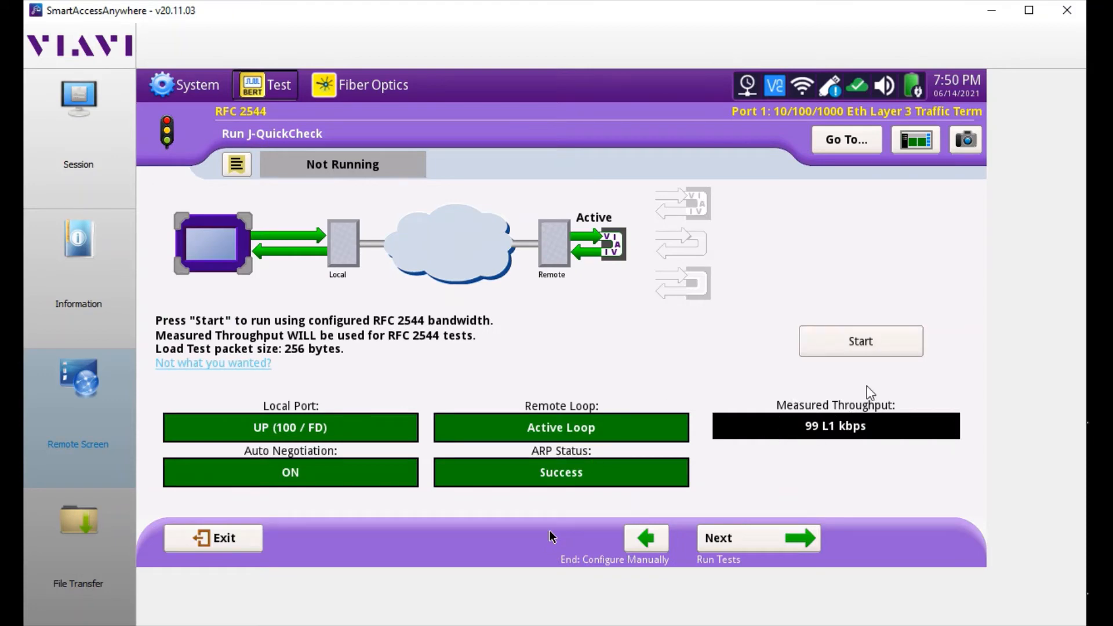
{"action": "mouse_move", "coordinate": [835, 447]}
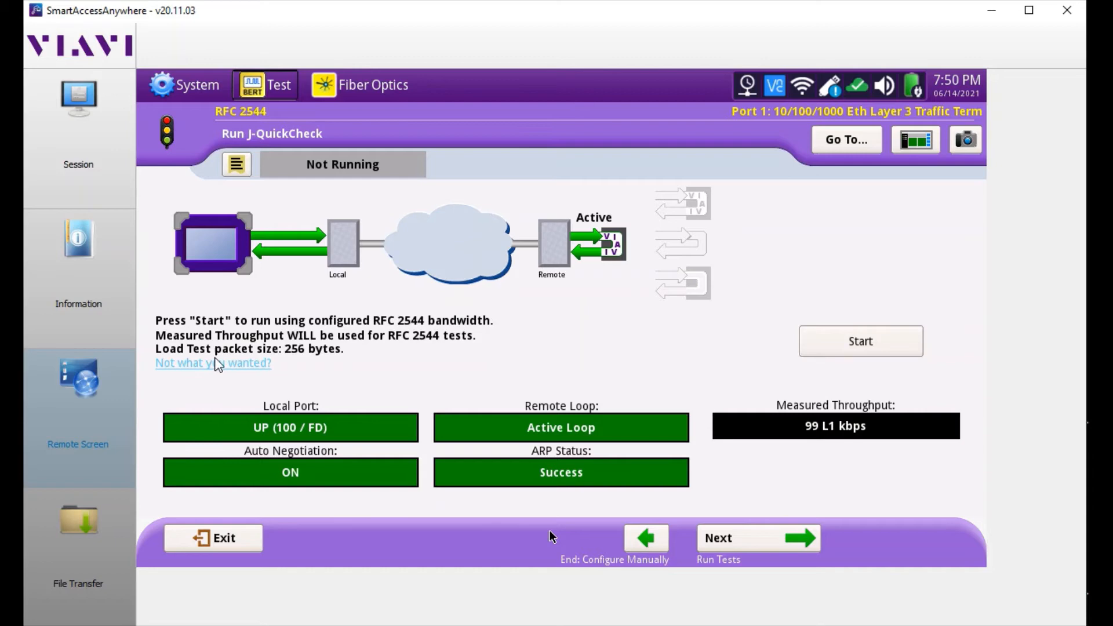
{"action": "mouse_move", "coordinate": [640, 357]}
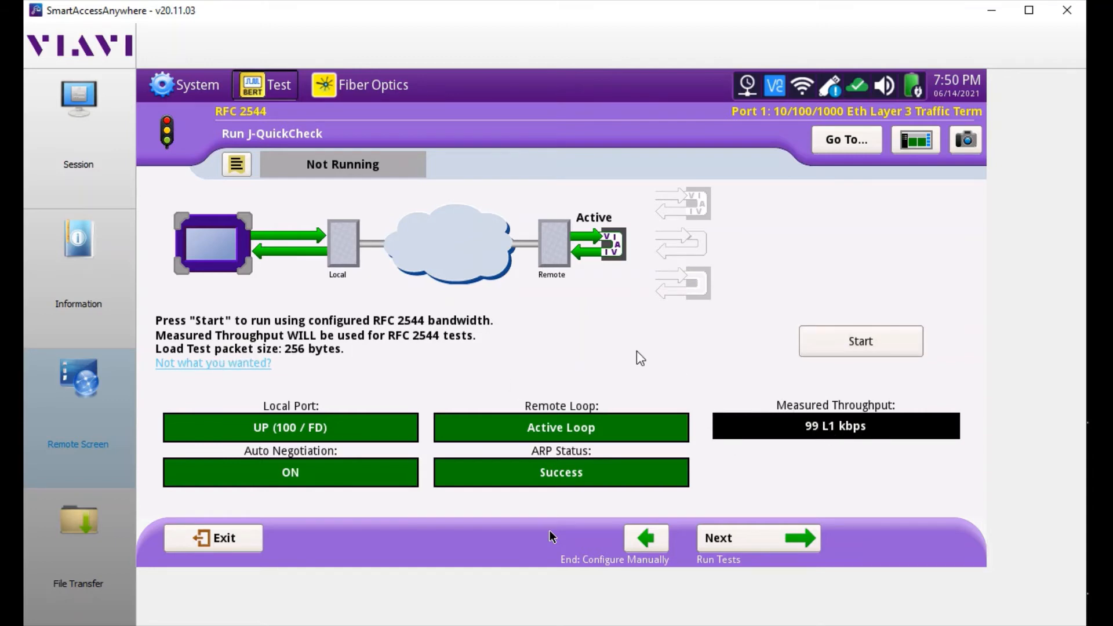
{"action": "mouse_move", "coordinate": [591, 327]}
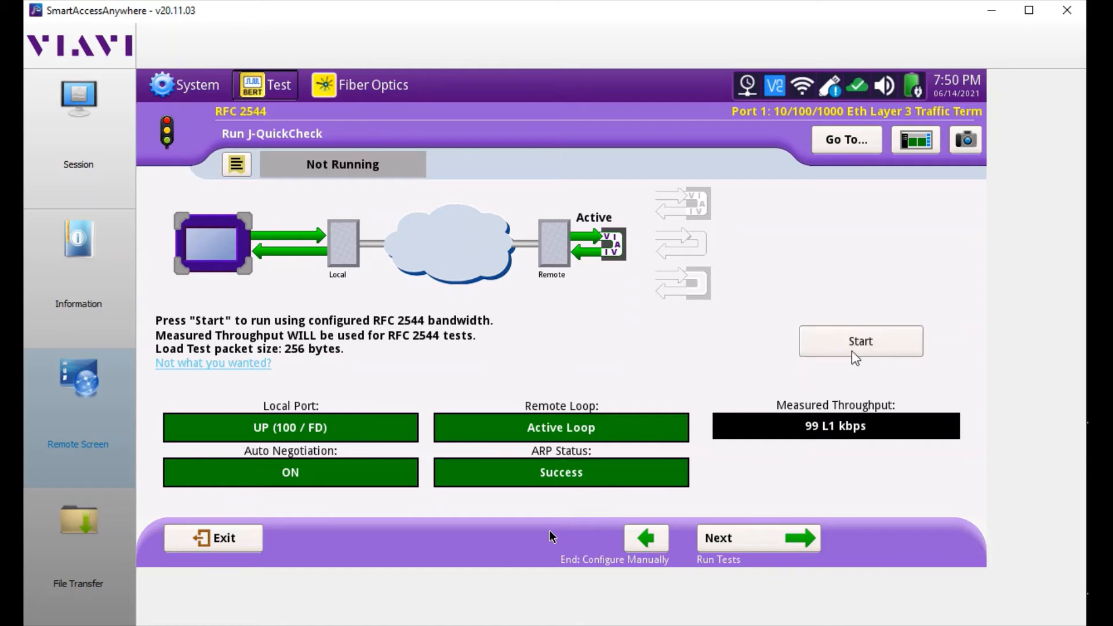
{"action": "mouse_move", "coordinate": [614, 244]}
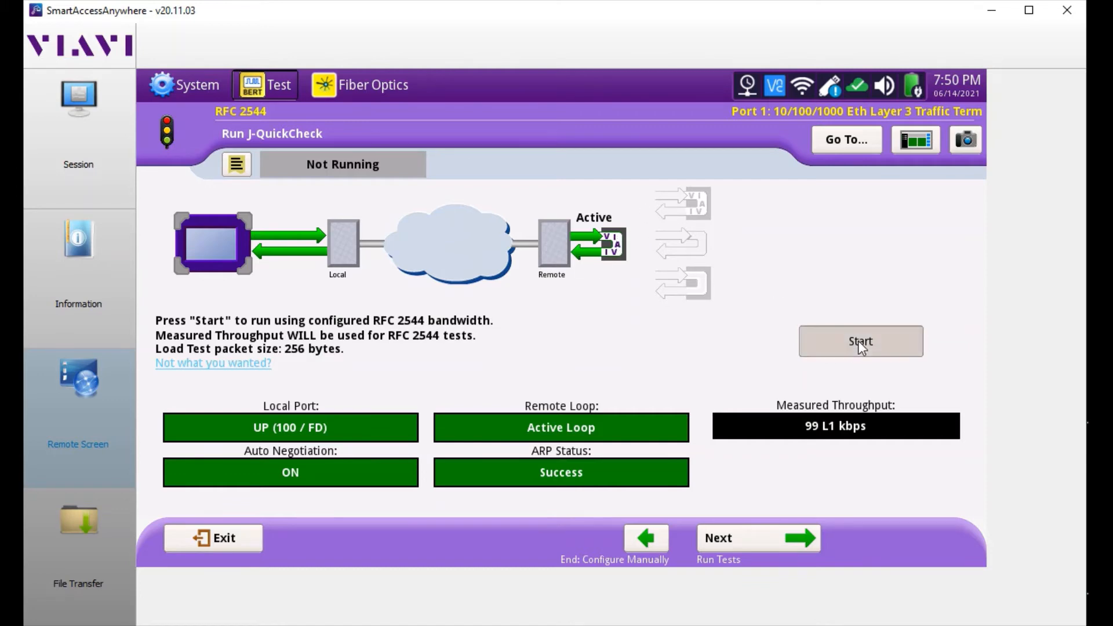
{"action": "left_click", "coordinate": [860, 341]}
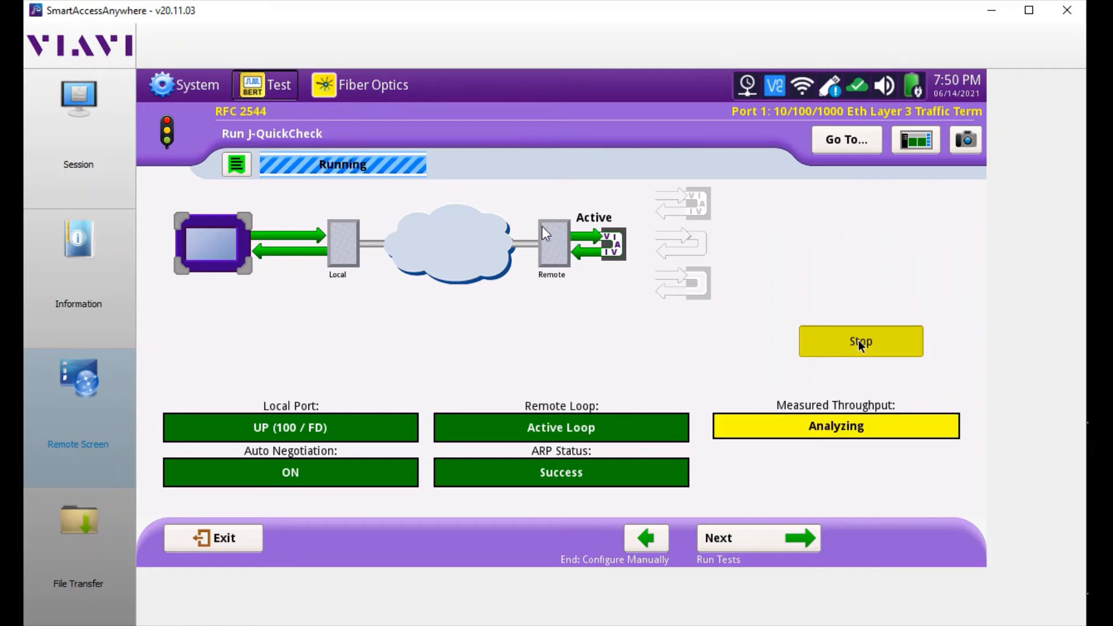
{"action": "mouse_move", "coordinate": [578, 336]}
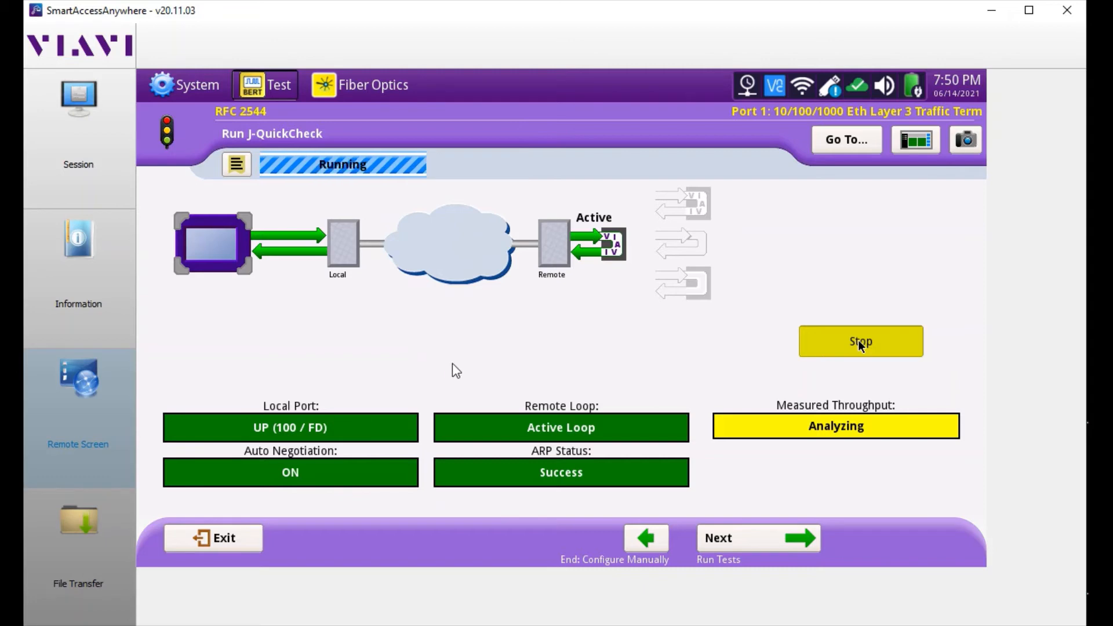
{"action": "mouse_move", "coordinate": [606, 334]}
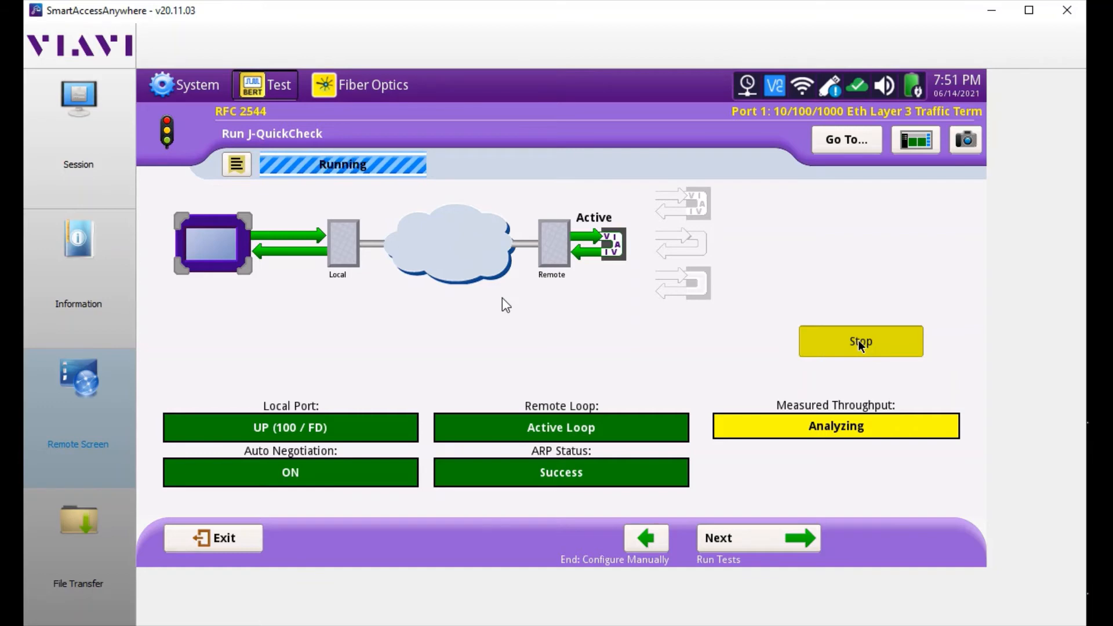
Rerun J-QuickCheck until it again reports 99 L1 kbps measured throughput
{"action": "left_click", "coordinate": [860, 341]}
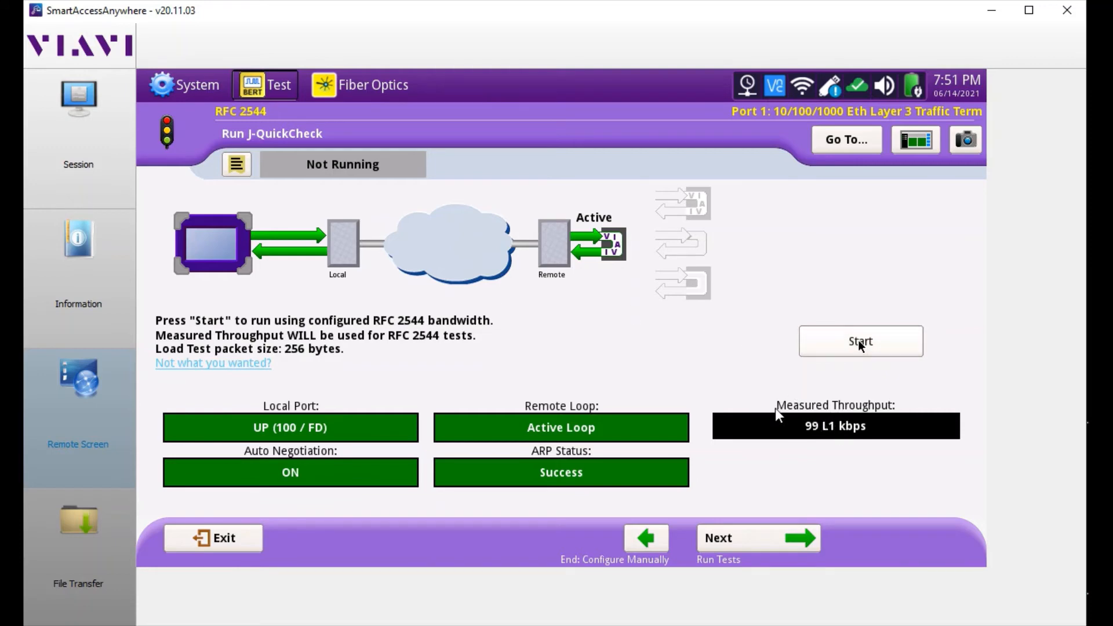
{"action": "mouse_move", "coordinate": [751, 375]}
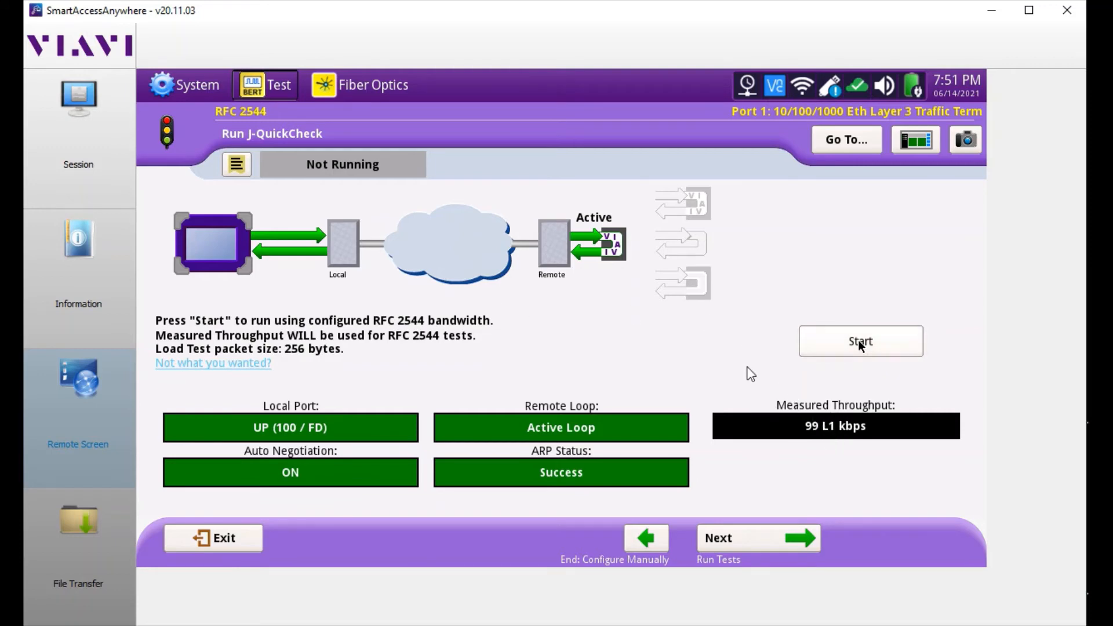
{"action": "mouse_move", "coordinate": [662, 359]}
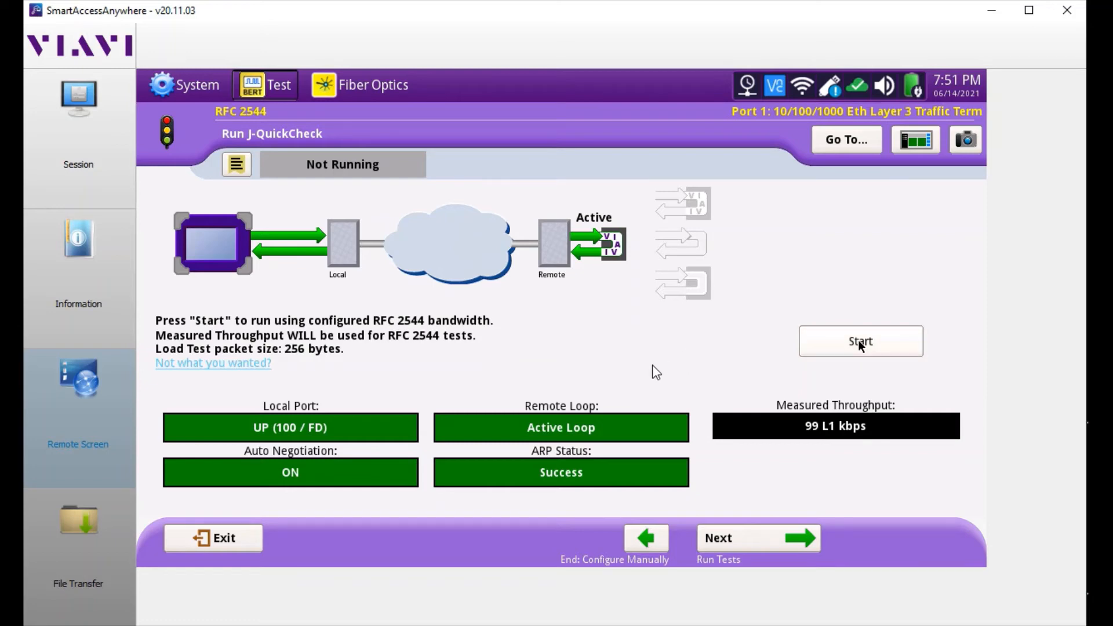
{"action": "mouse_move", "coordinate": [646, 308]}
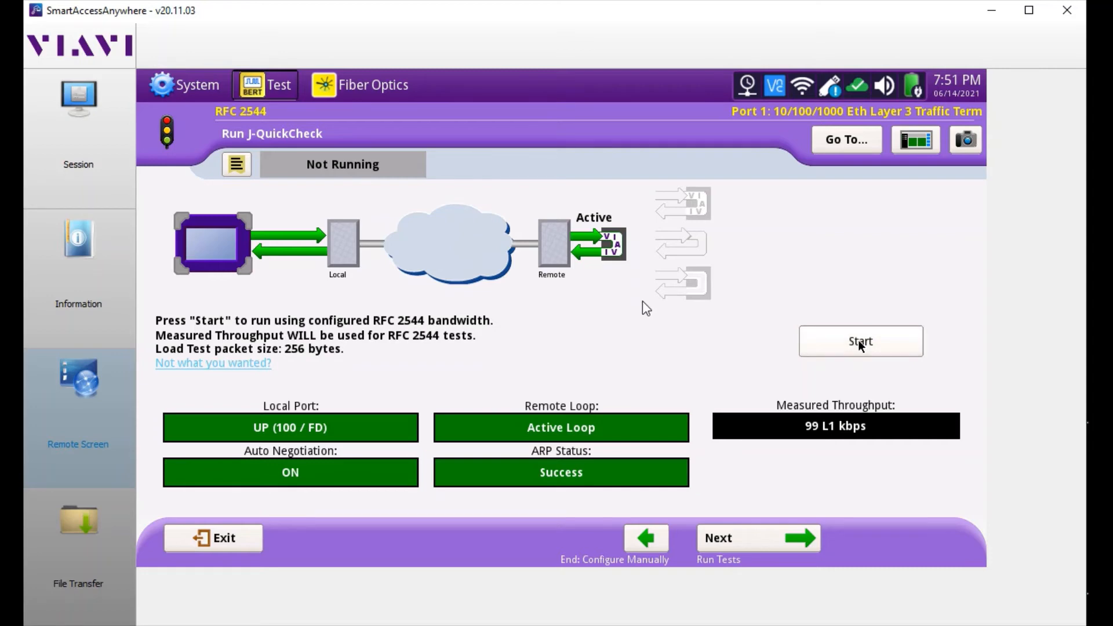
{"action": "mouse_move", "coordinate": [628, 297]}
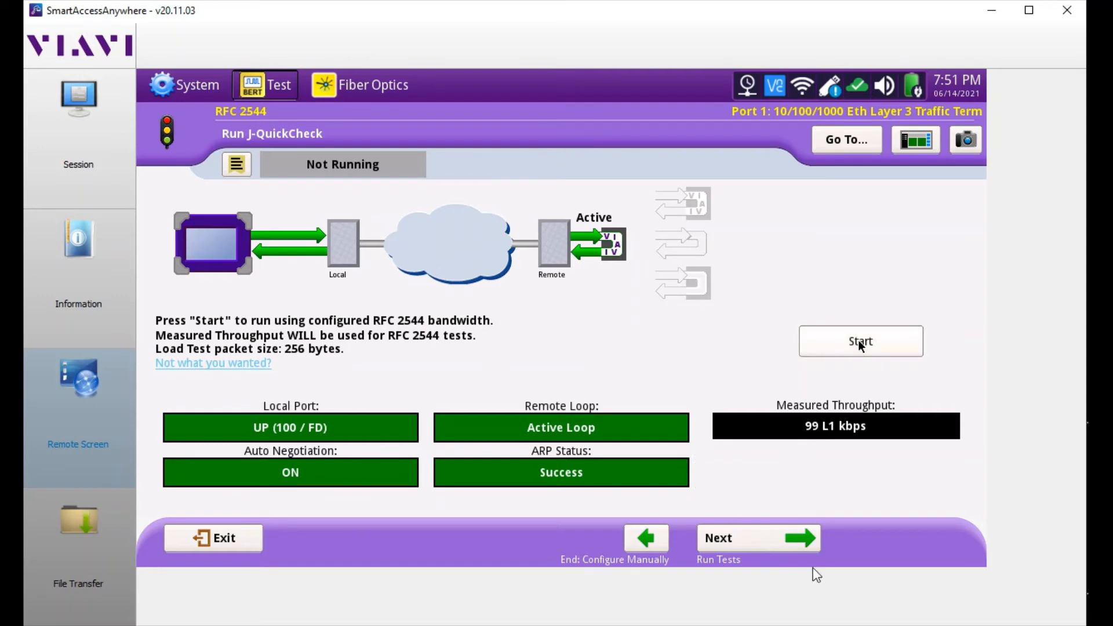
{"action": "mouse_move", "coordinate": [789, 541]}
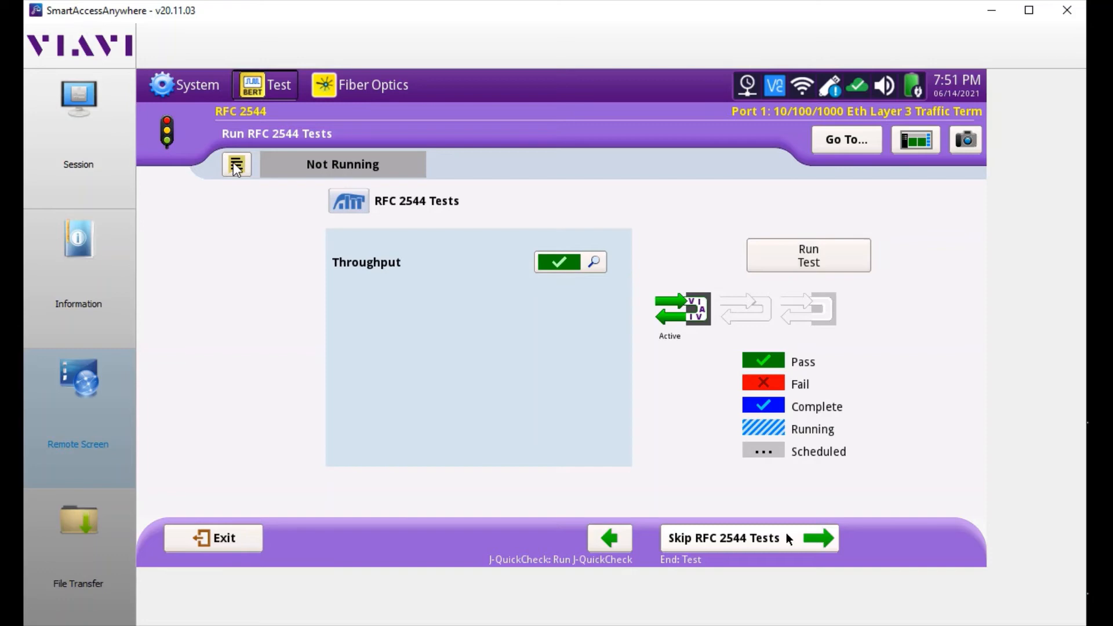
Review the loop-status message log on the Run RFC 2544 Tests page and close it
{"action": "left_click", "coordinate": [235, 163]}
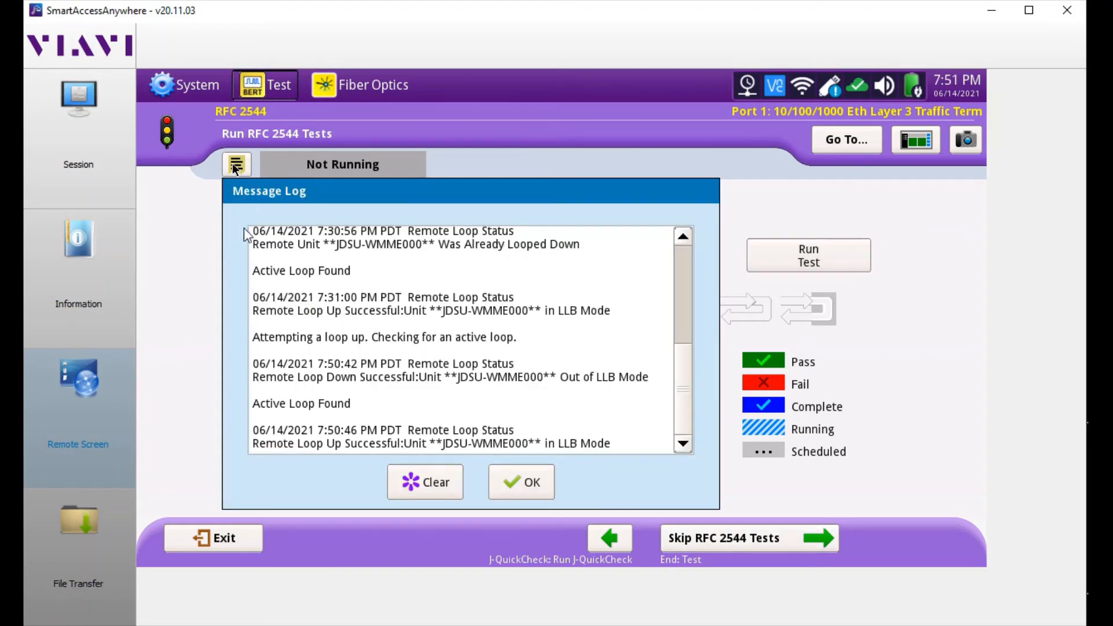
{"action": "mouse_move", "coordinate": [510, 369]}
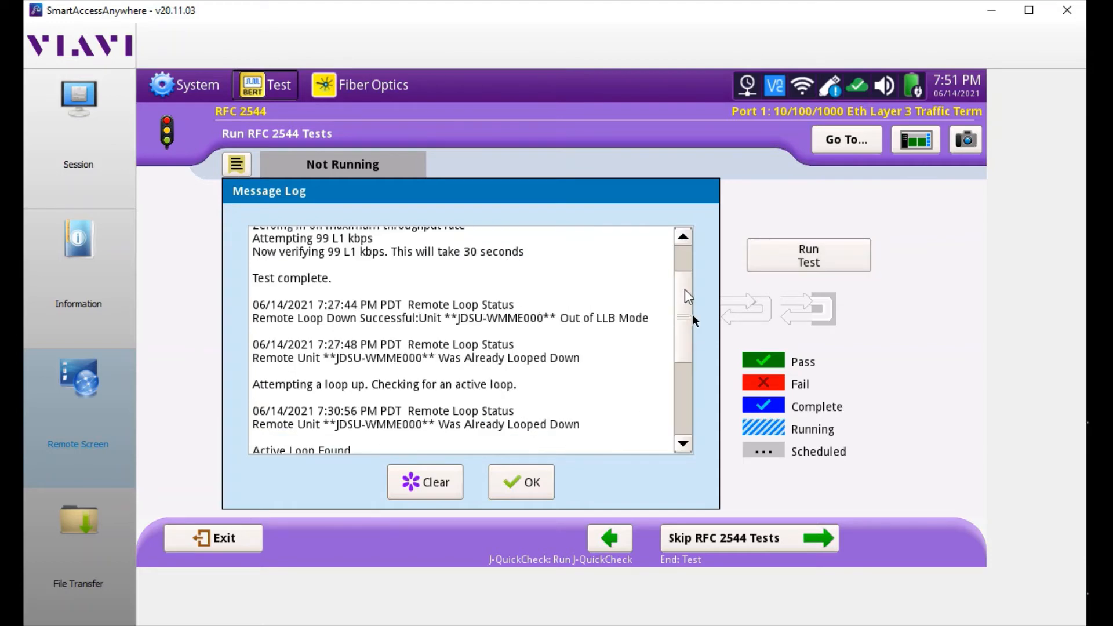
{"action": "scroll", "scroll_direction": "down", "scroll_amount": 3}
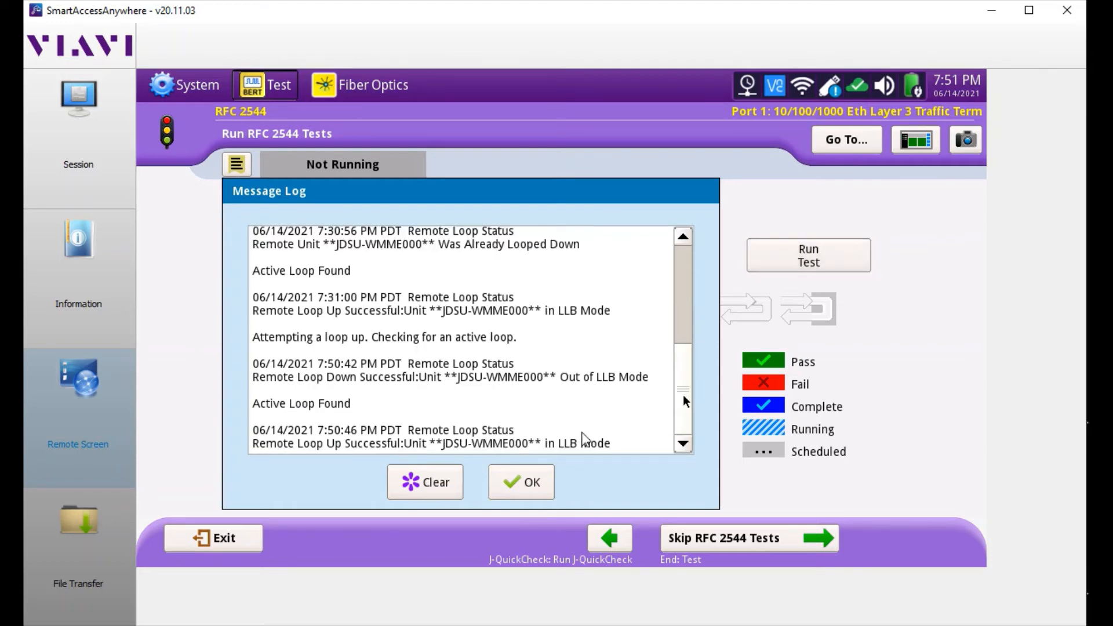
{"action": "left_click", "coordinate": [521, 482]}
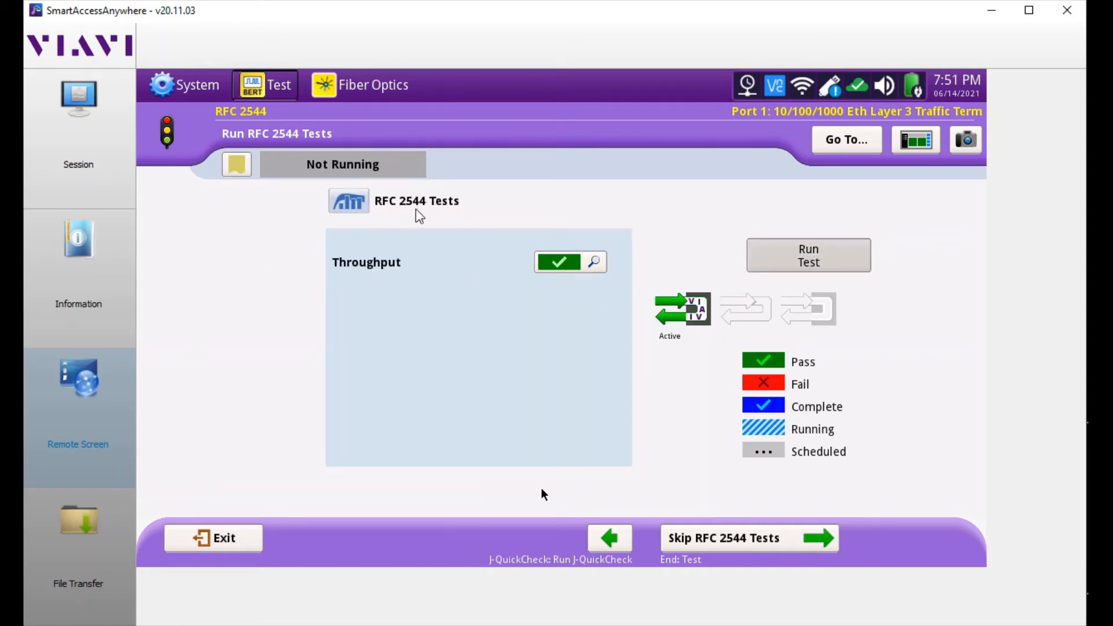
{"action": "mouse_move", "coordinate": [812, 302]}
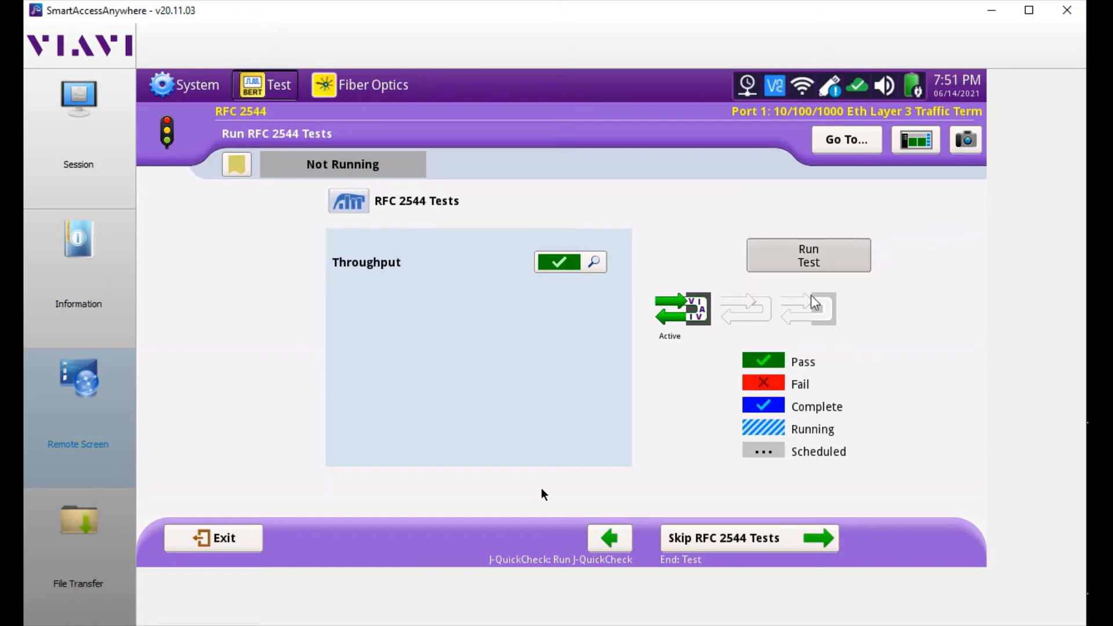
Run the RFC 2544 Throughput test until it shows Pass and continue to the next-step options
{"action": "left_click", "coordinate": [808, 254]}
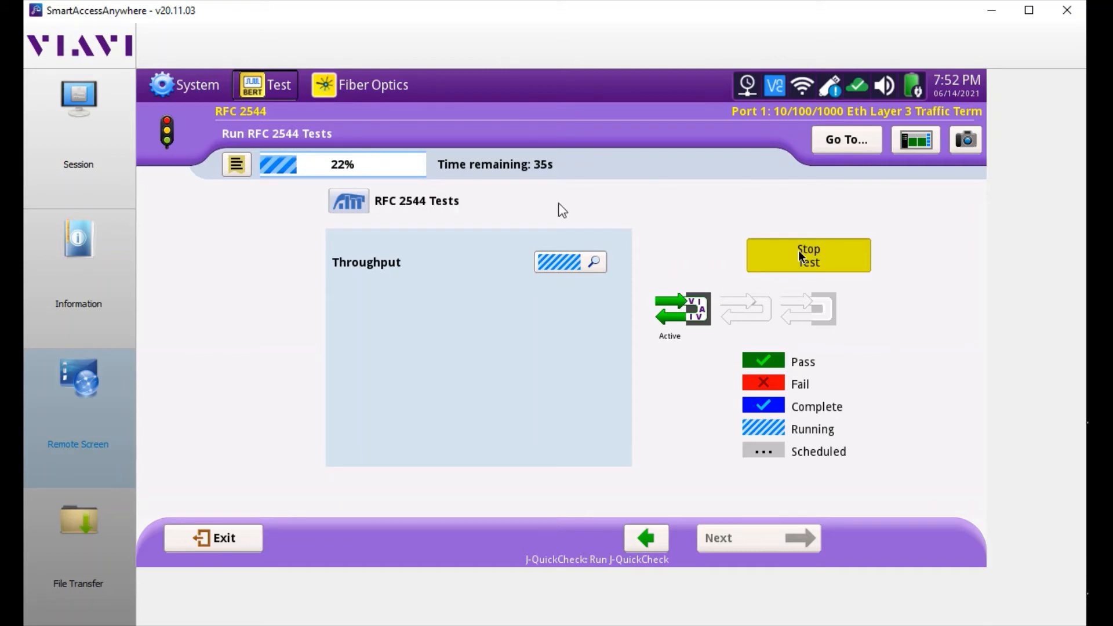
{"action": "left_click", "coordinate": [235, 163]}
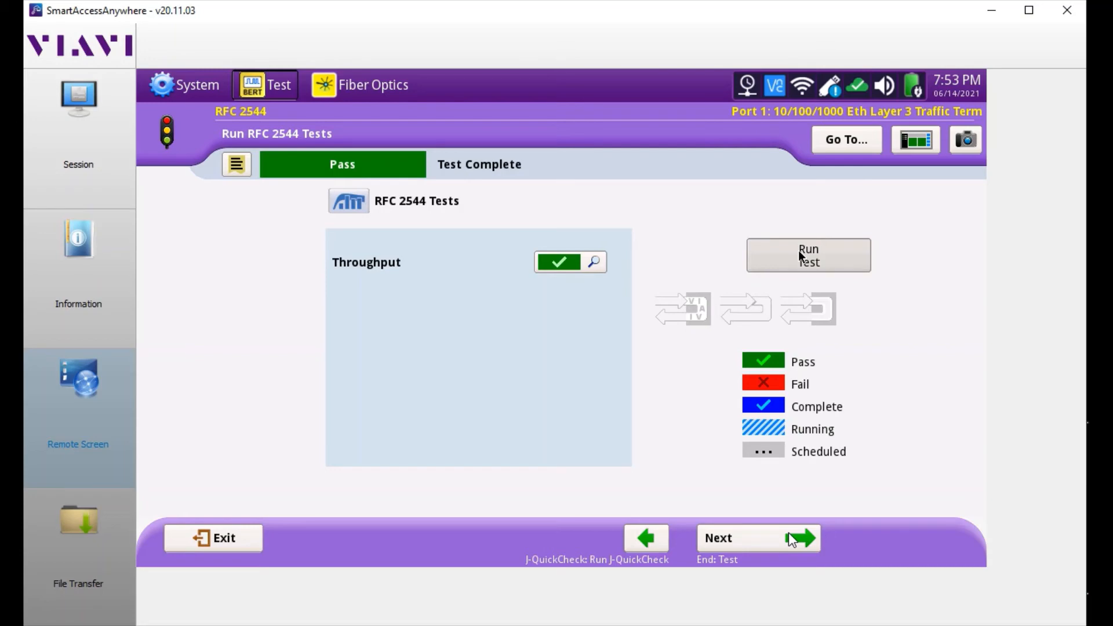
{"action": "left_click", "coordinate": [757, 537]}
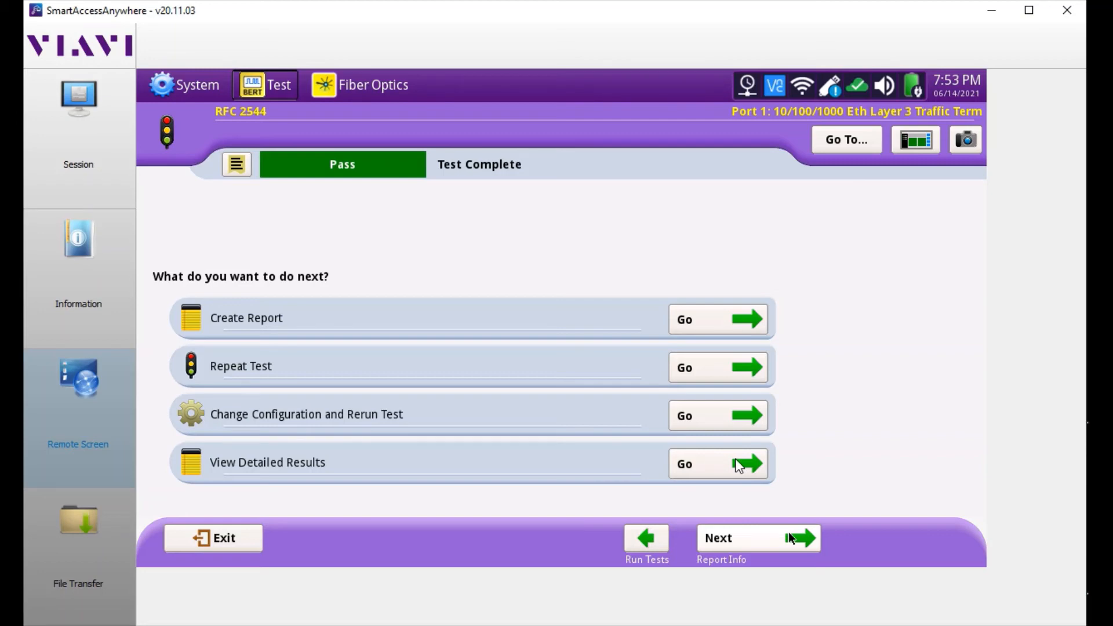
View the detailed Throughput results: Pass at 256 bytes, 101 L1 kbps measured
{"action": "left_click", "coordinate": [716, 463]}
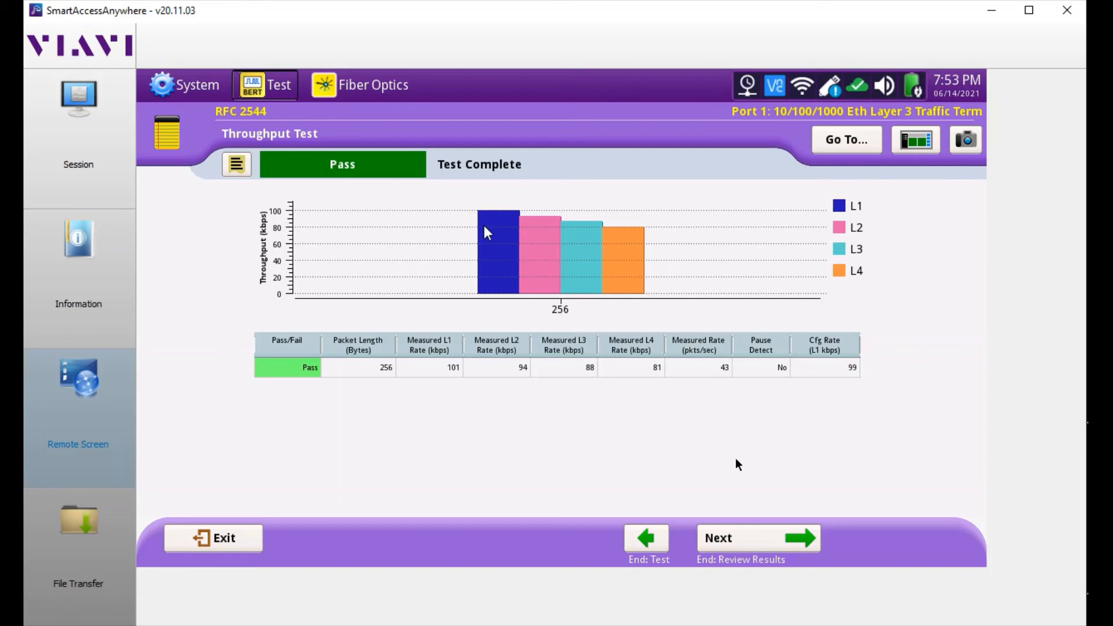
{"action": "mouse_move", "coordinate": [482, 370]}
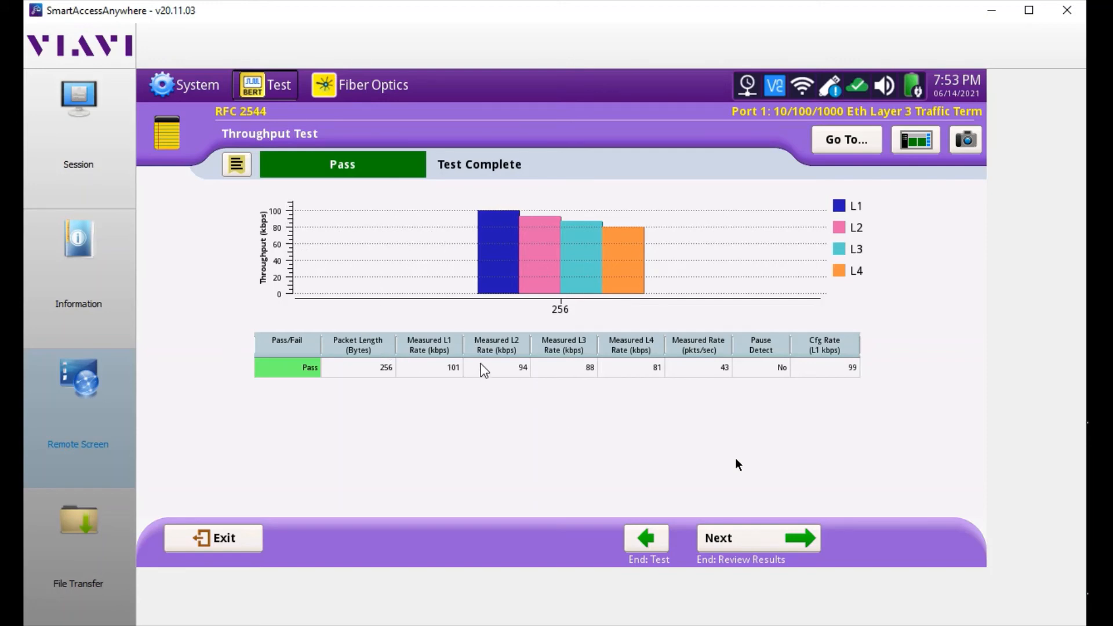
{"action": "mouse_move", "coordinate": [801, 364]}
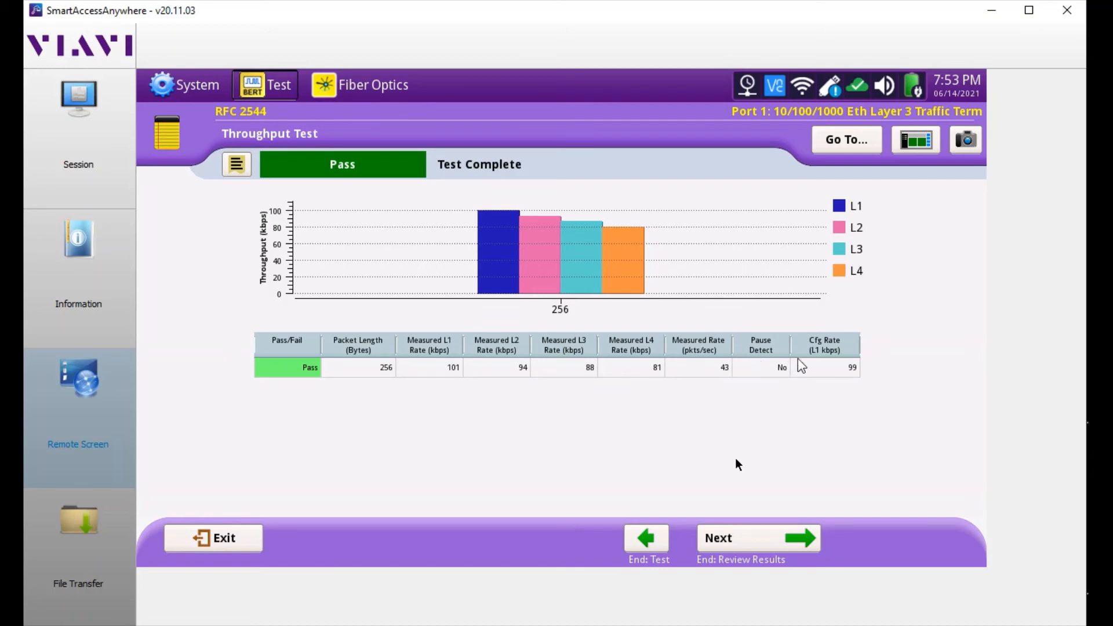
{"action": "mouse_move", "coordinate": [358, 273]}
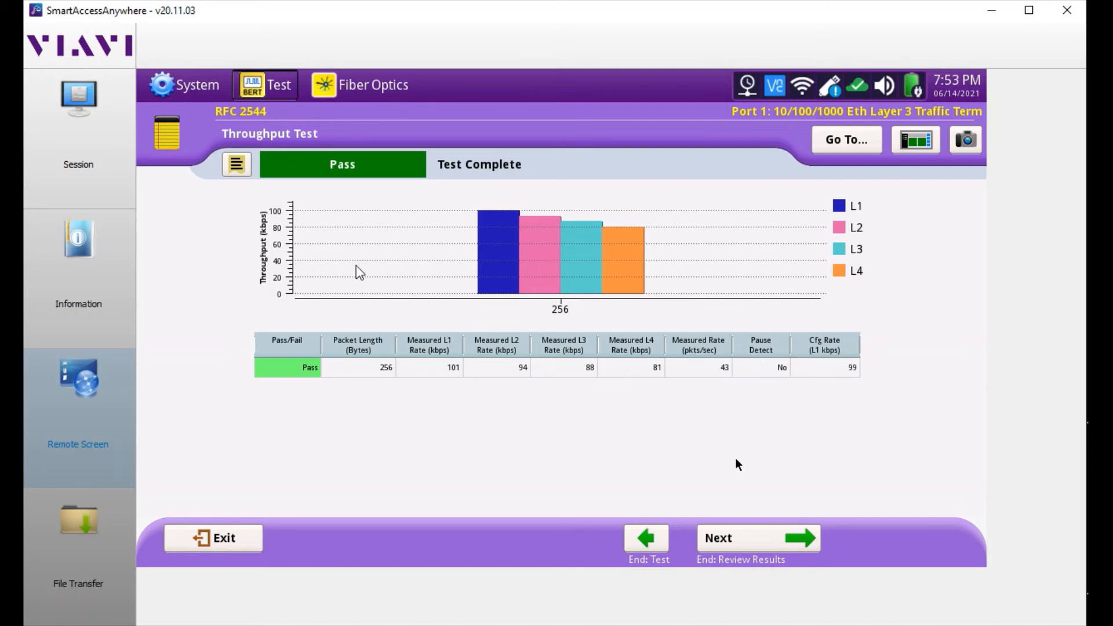
{"action": "mouse_move", "coordinate": [533, 251]}
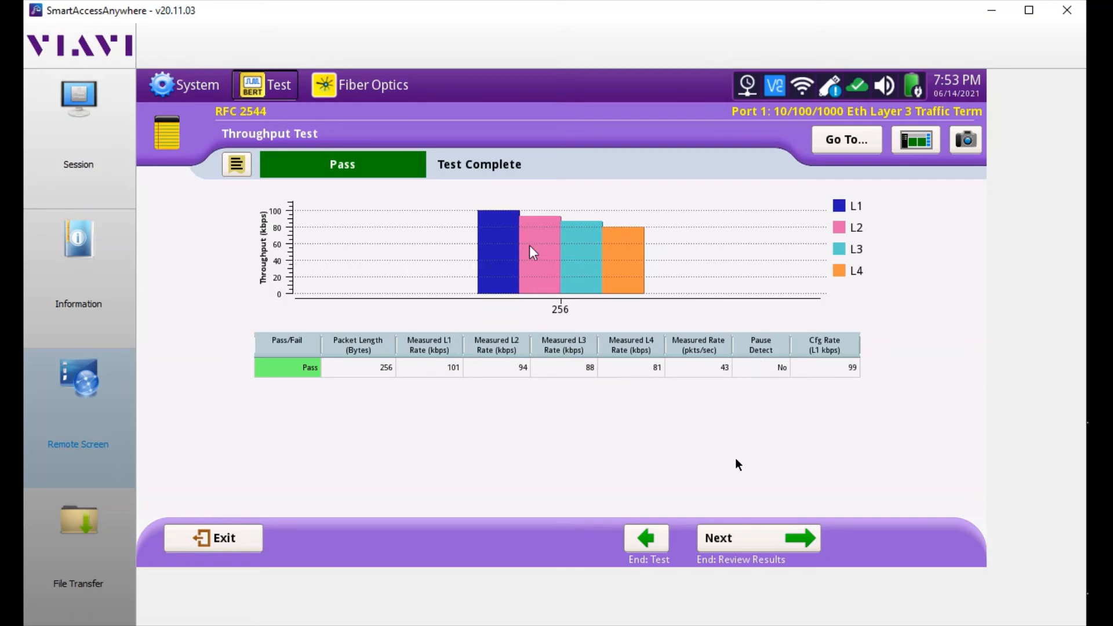
{"action": "mouse_move", "coordinate": [614, 266]}
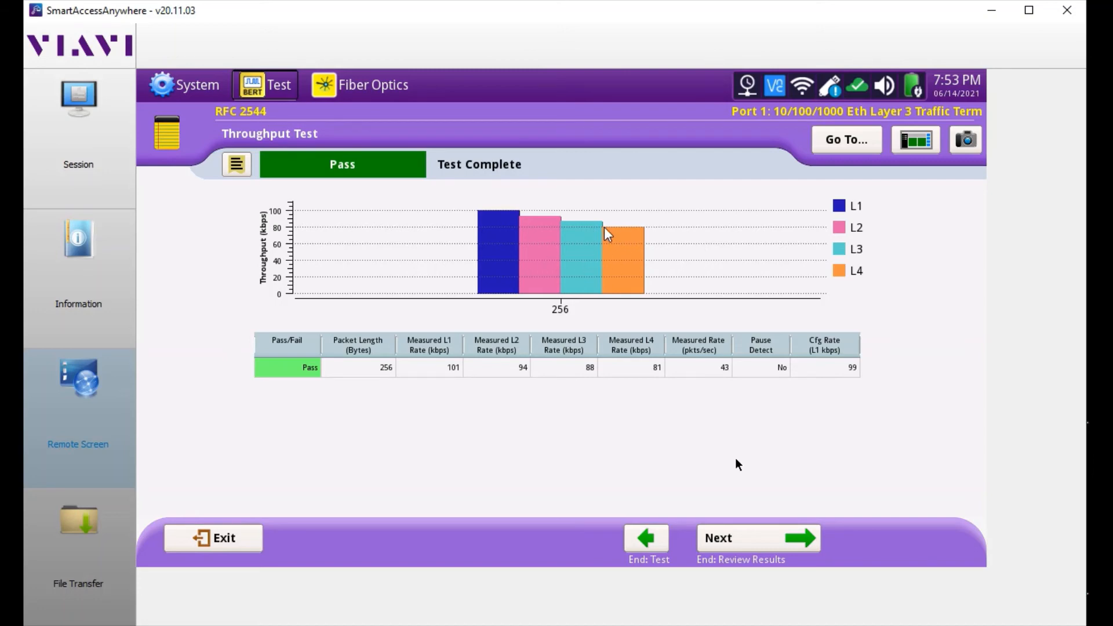
{"action": "mouse_move", "coordinate": [507, 231]}
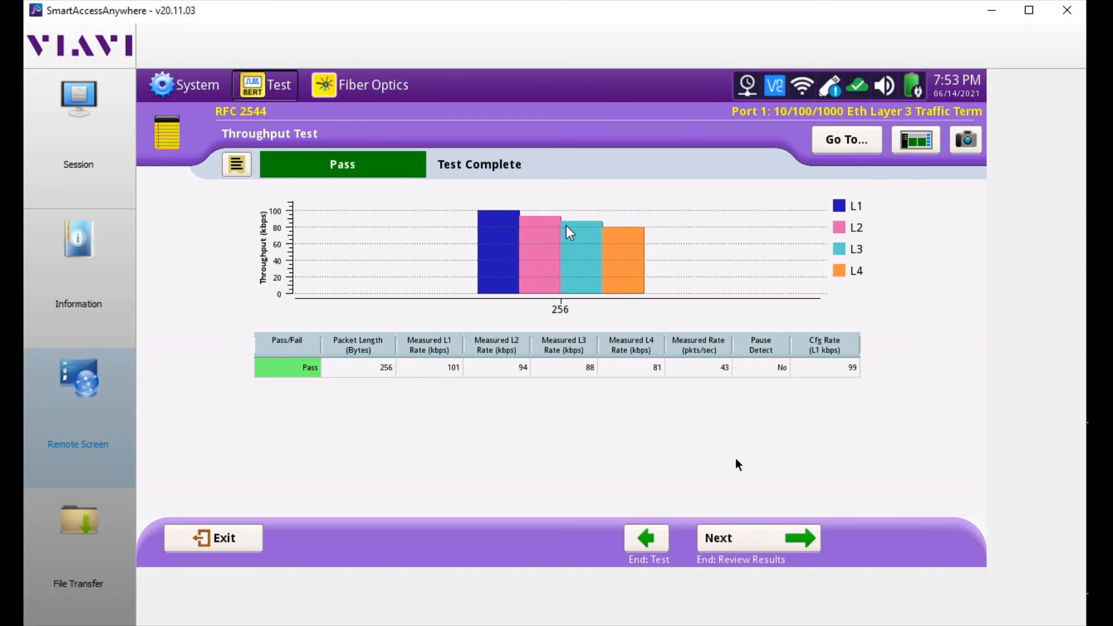
{"action": "mouse_move", "coordinate": [596, 224]}
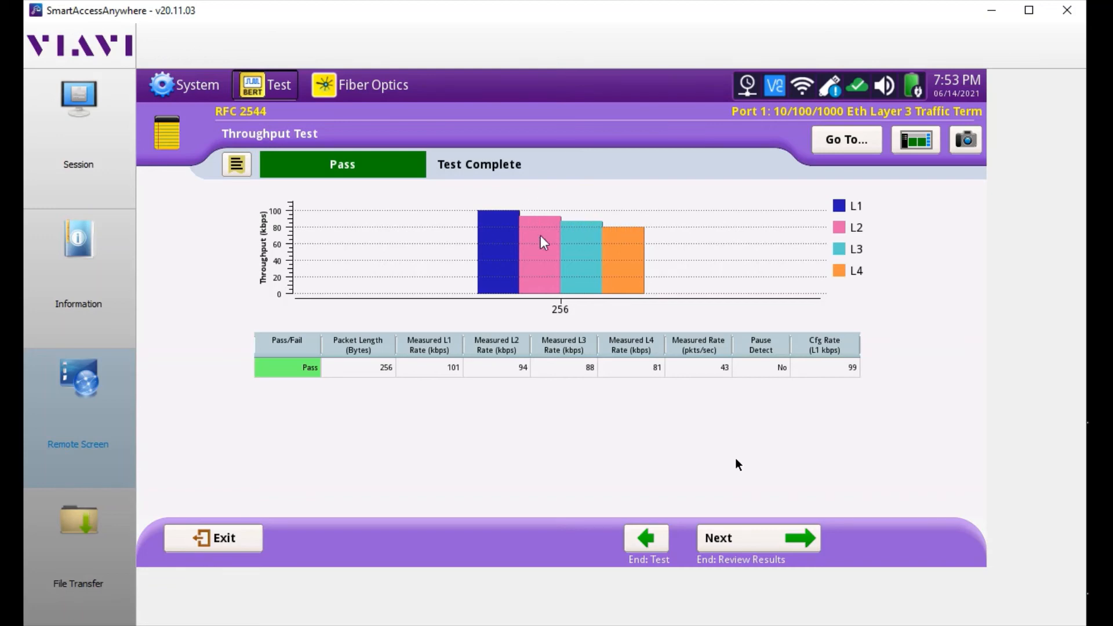
{"action": "mouse_move", "coordinate": [604, 248]}
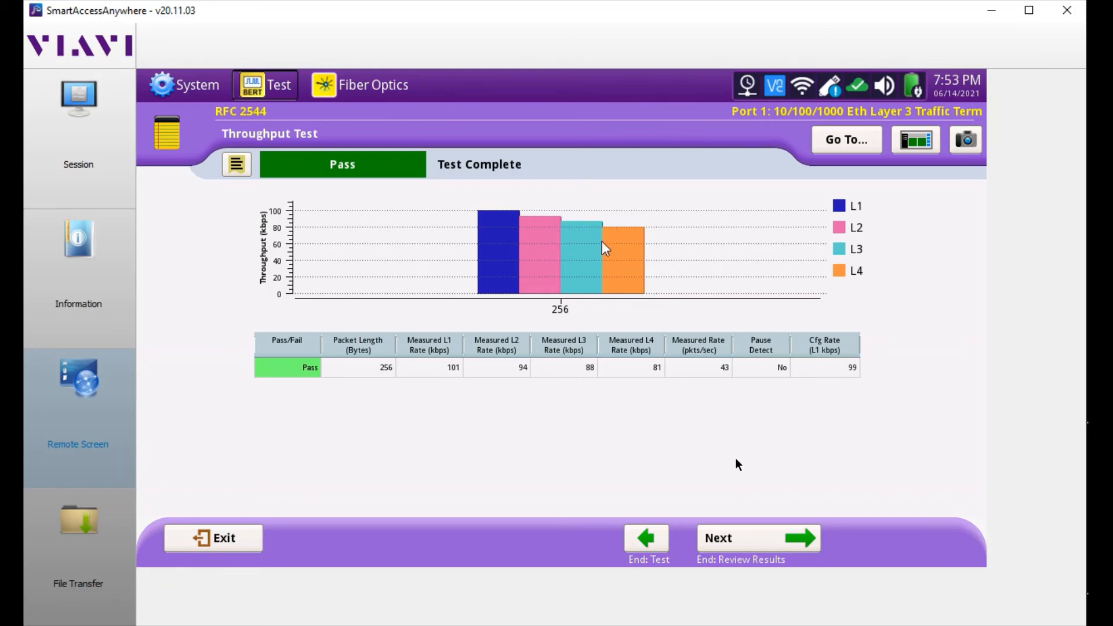
{"action": "mouse_move", "coordinate": [585, 251]}
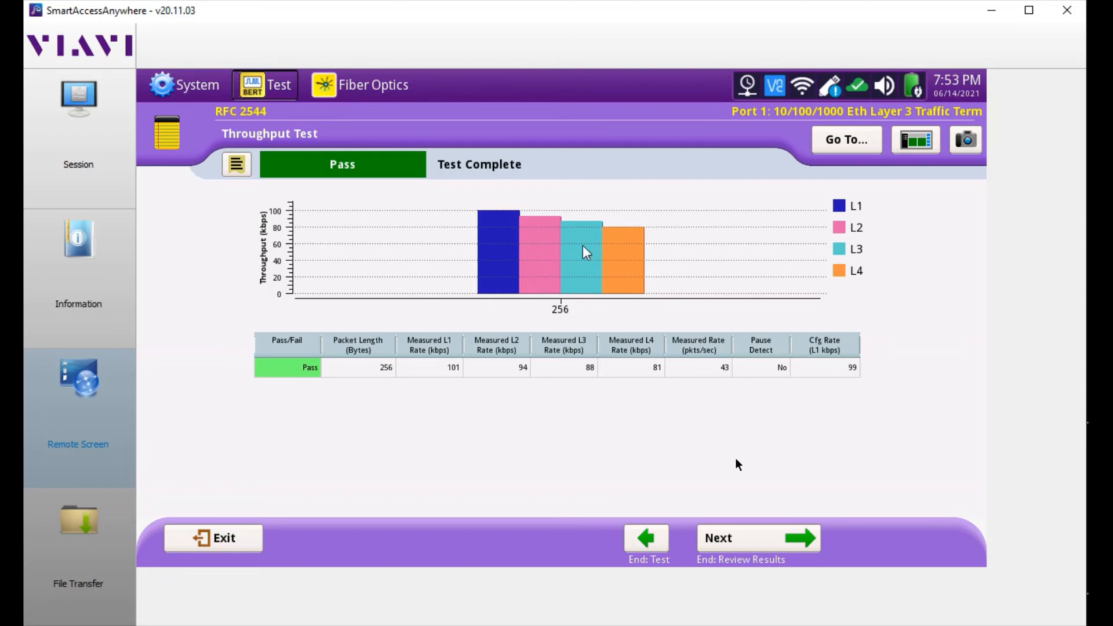
{"action": "mouse_move", "coordinate": [570, 382]}
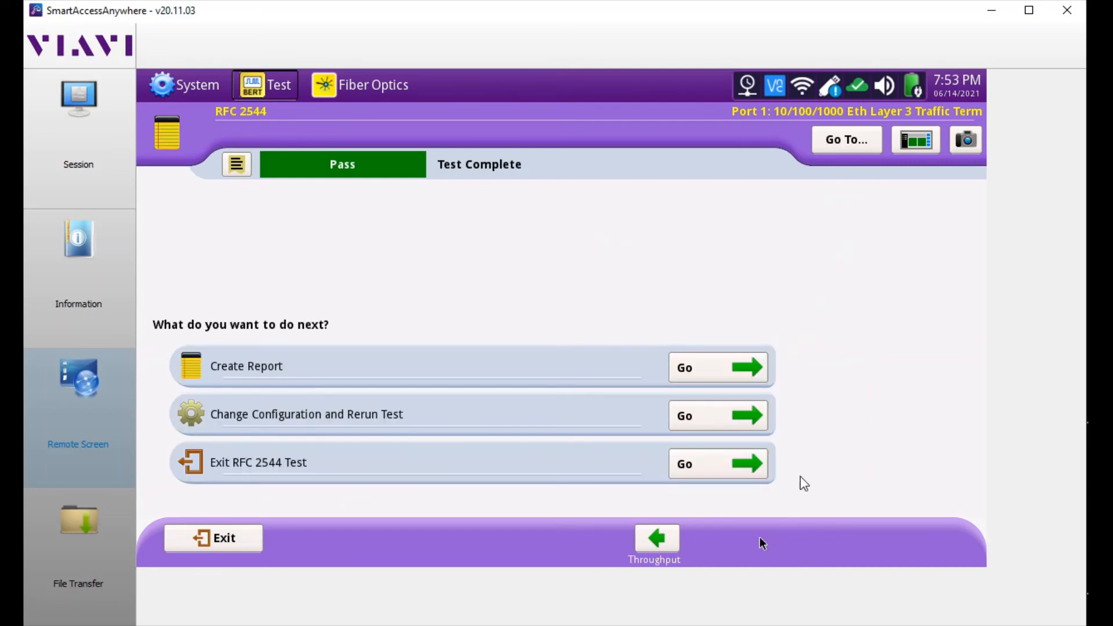
Start Create Report and enter customer name youtube and technician ID jim
{"action": "left_click", "coordinate": [717, 368]}
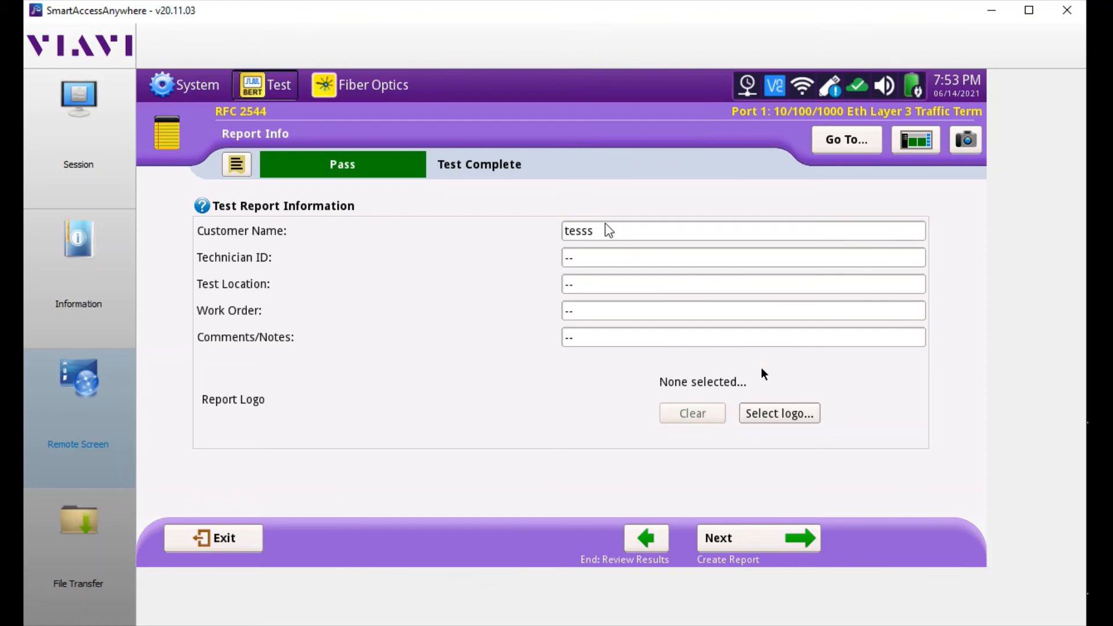
{"action": "left_click", "coordinate": [742, 229]}
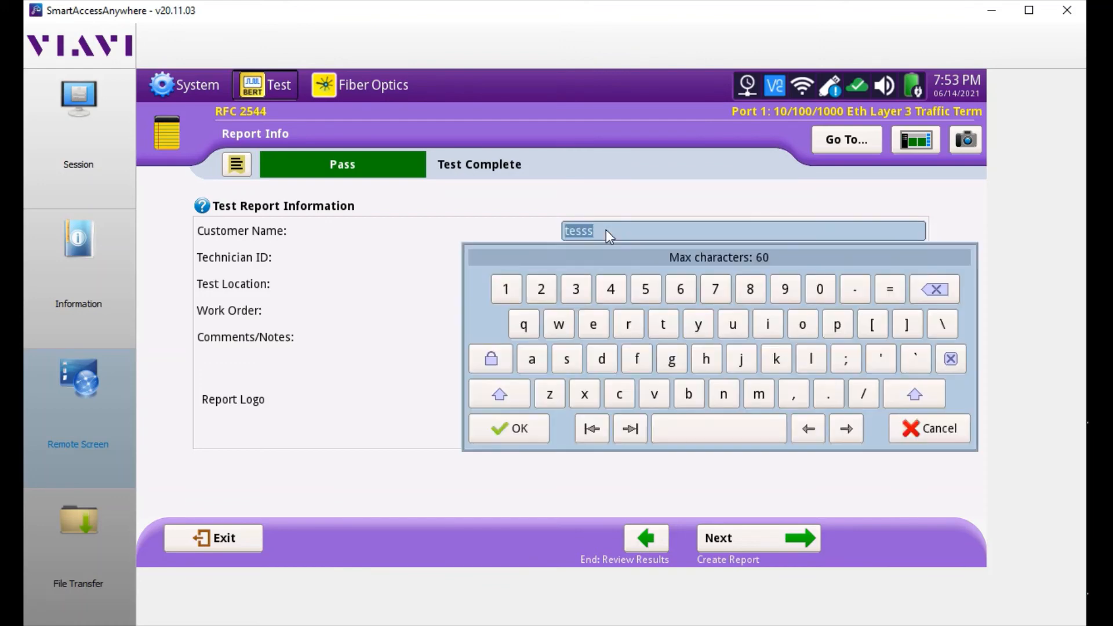
{"action": "left_click", "coordinate": [934, 289]}
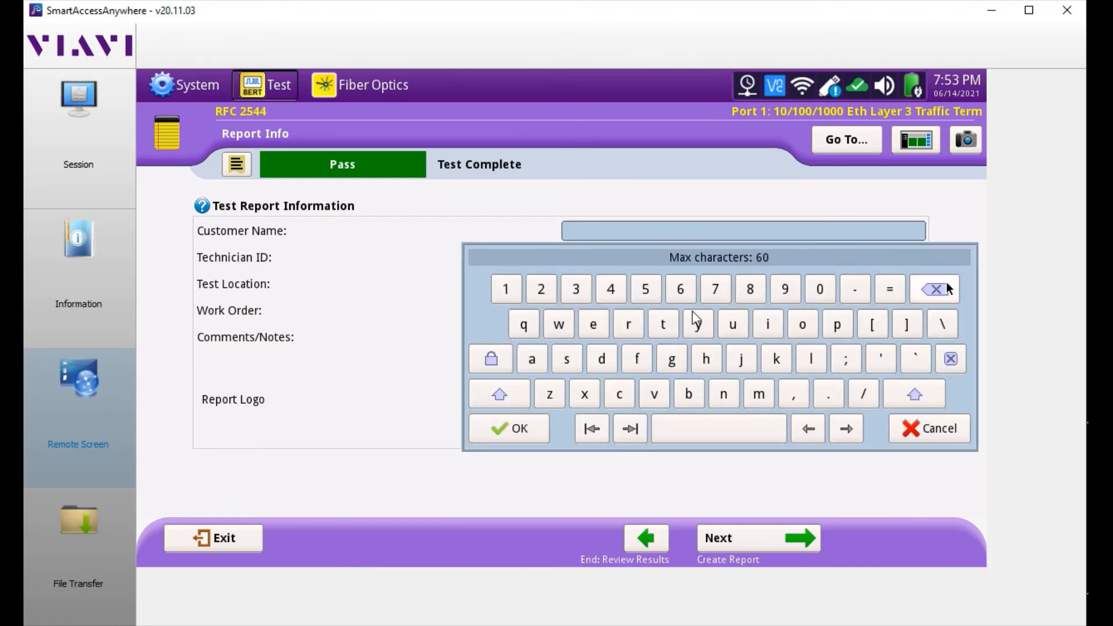
{"action": "left_click", "coordinate": [697, 325]}
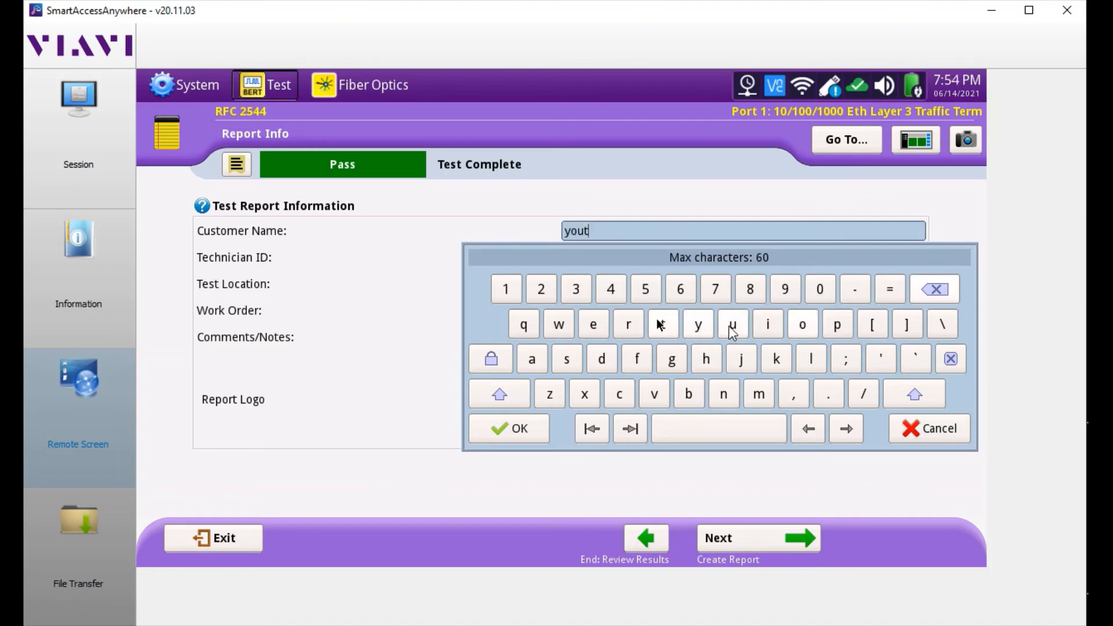
{"action": "left_click", "coordinate": [687, 394]}
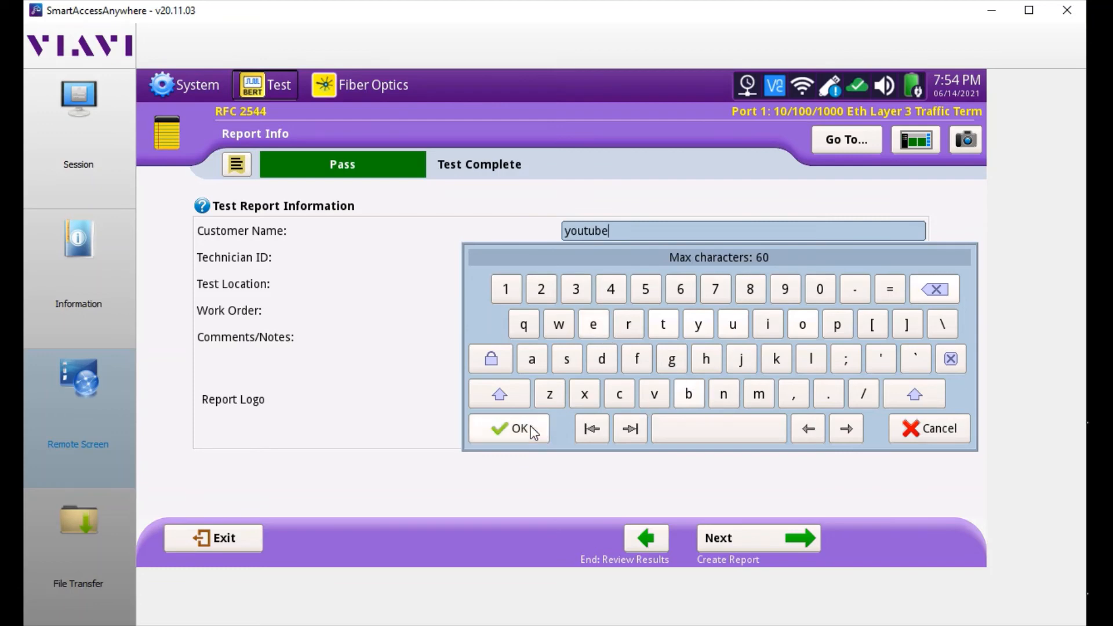
{"action": "left_click", "coordinate": [508, 427]}
{"action": "type", "text": "jim"}
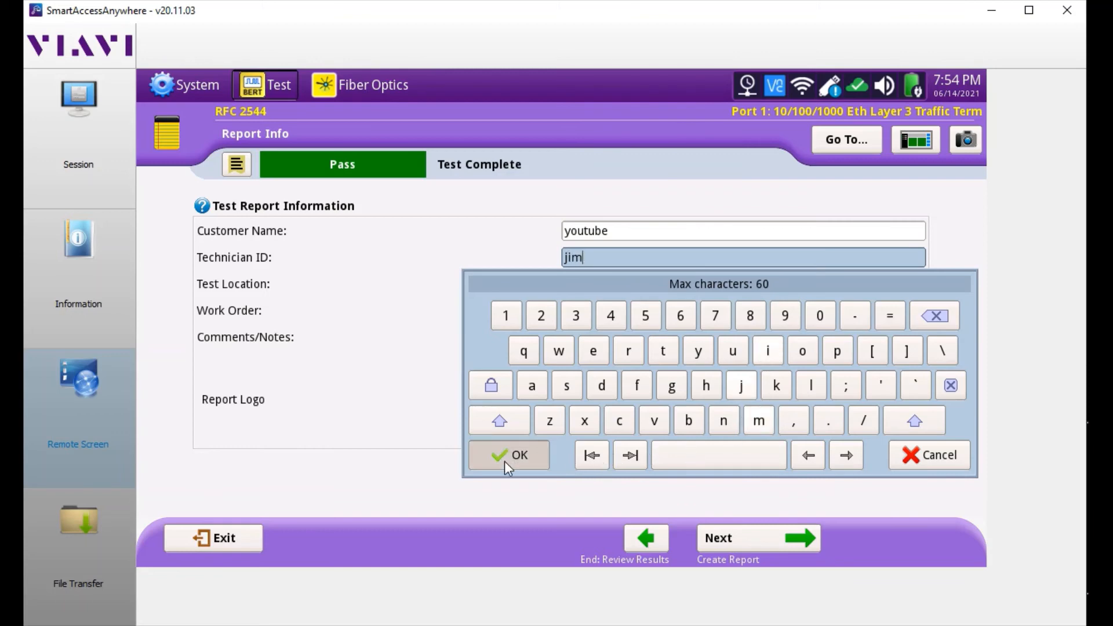
{"action": "left_click", "coordinate": [509, 454]}
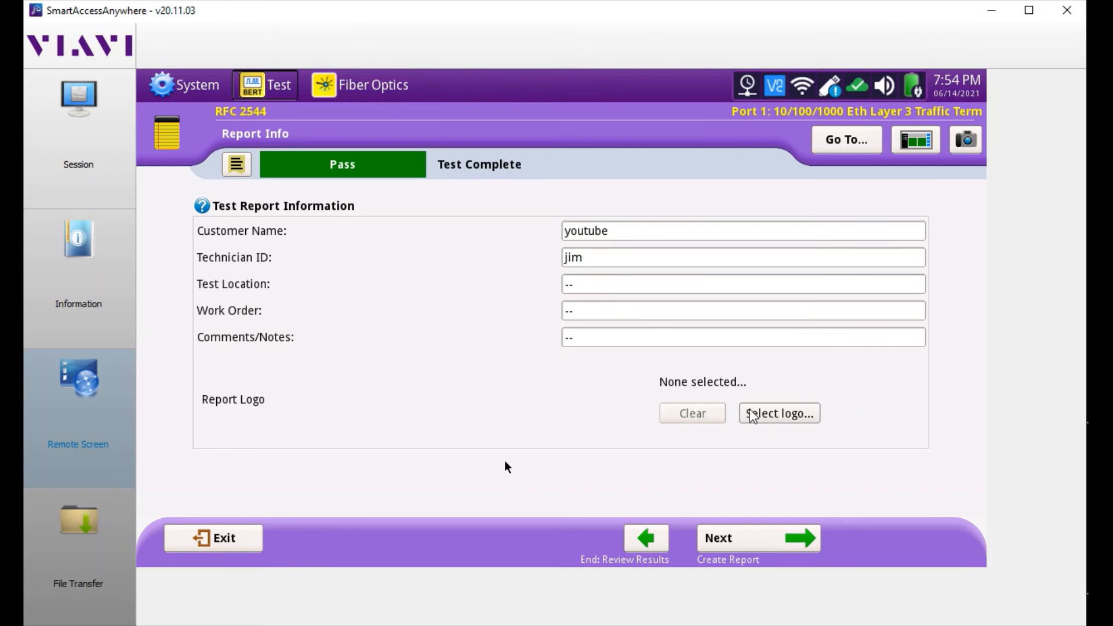
{"action": "mouse_move", "coordinate": [480, 289]}
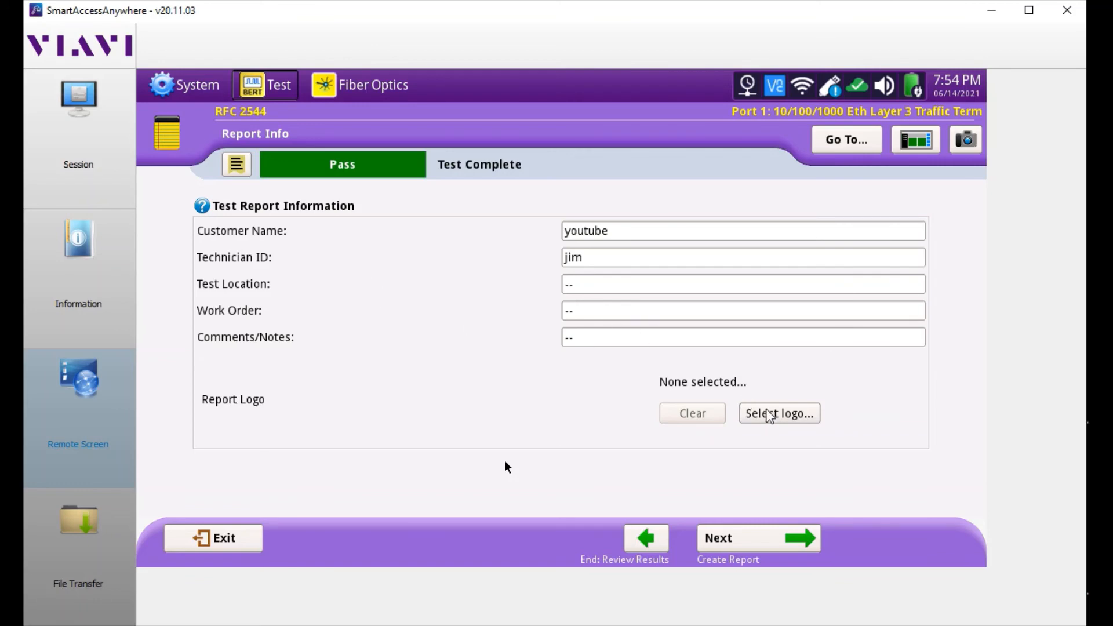
Browse for a report logo and cancel, leaving no logo selected
{"action": "left_click", "coordinate": [778, 413]}
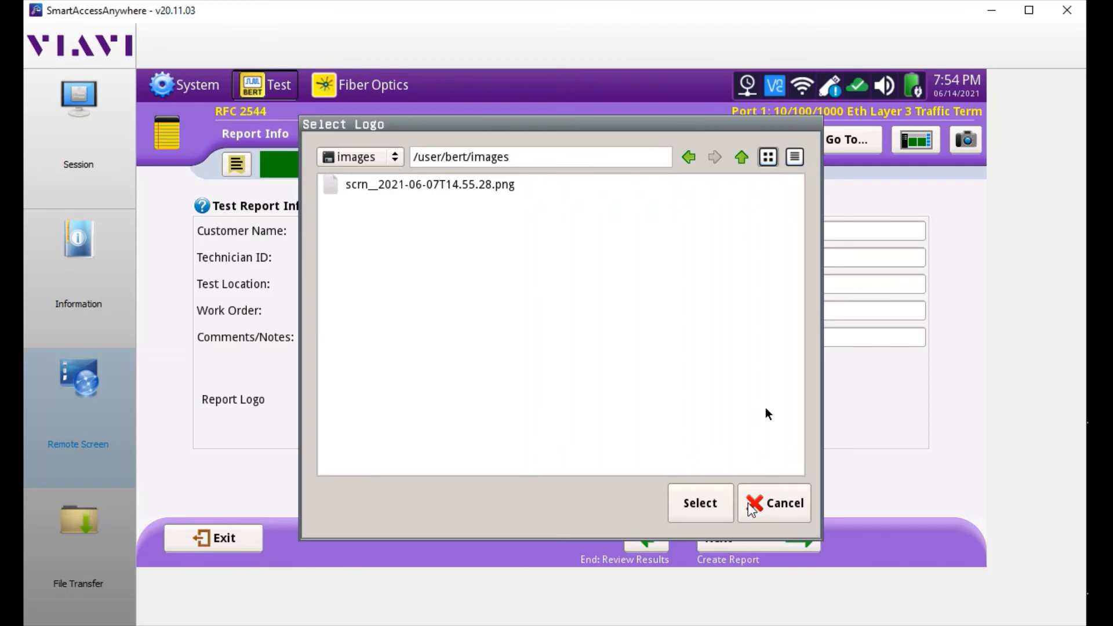
{"action": "left_click", "coordinate": [773, 502]}
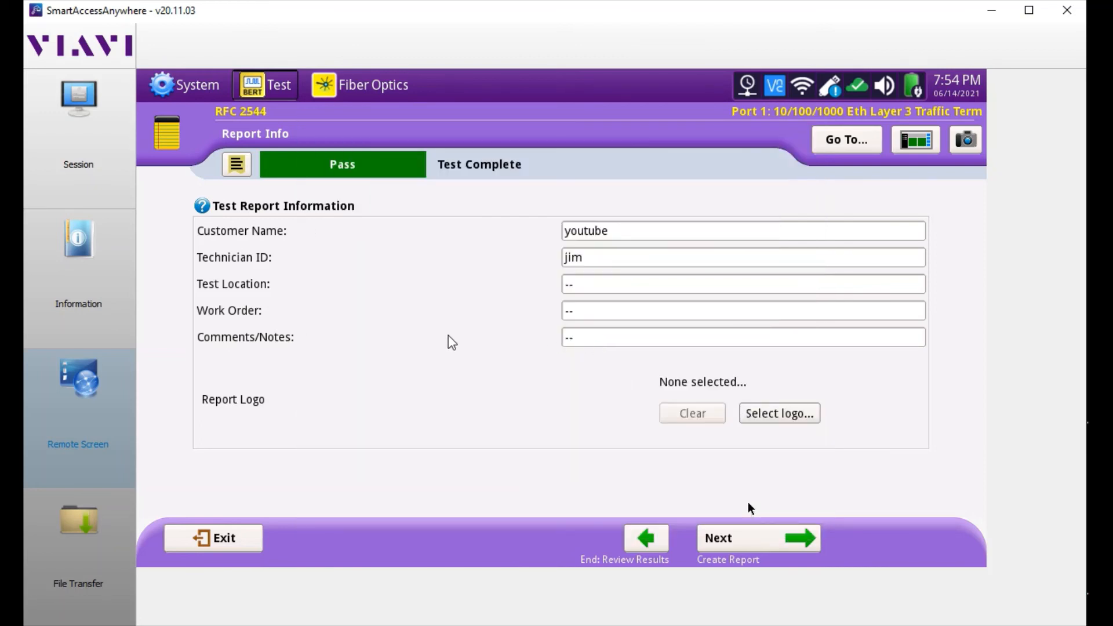
{"action": "mouse_move", "coordinate": [713, 475]}
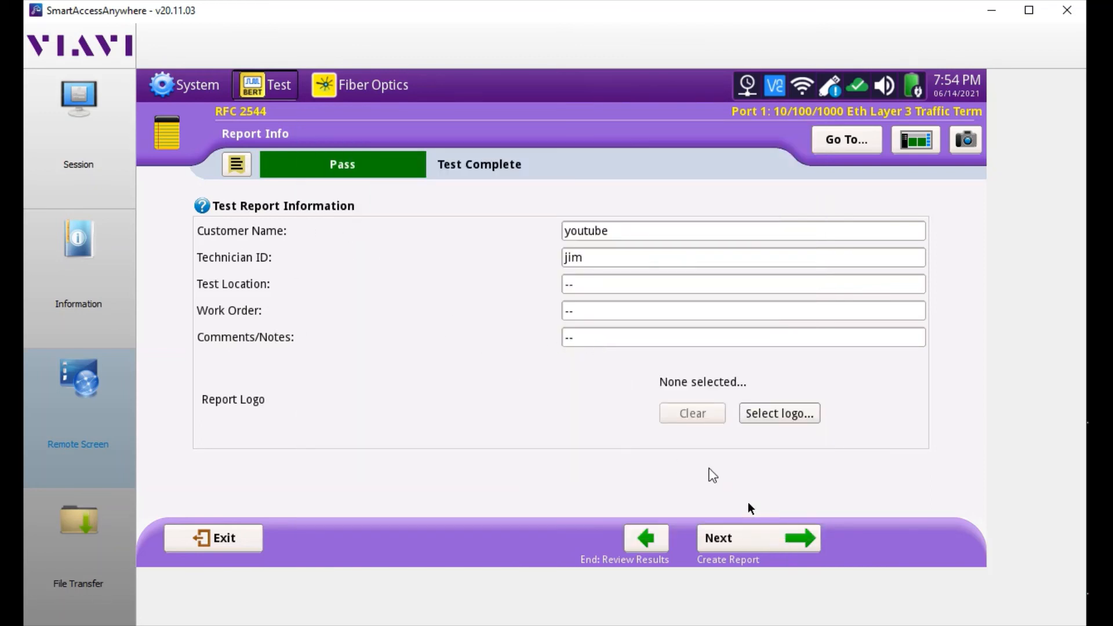
{"action": "left_click", "coordinate": [757, 537]}
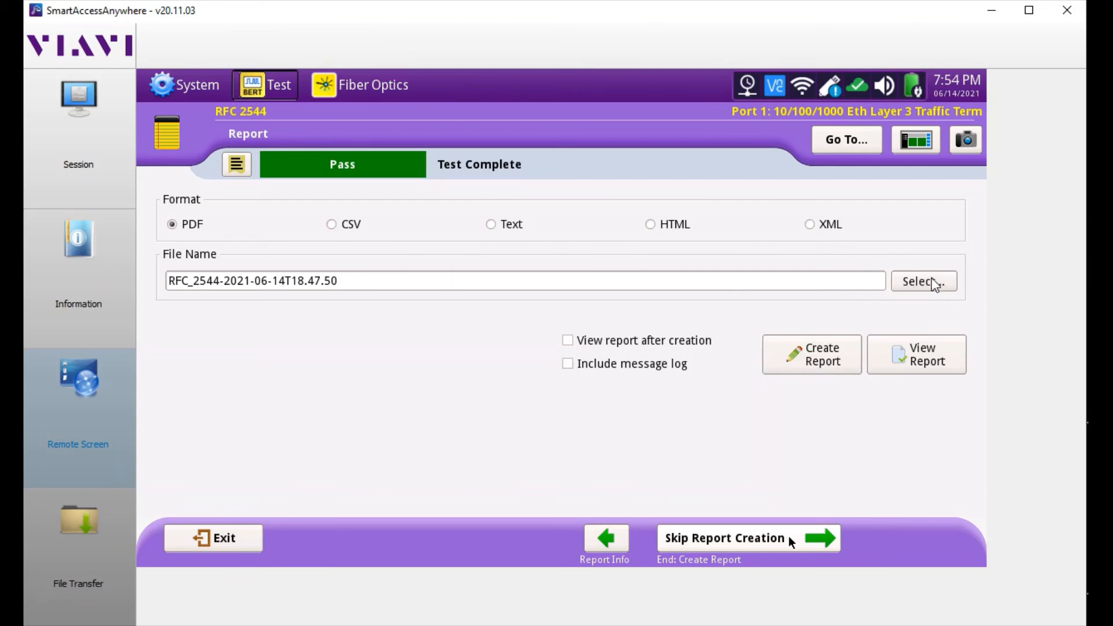
{"action": "left_click", "coordinate": [924, 281]}
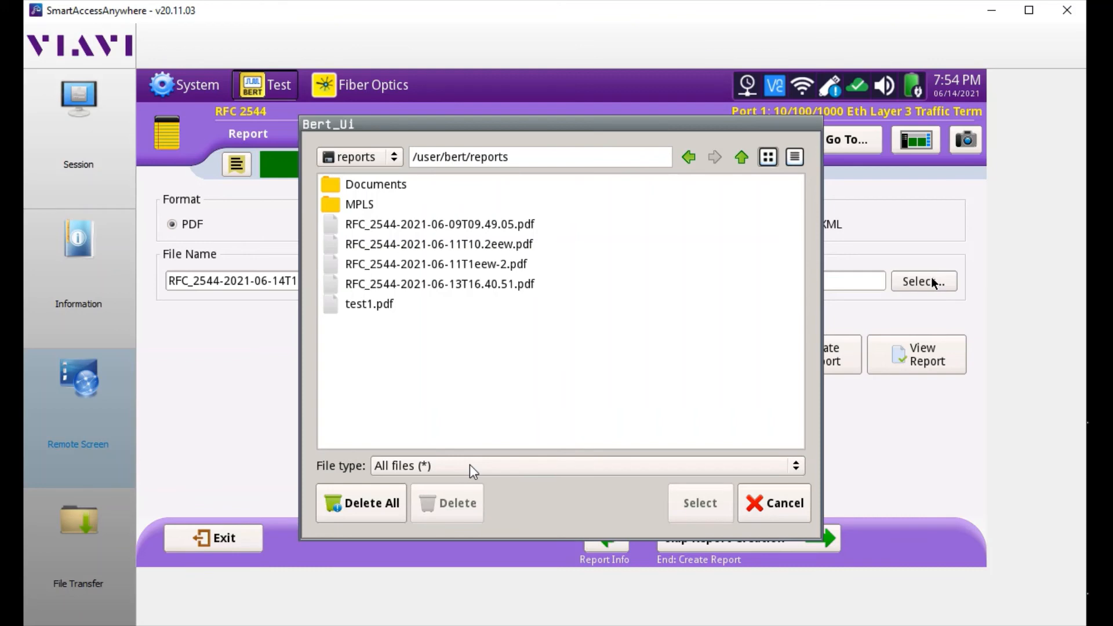
{"action": "mouse_move", "coordinate": [475, 474]}
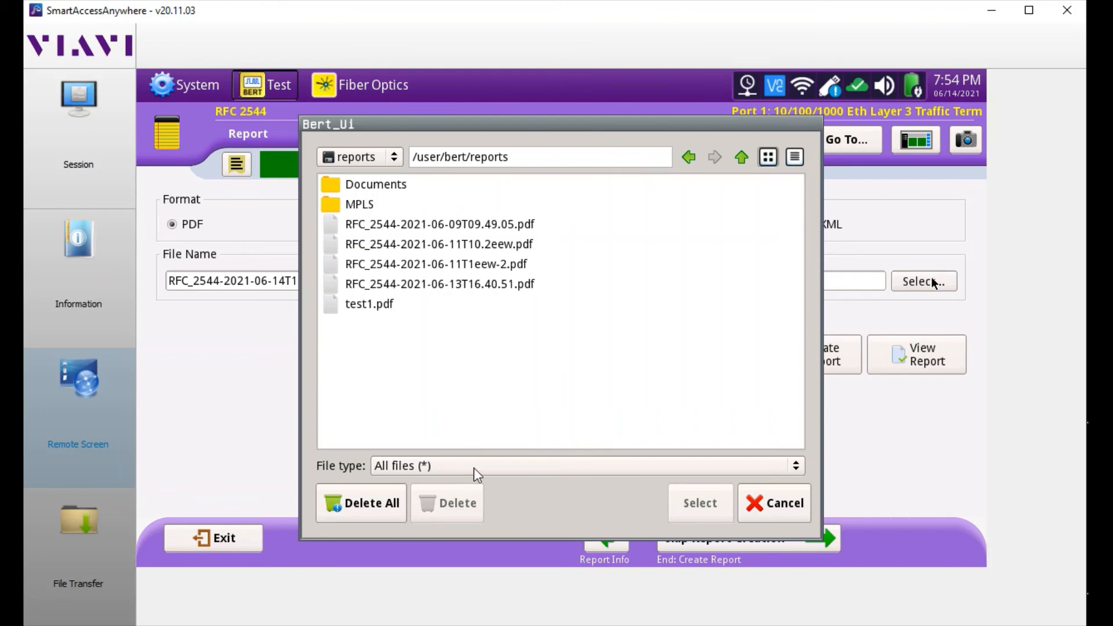
{"action": "mouse_move", "coordinate": [533, 397]}
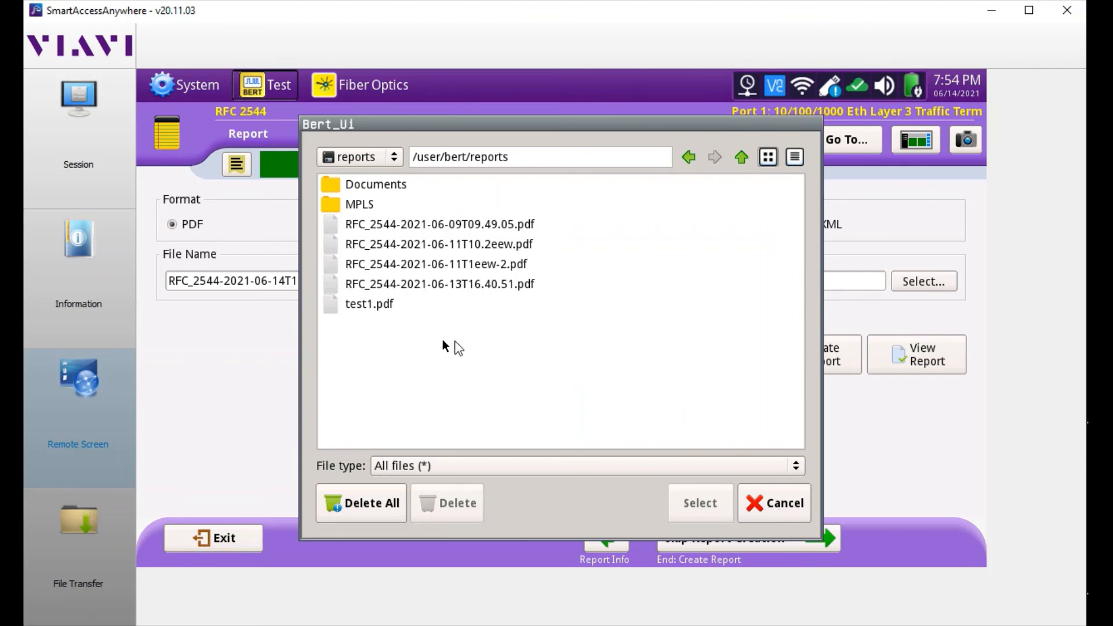
{"action": "mouse_move", "coordinate": [432, 224]}
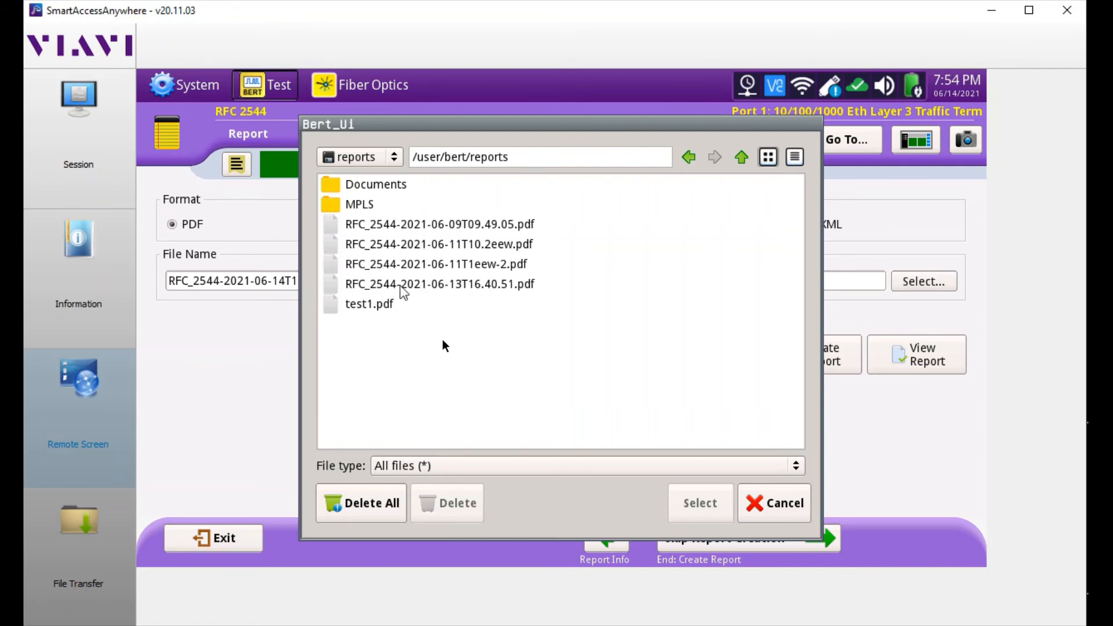
{"action": "mouse_move", "coordinate": [472, 315]}
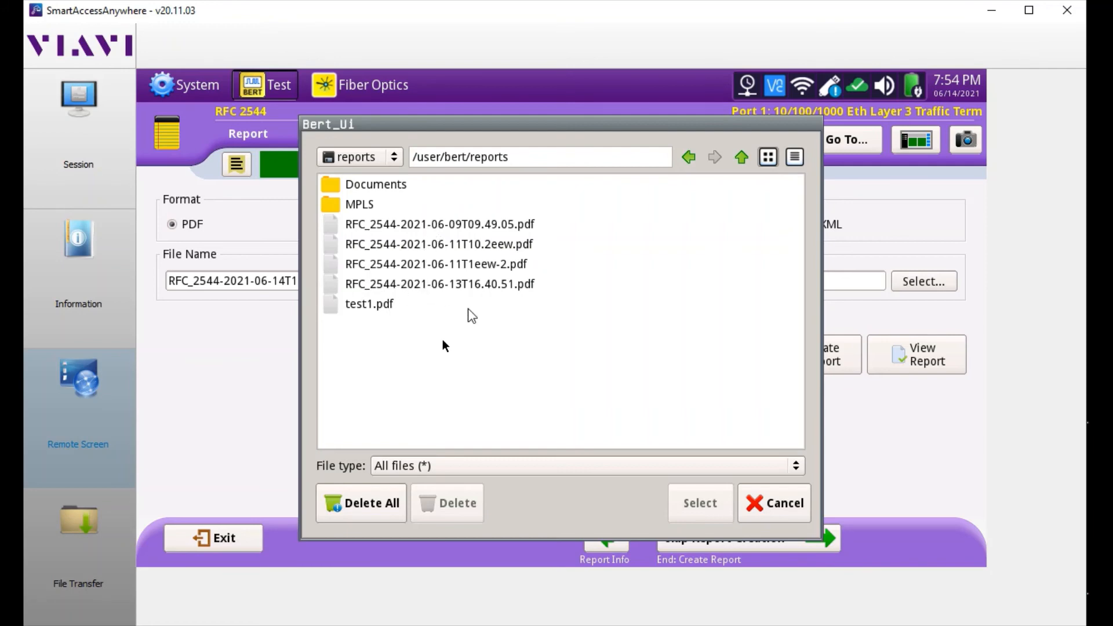
{"action": "mouse_move", "coordinate": [381, 312]}
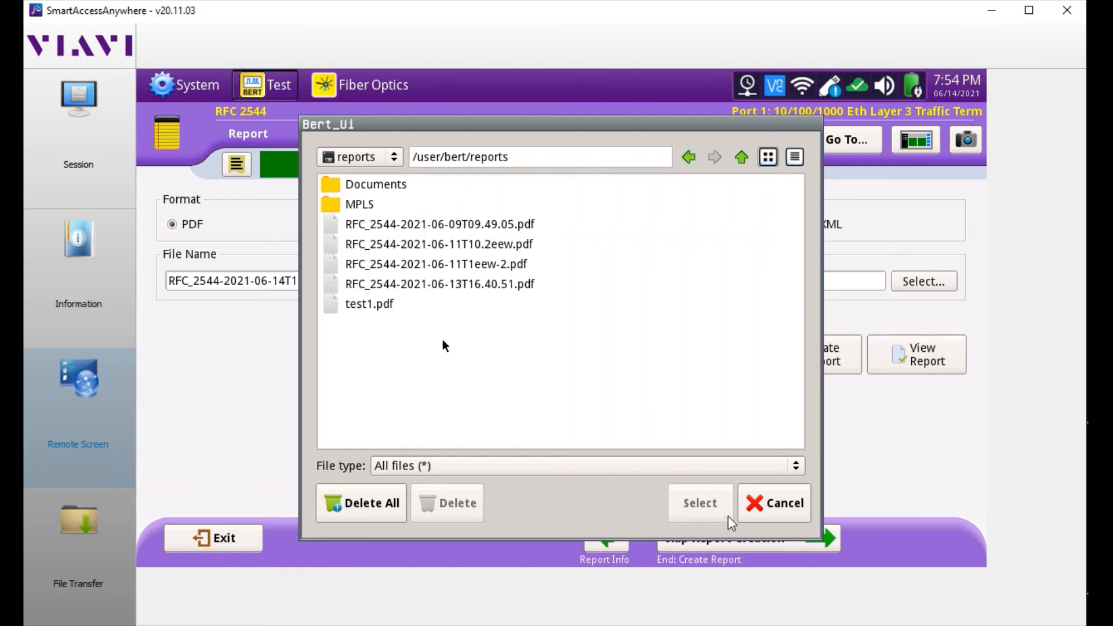
{"action": "left_click", "coordinate": [773, 502]}
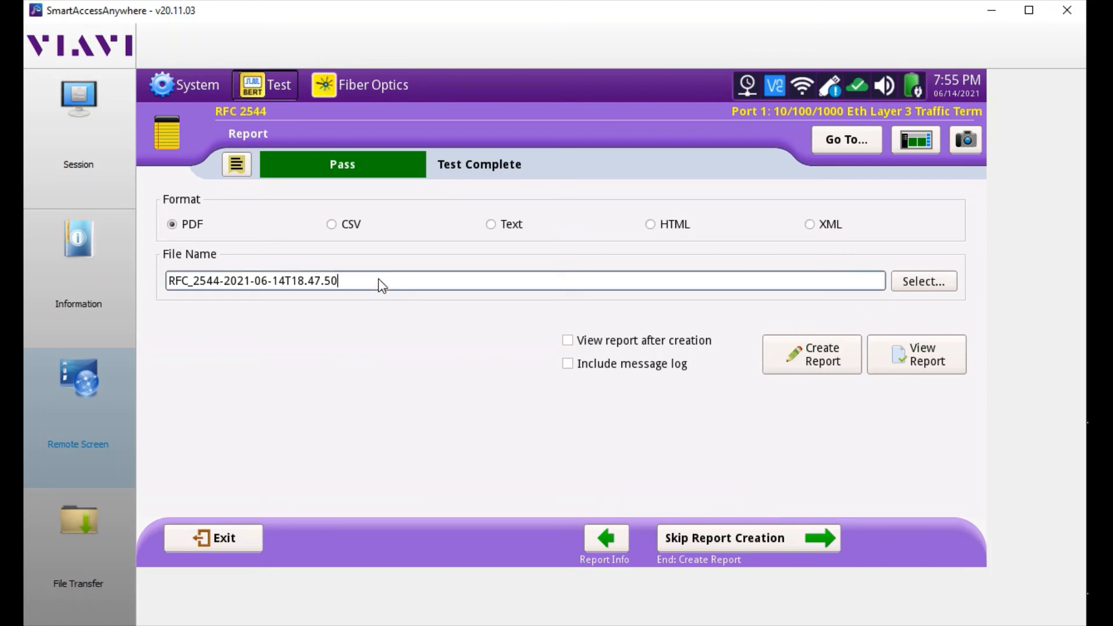
Set the report file name to testyoutube, keeping PDF output
{"action": "left_click", "coordinate": [497, 281]}
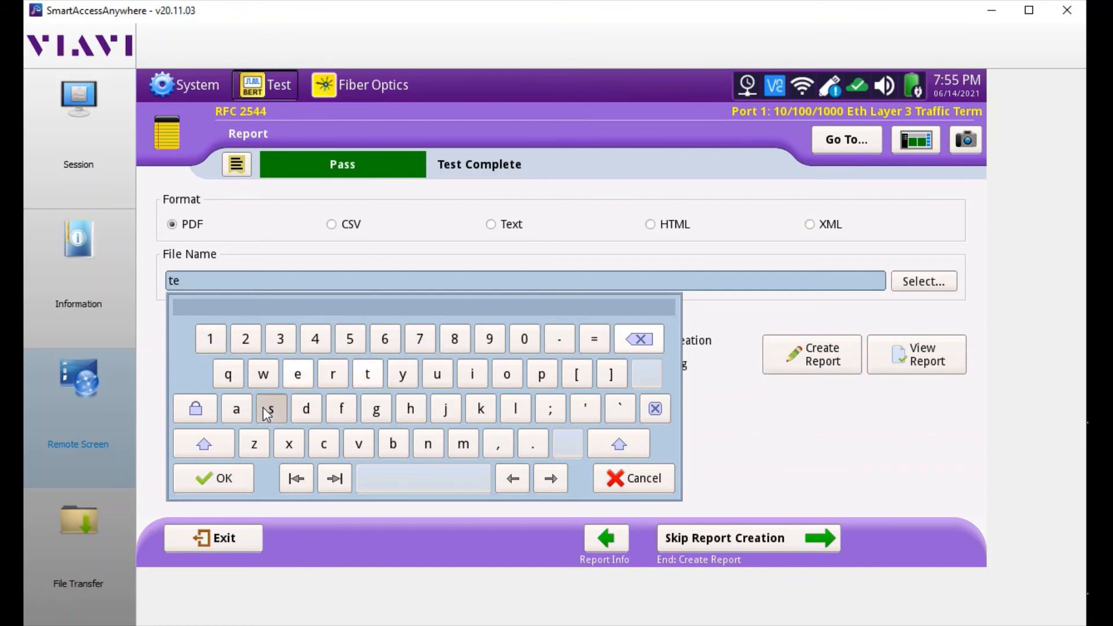
{"action": "left_click", "coordinate": [270, 408]}
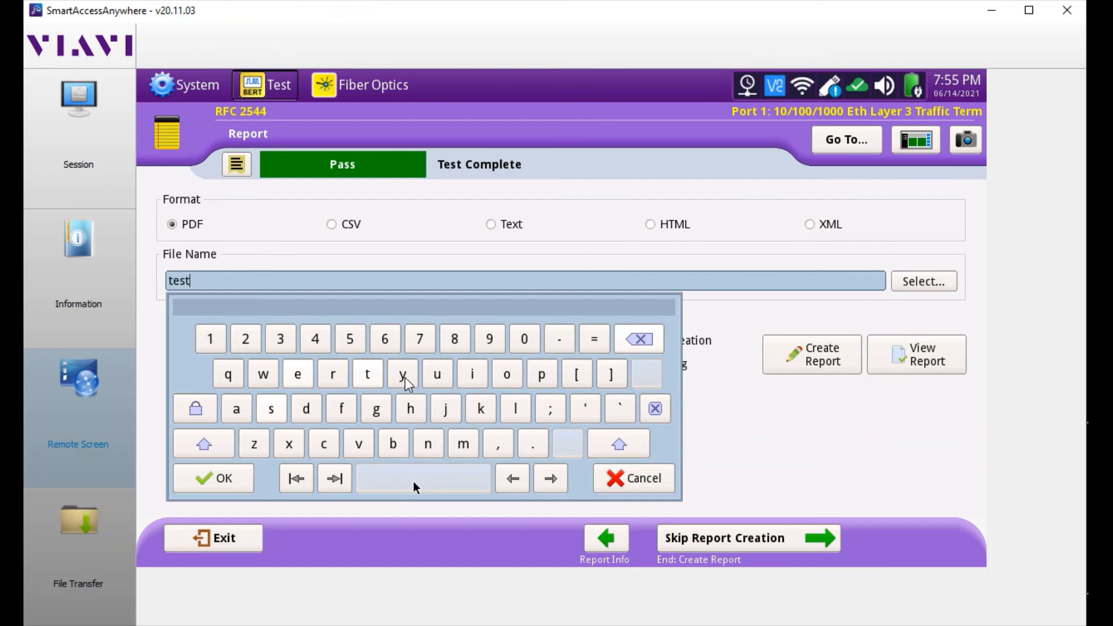
{"action": "left_click", "coordinate": [401, 374]}
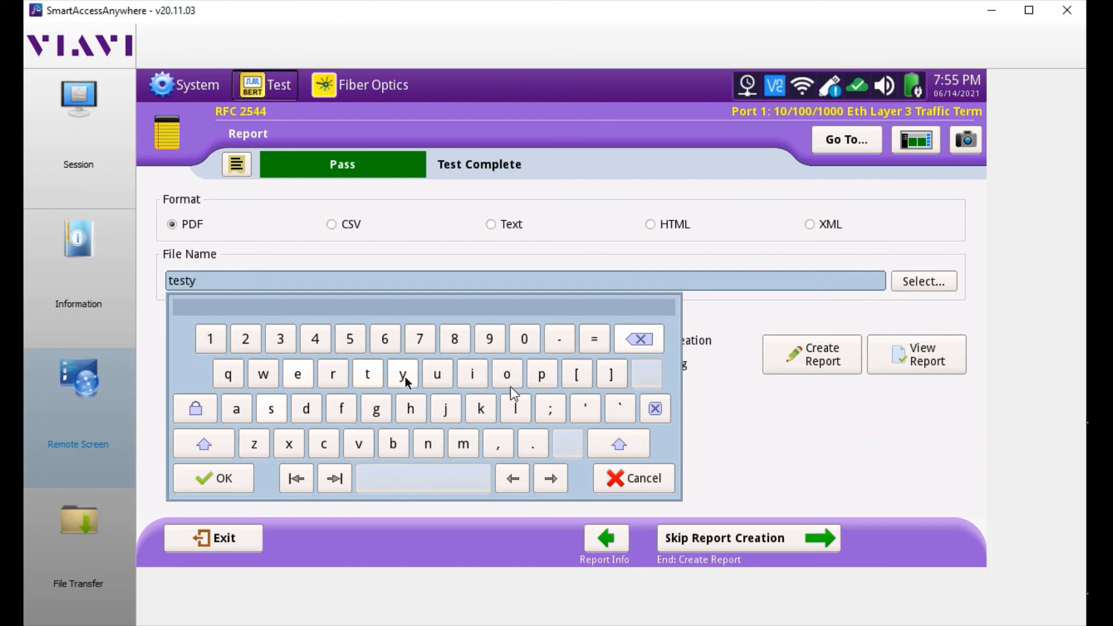
{"action": "left_click", "coordinate": [637, 338]}
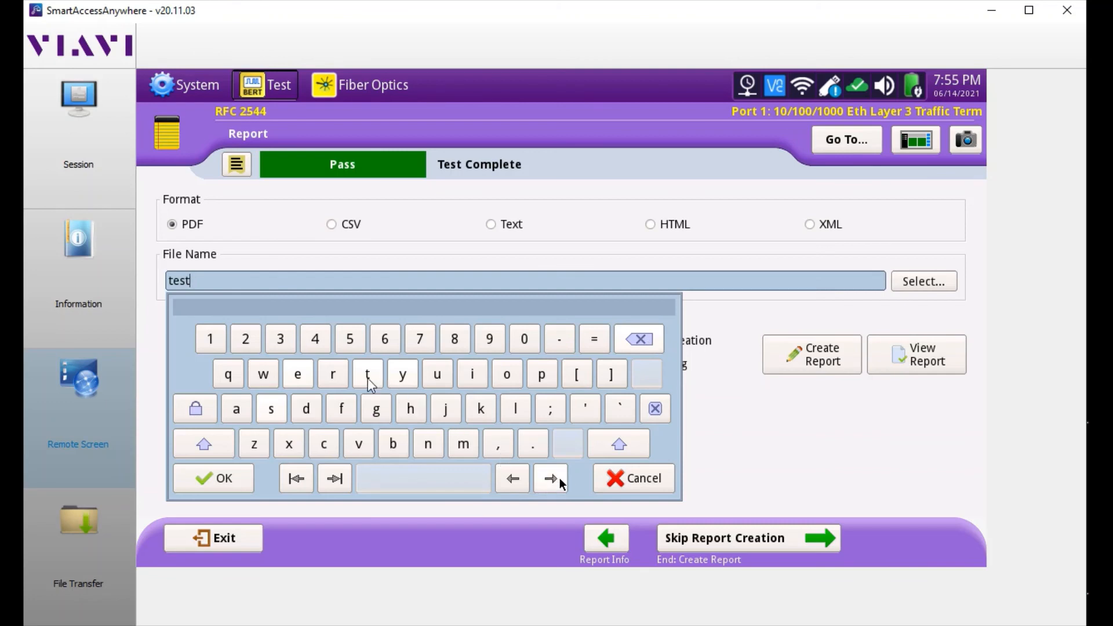
{"action": "mouse_move", "coordinate": [390, 384]}
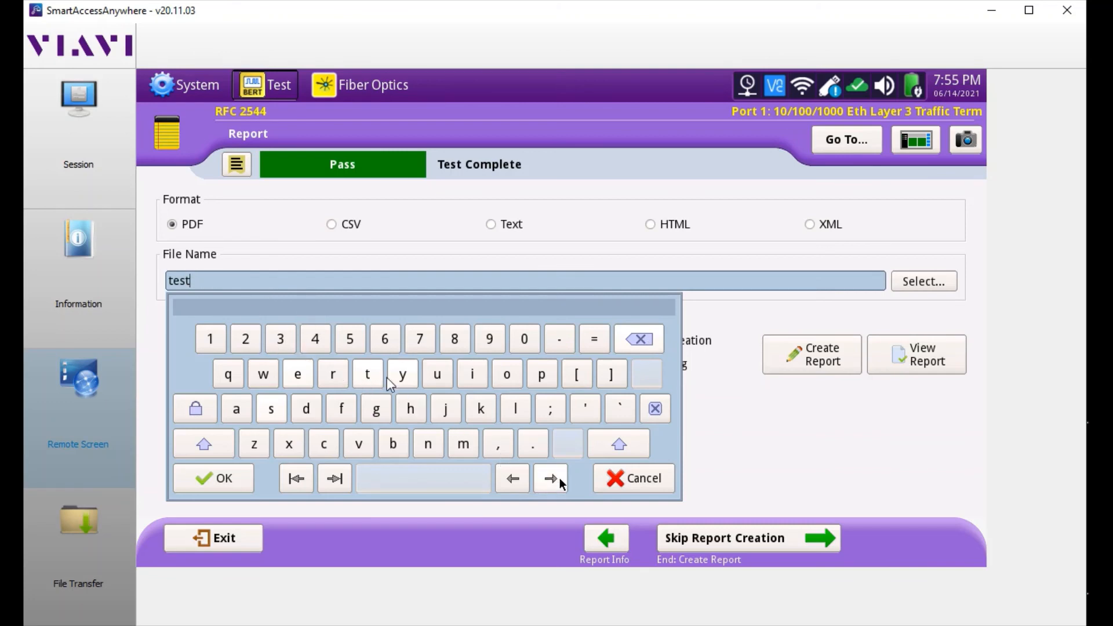
{"action": "left_click", "coordinate": [437, 375]}
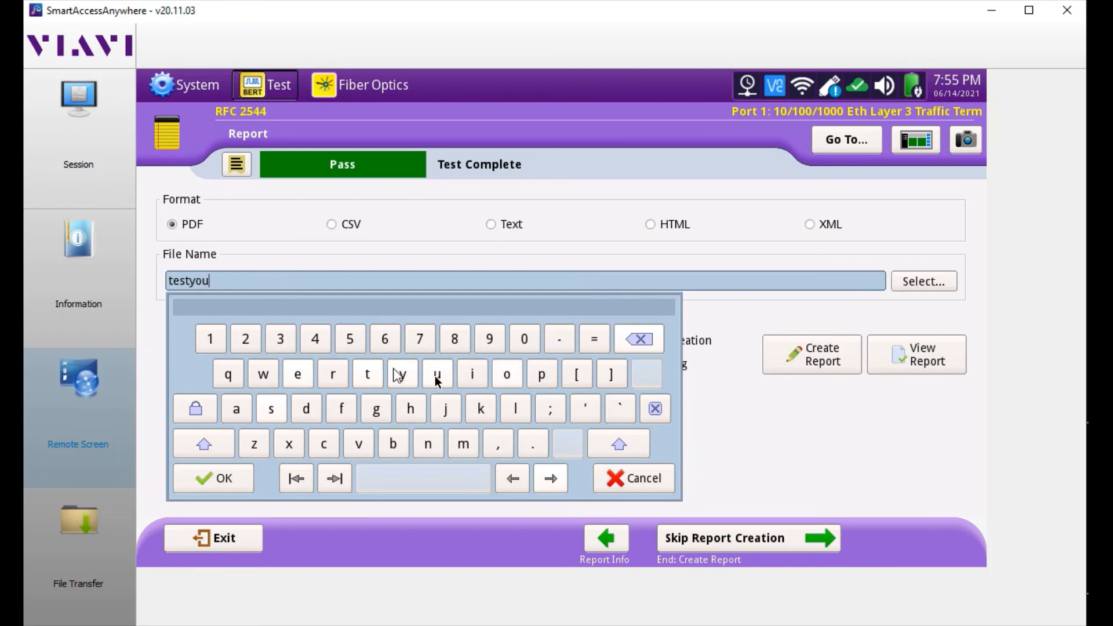
{"action": "left_click", "coordinate": [368, 374]}
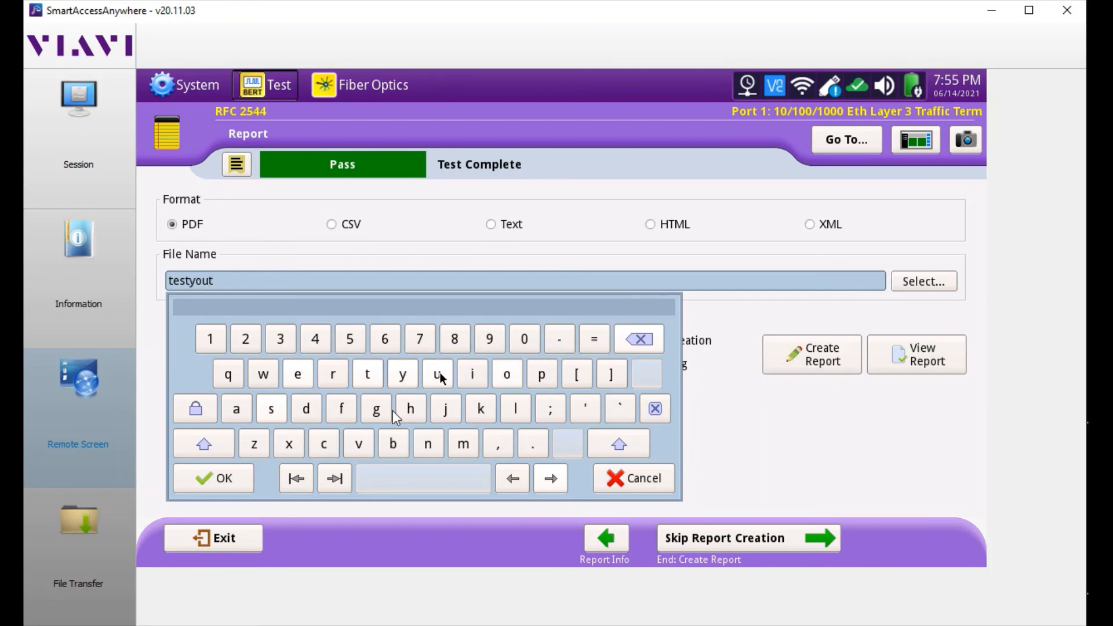
{"action": "left_click", "coordinate": [393, 443]}
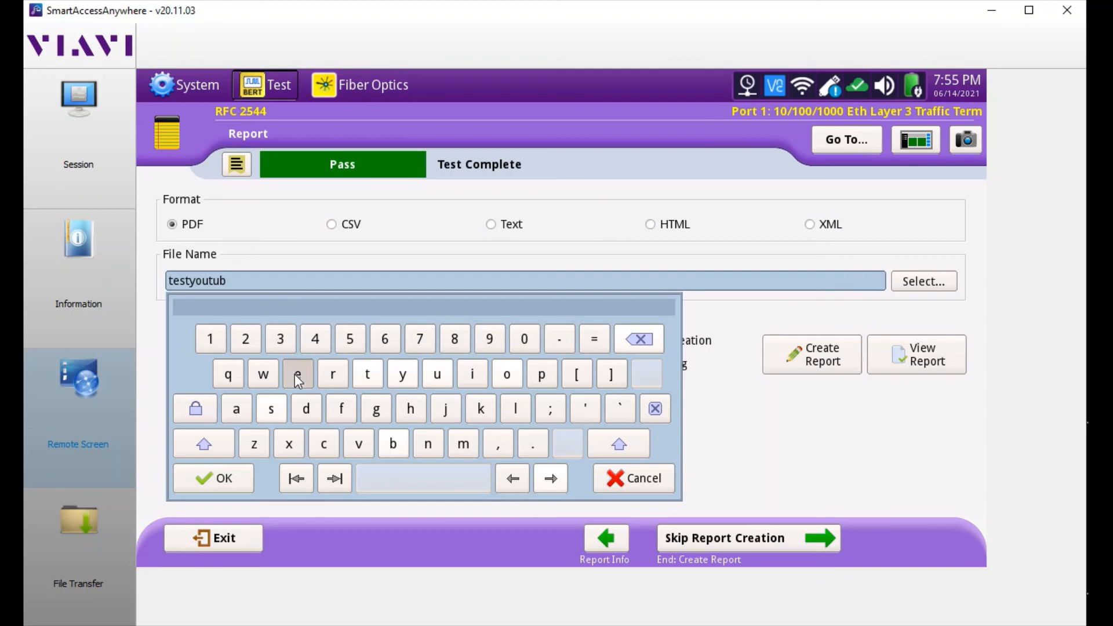
{"action": "left_click", "coordinate": [297, 374]}
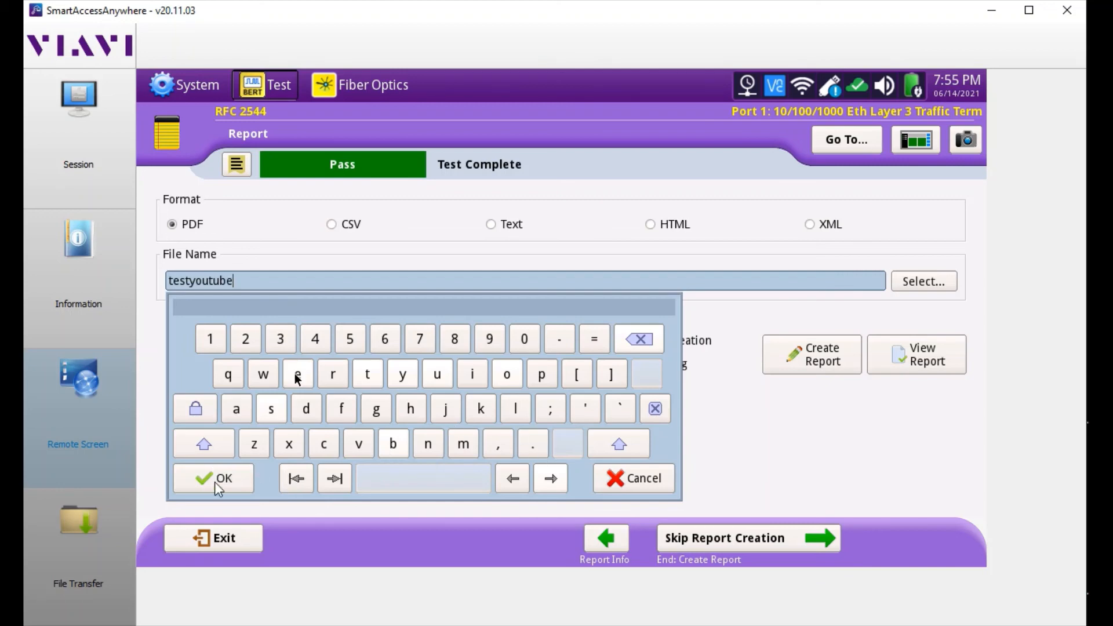
{"action": "left_click", "coordinate": [213, 477]}
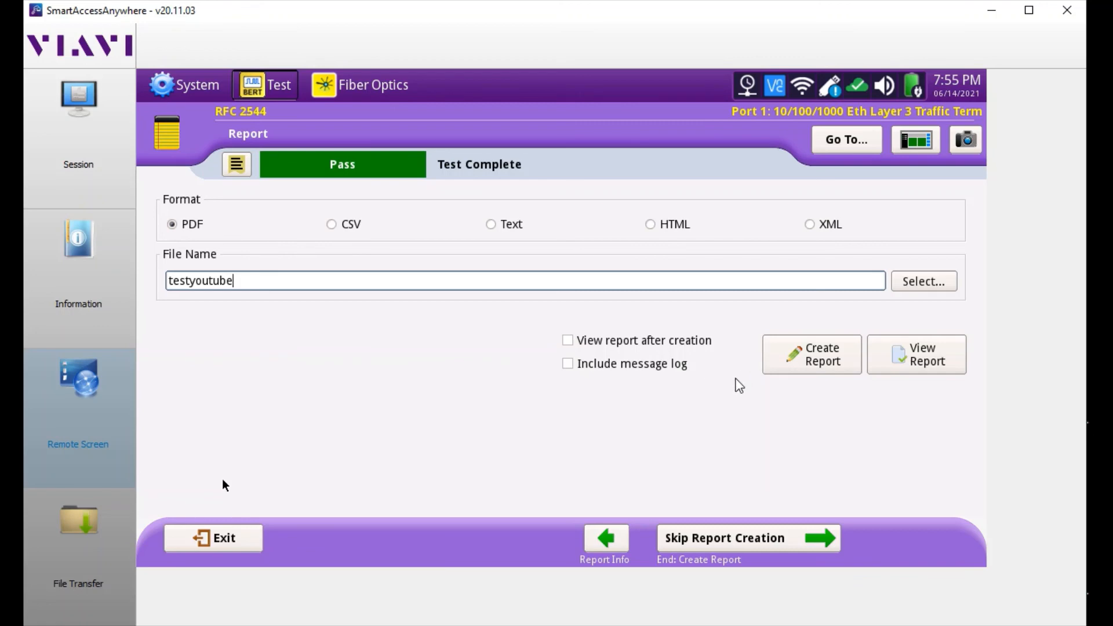
{"action": "mouse_move", "coordinate": [822, 357]}
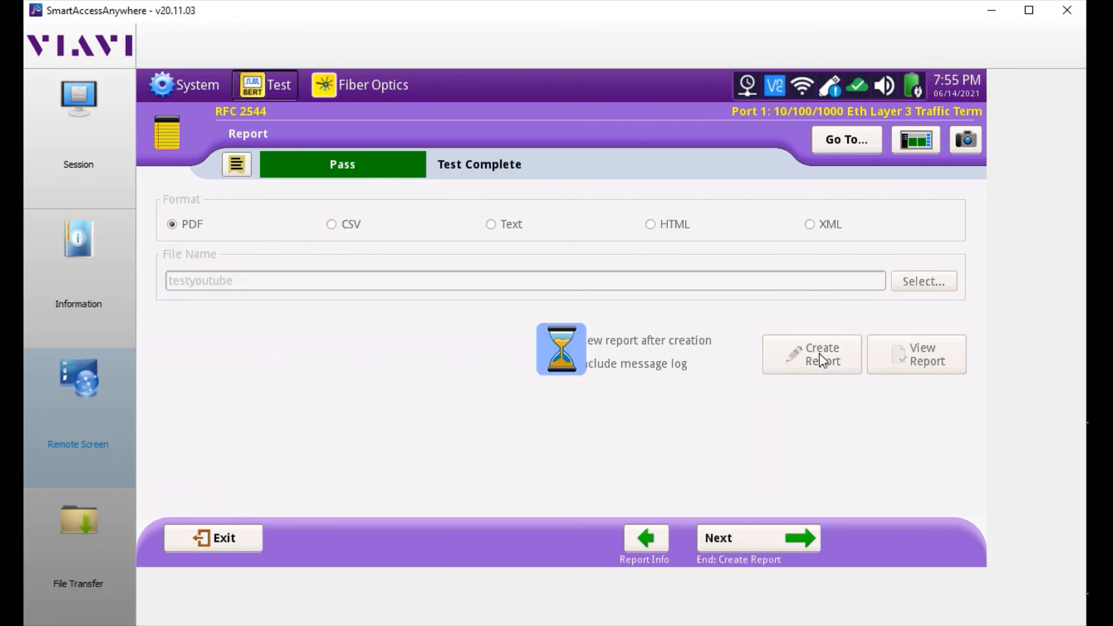
{"action": "left_click", "coordinate": [811, 355]}
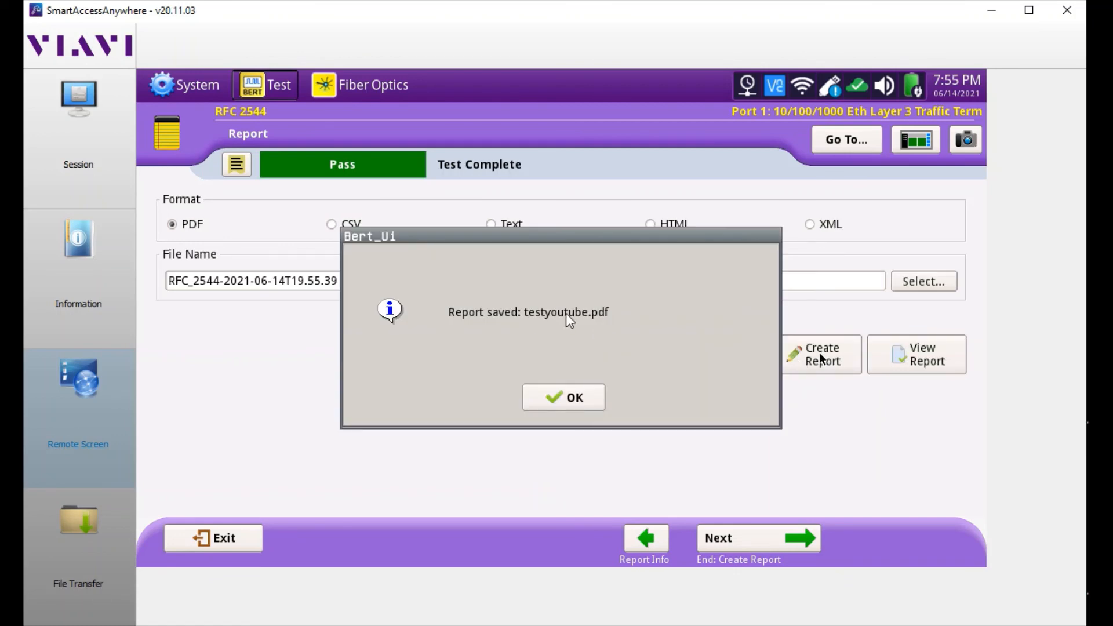
{"action": "left_click", "coordinate": [563, 396]}
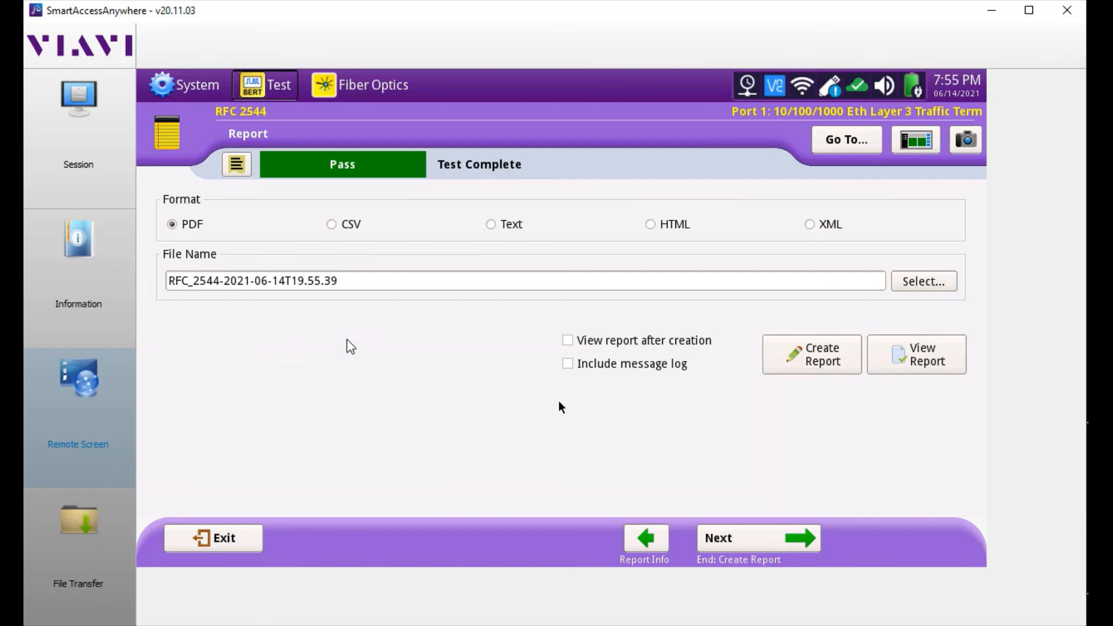
{"action": "mouse_move", "coordinate": [416, 322]}
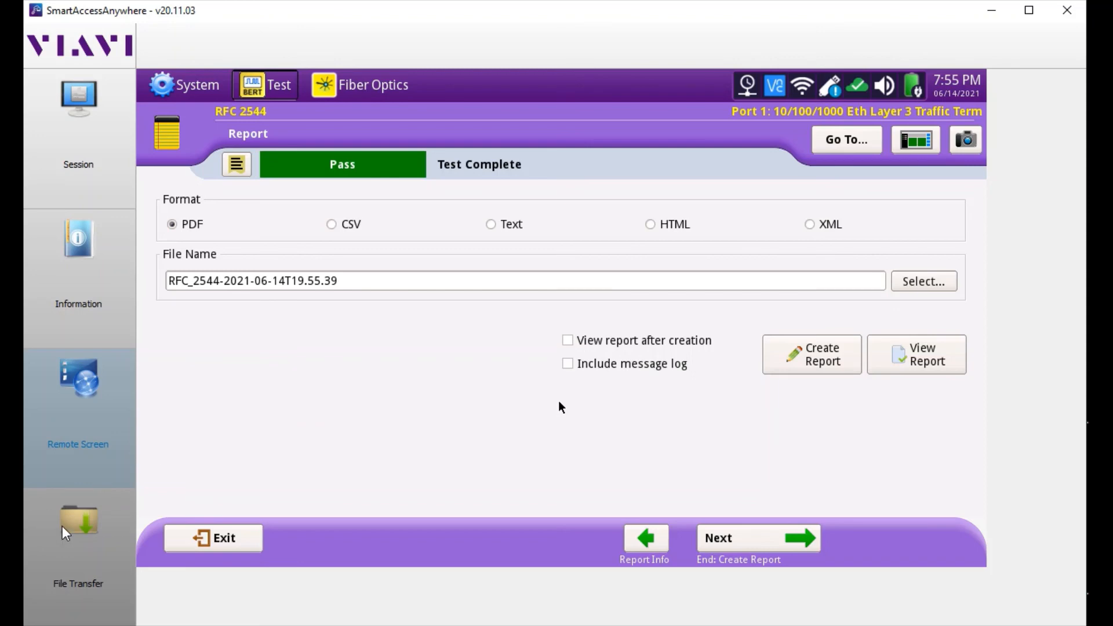
In SmartAccessAnywhere File Transfer, navigate the local pane to the C:/Viavi folder containing test1.pdf
{"action": "left_click", "coordinate": [78, 522]}
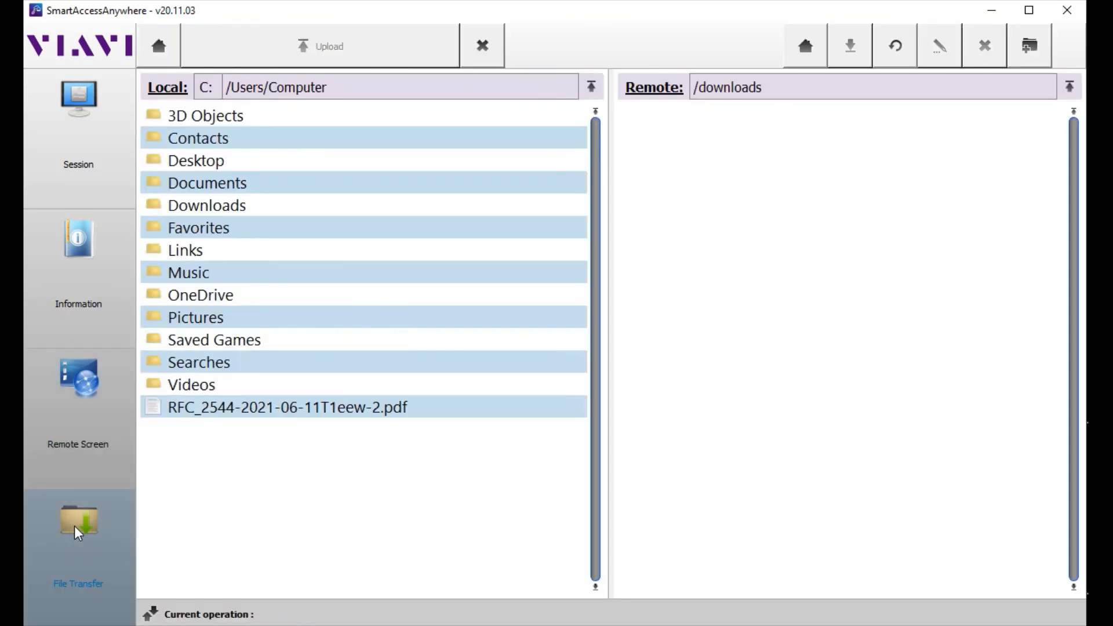
{"action": "mouse_move", "coordinate": [110, 478]}
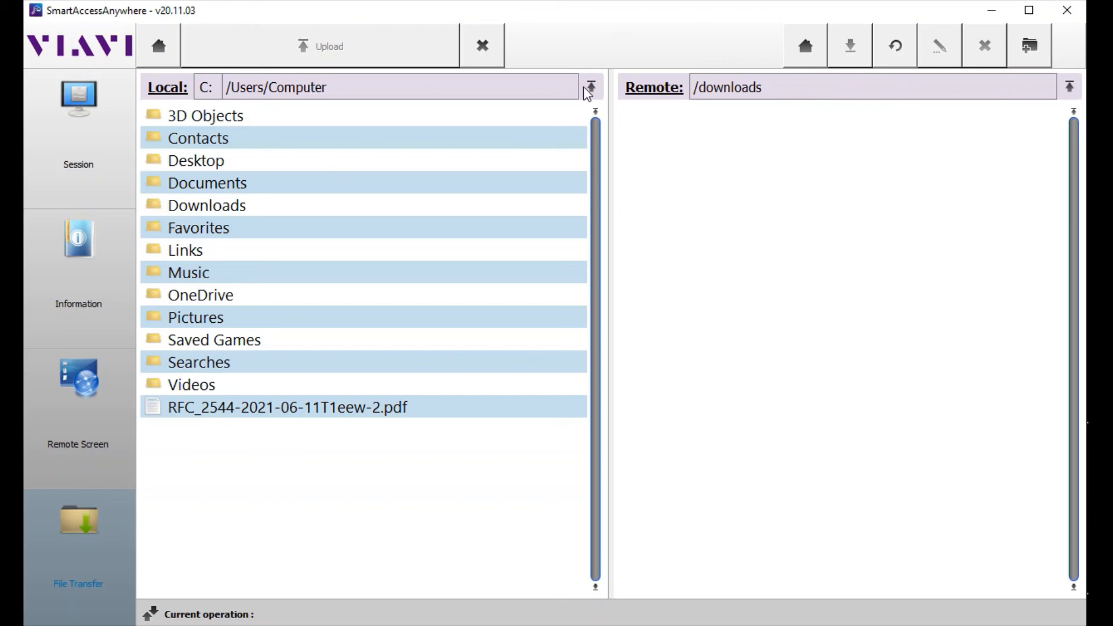
{"action": "left_click", "coordinate": [590, 87]}
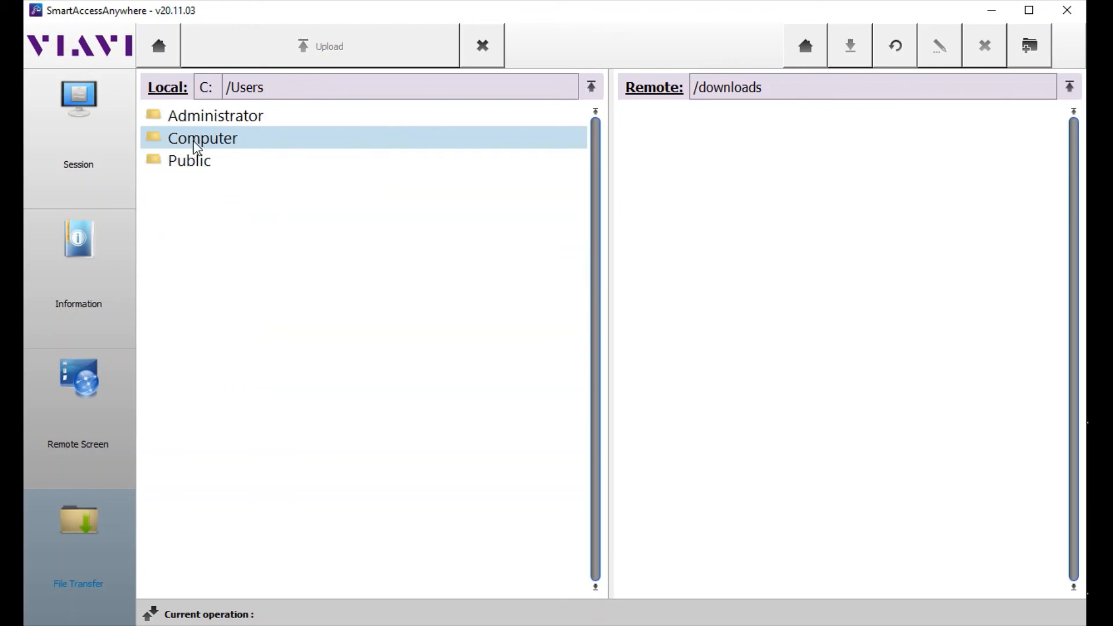
{"action": "double_click", "coordinate": [202, 138]}
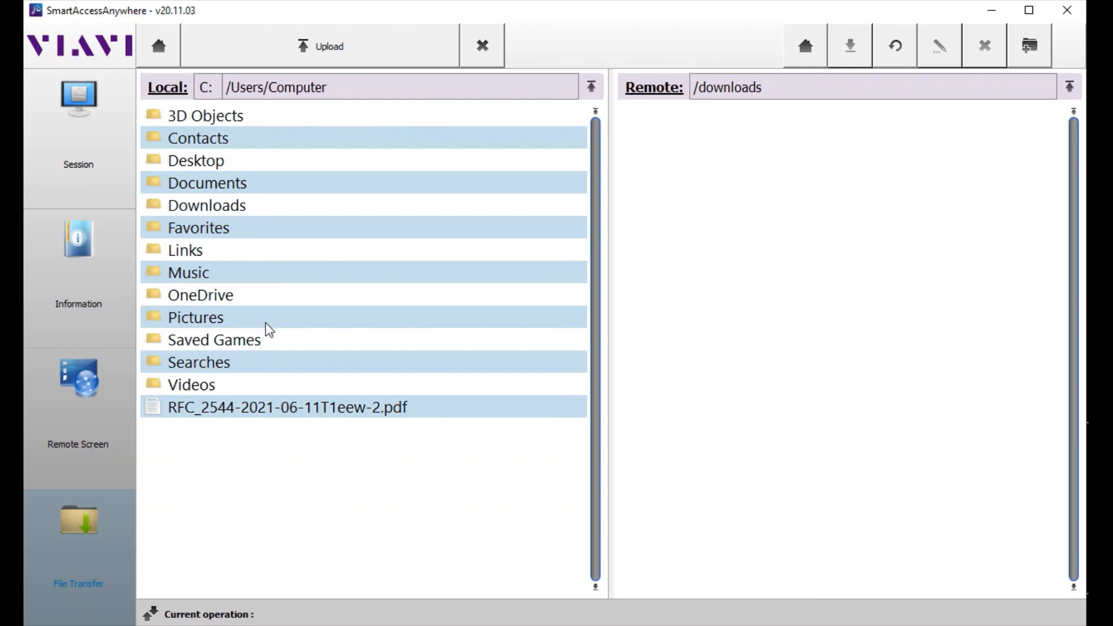
{"action": "mouse_move", "coordinate": [377, 310]}
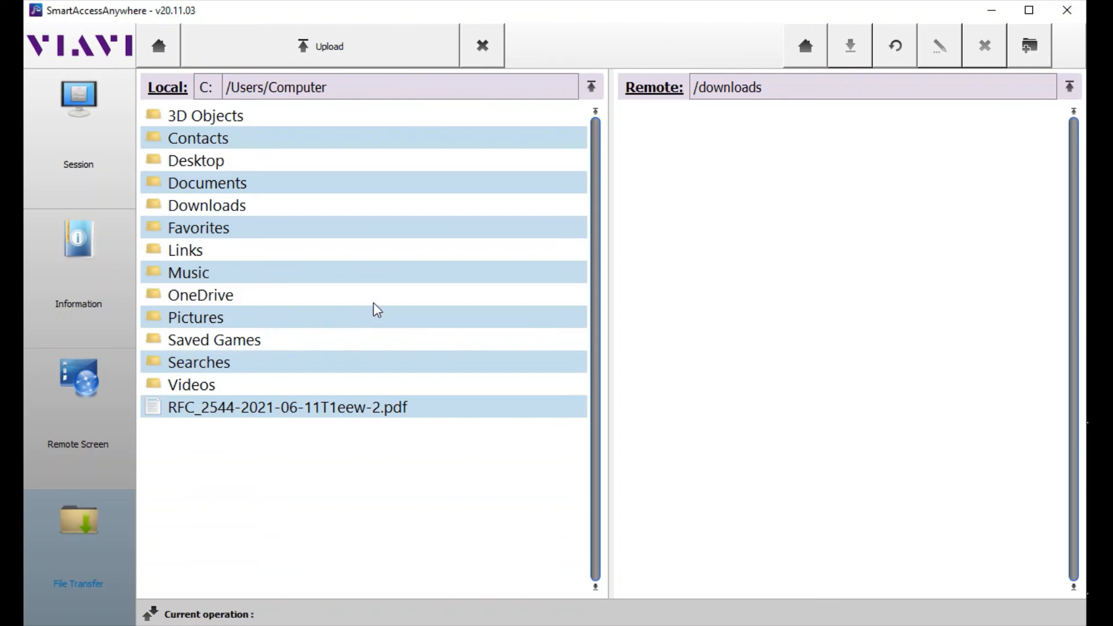
{"action": "mouse_move", "coordinate": [337, 257]}
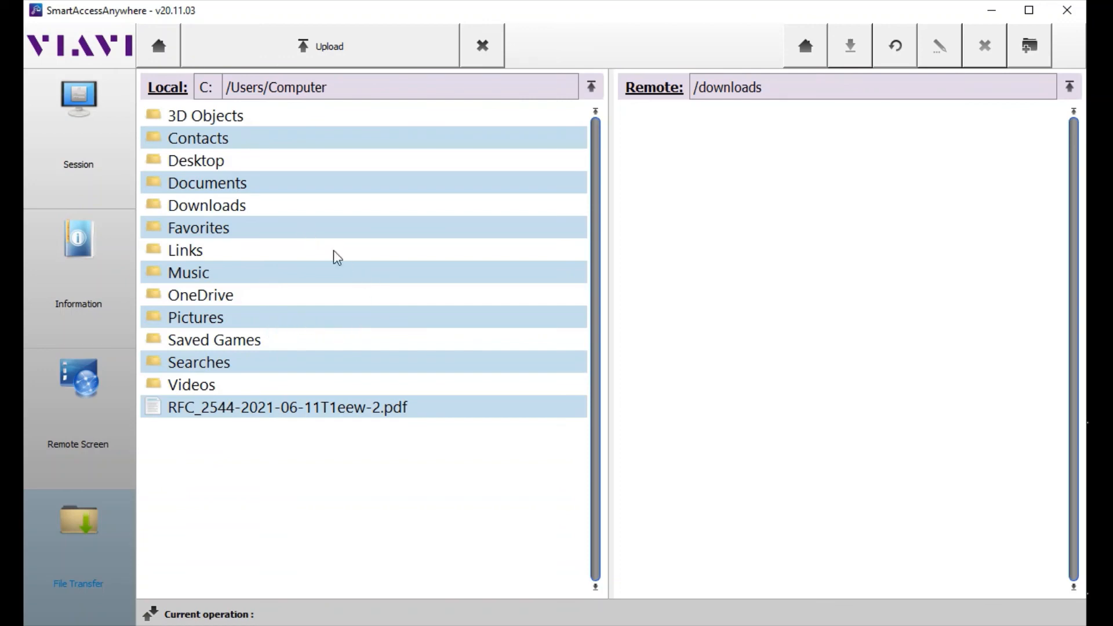
{"action": "mouse_move", "coordinate": [504, 131]}
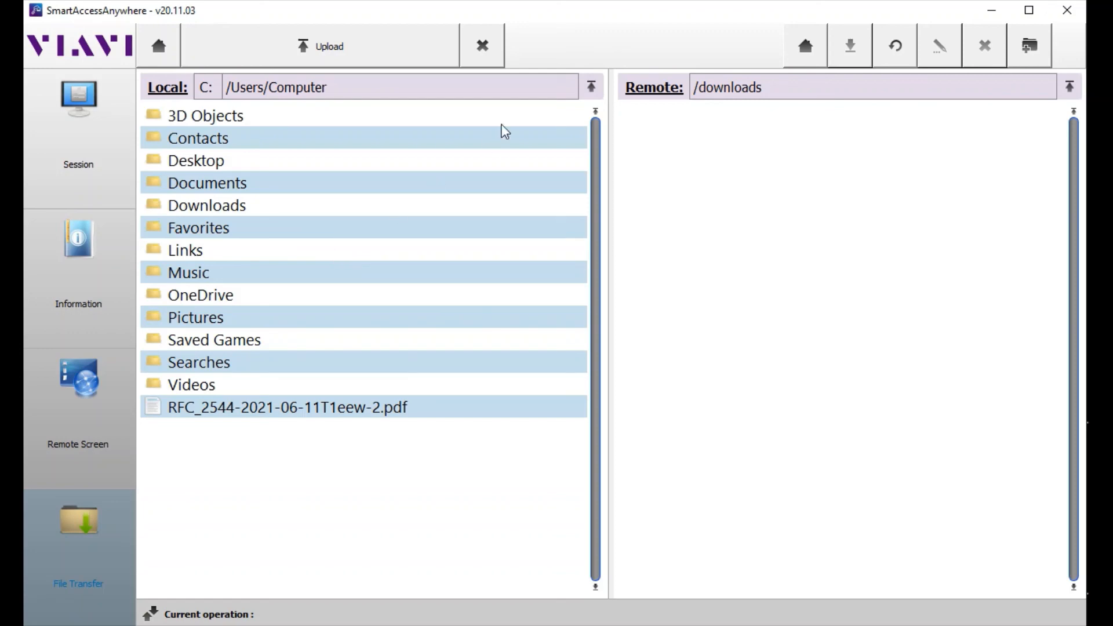
{"action": "left_click", "coordinate": [591, 87]}
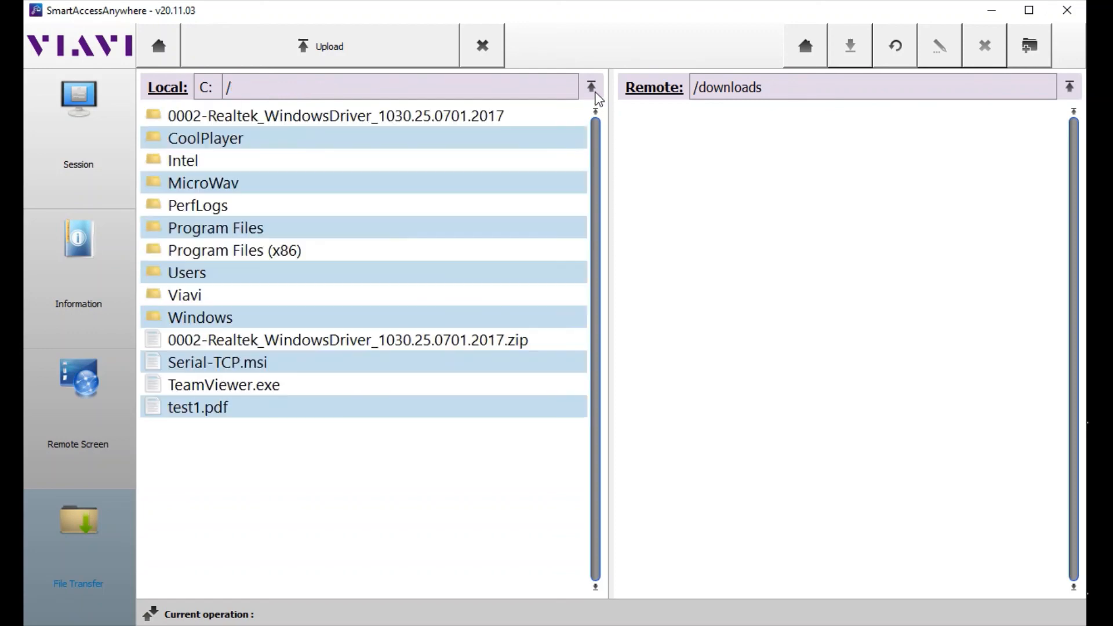
{"action": "mouse_move", "coordinate": [239, 311]}
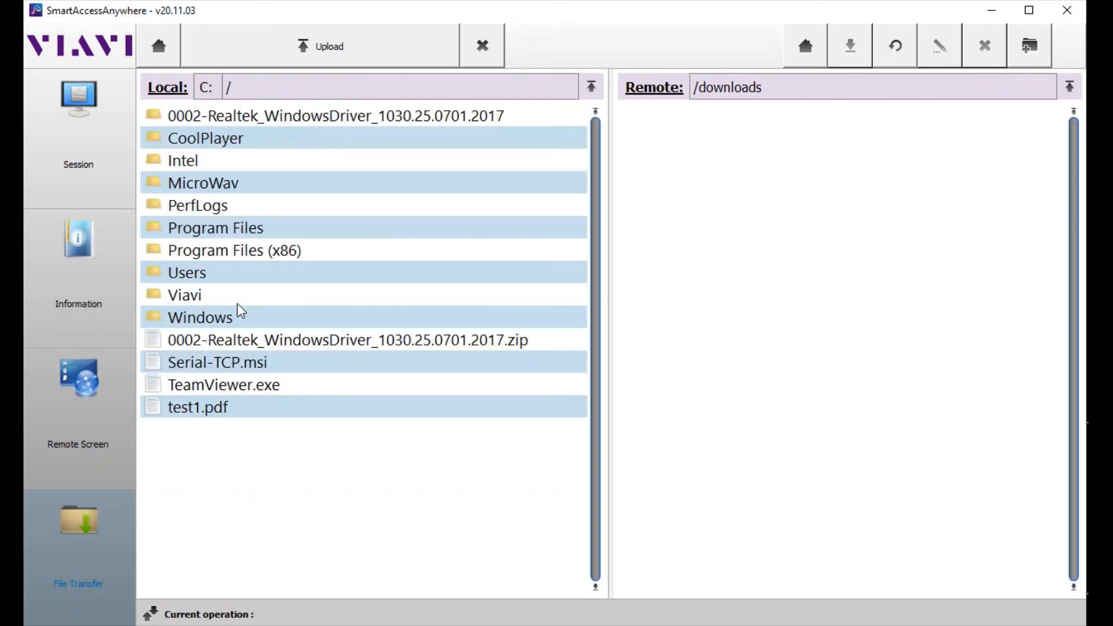
{"action": "double_click", "coordinate": [184, 294]}
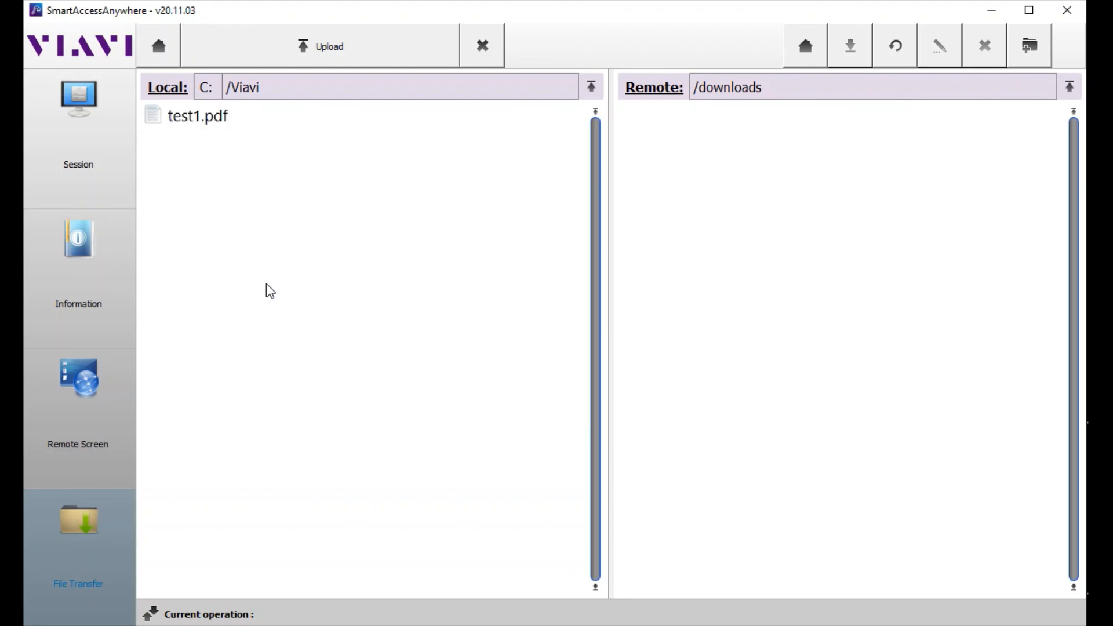
{"action": "mouse_move", "coordinate": [215, 140]}
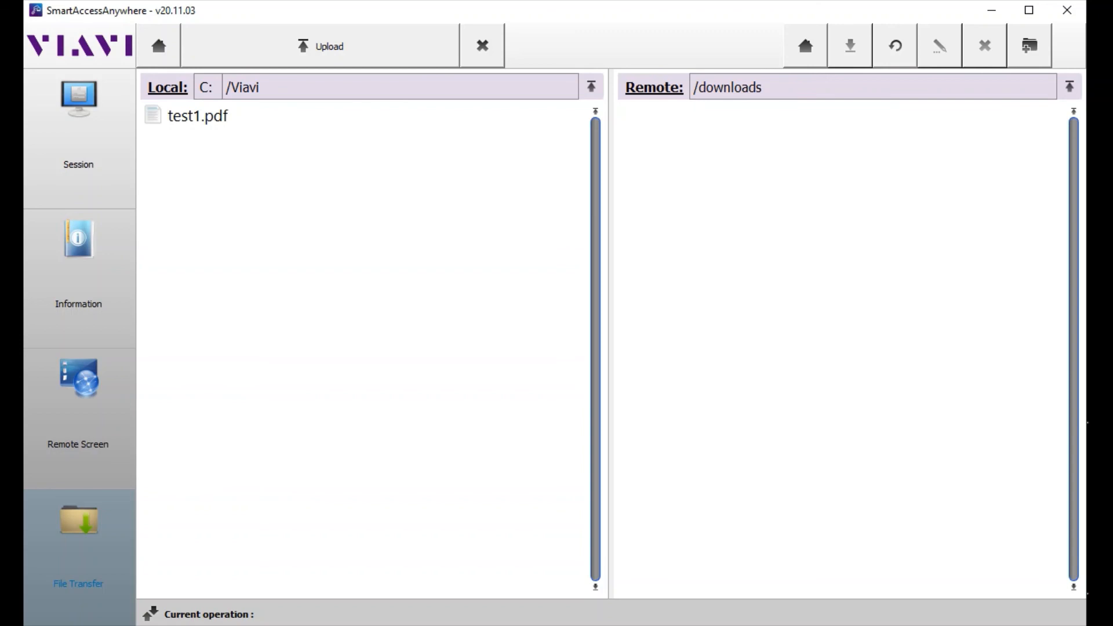
{"action": "mouse_move", "coordinate": [664, 98]}
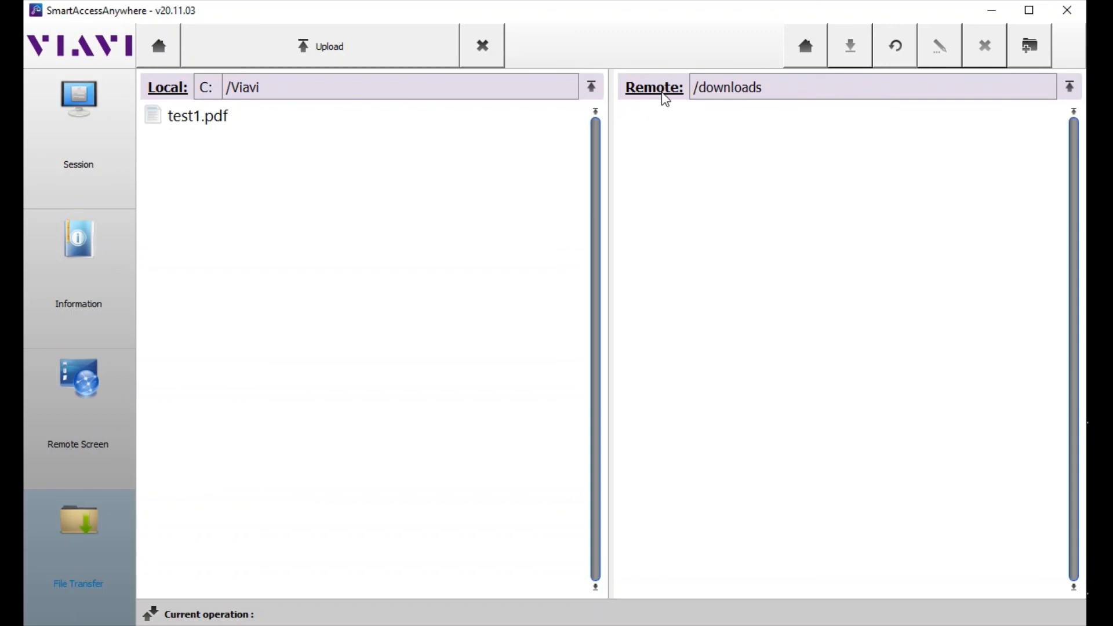
{"action": "mouse_move", "coordinate": [1067, 98]}
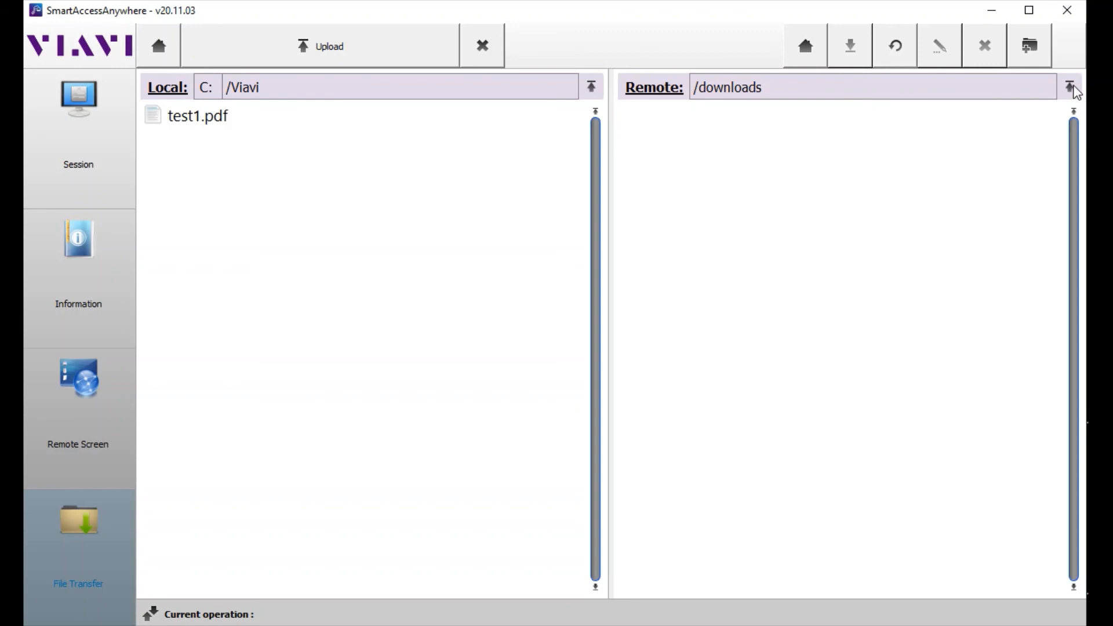
Browse the tester to bert/reports, select testyoutube.pdf and download it to the PC's Viavi folder
{"action": "left_click", "coordinate": [1069, 87]}
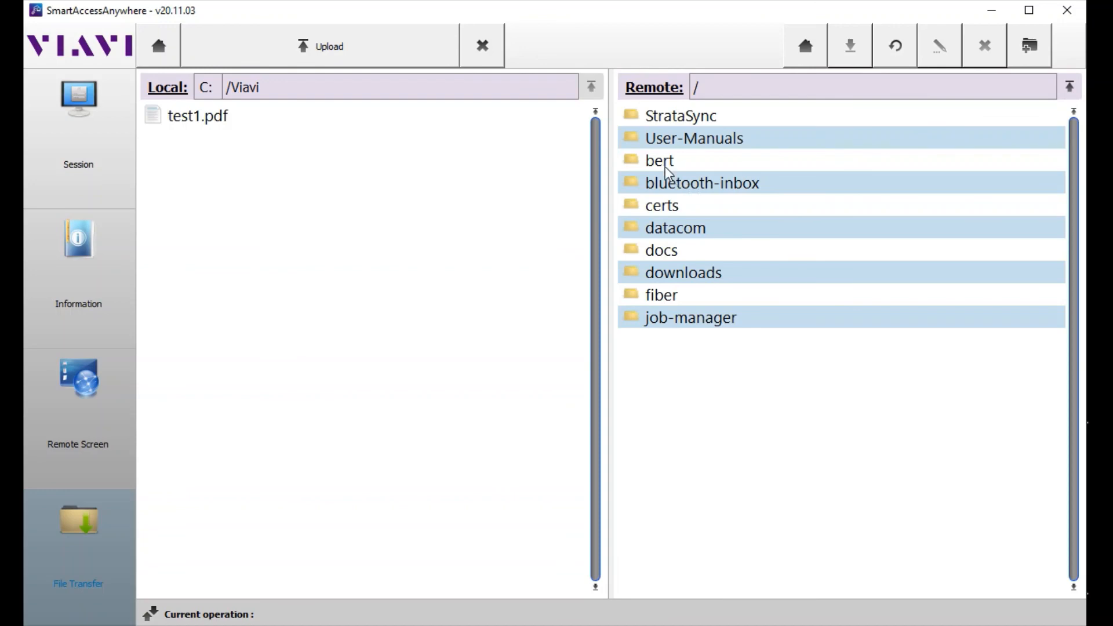
{"action": "mouse_move", "coordinate": [726, 170]}
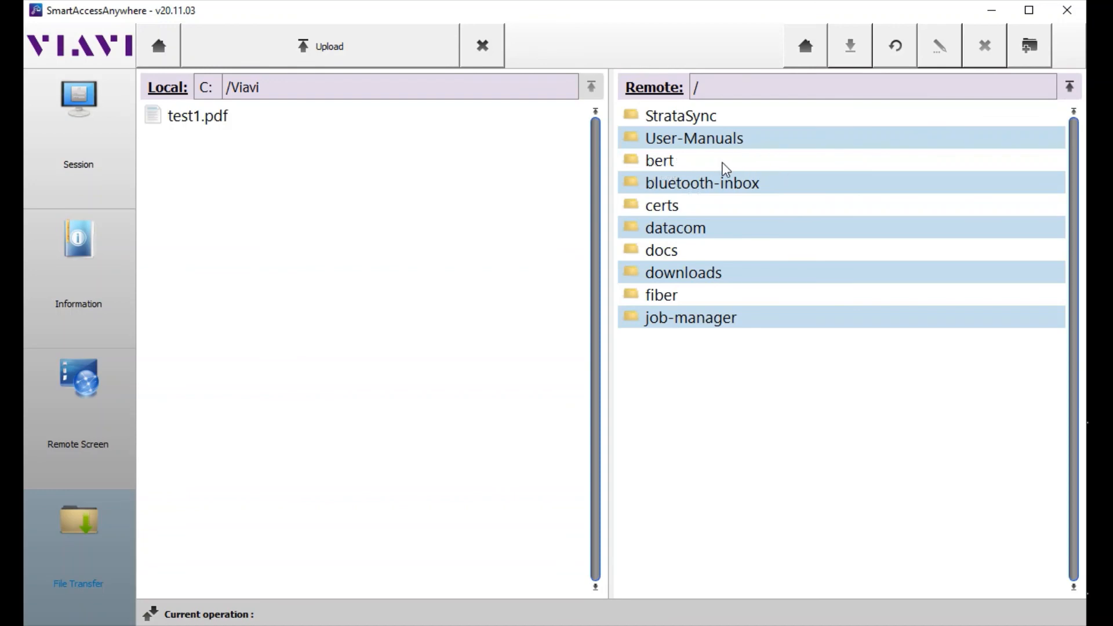
{"action": "double_click", "coordinate": [659, 160]}
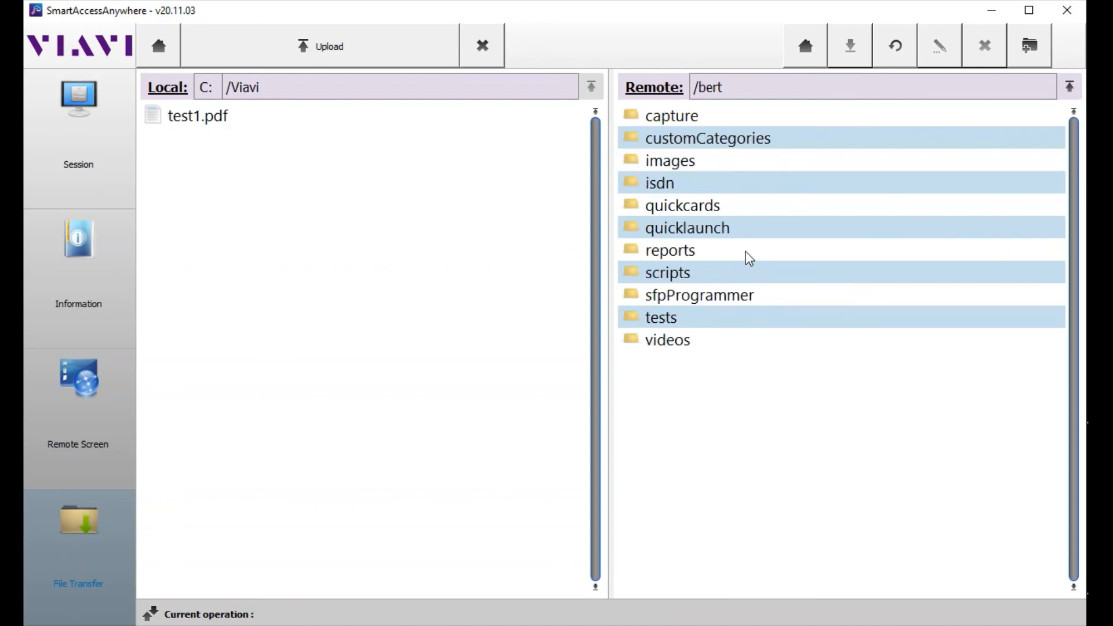
{"action": "double_click", "coordinate": [668, 250]}
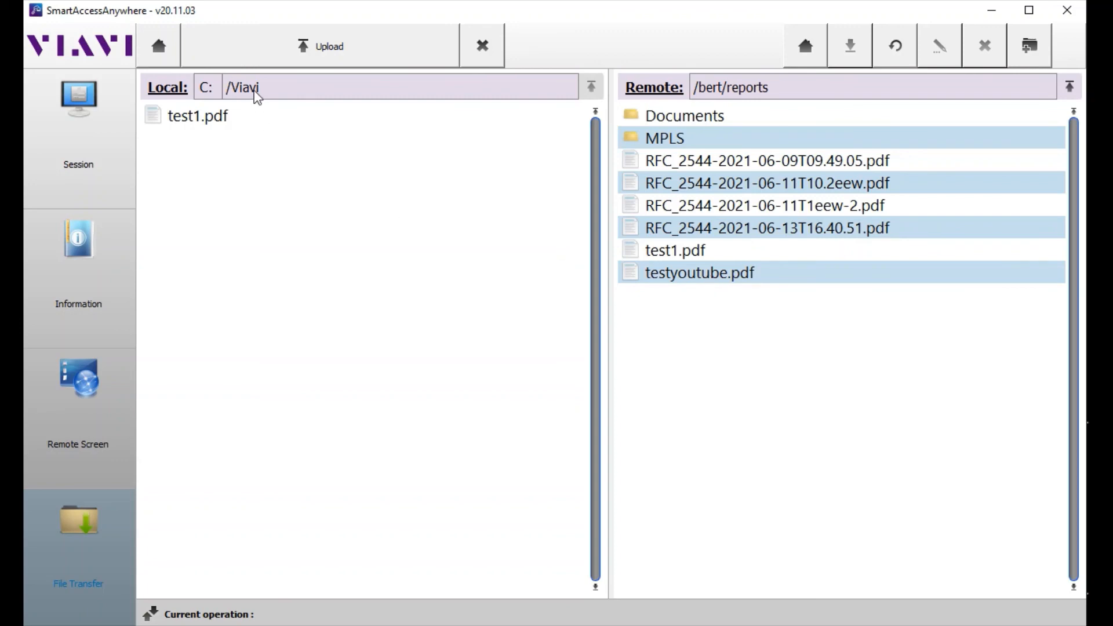
{"action": "left_click", "coordinate": [700, 271]}
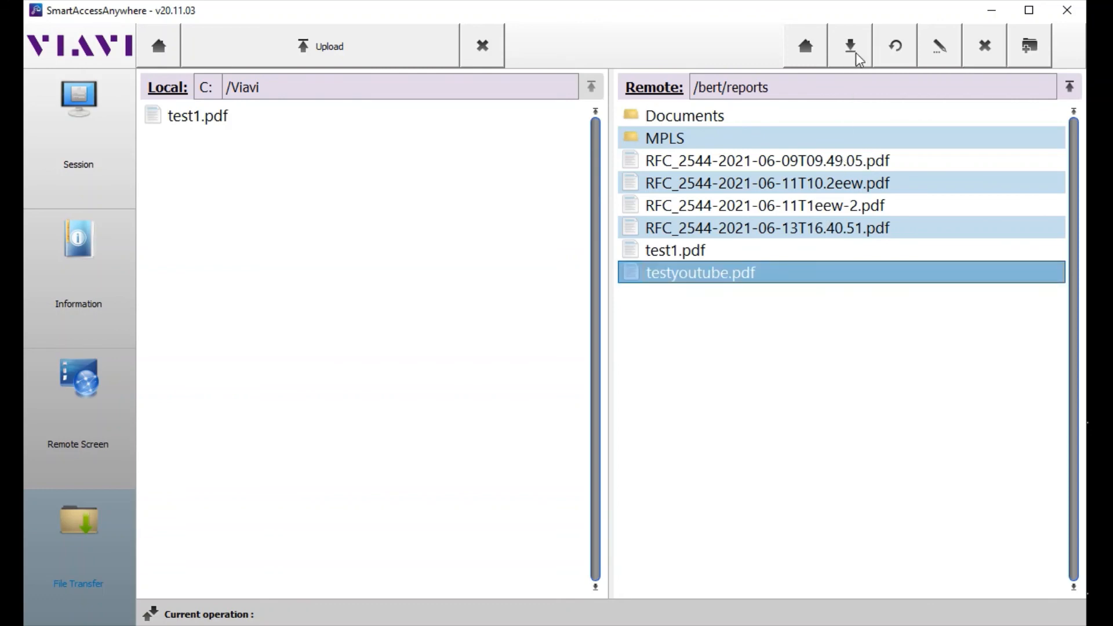
{"action": "left_click", "coordinate": [848, 45]}
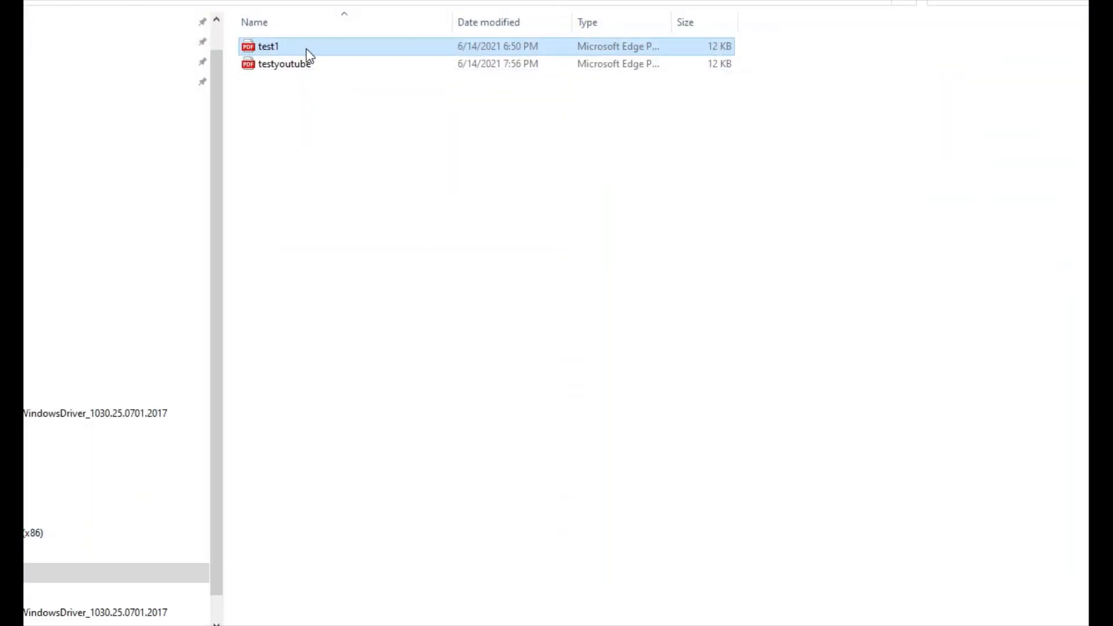
{"action": "mouse_move", "coordinate": [280, 67]}
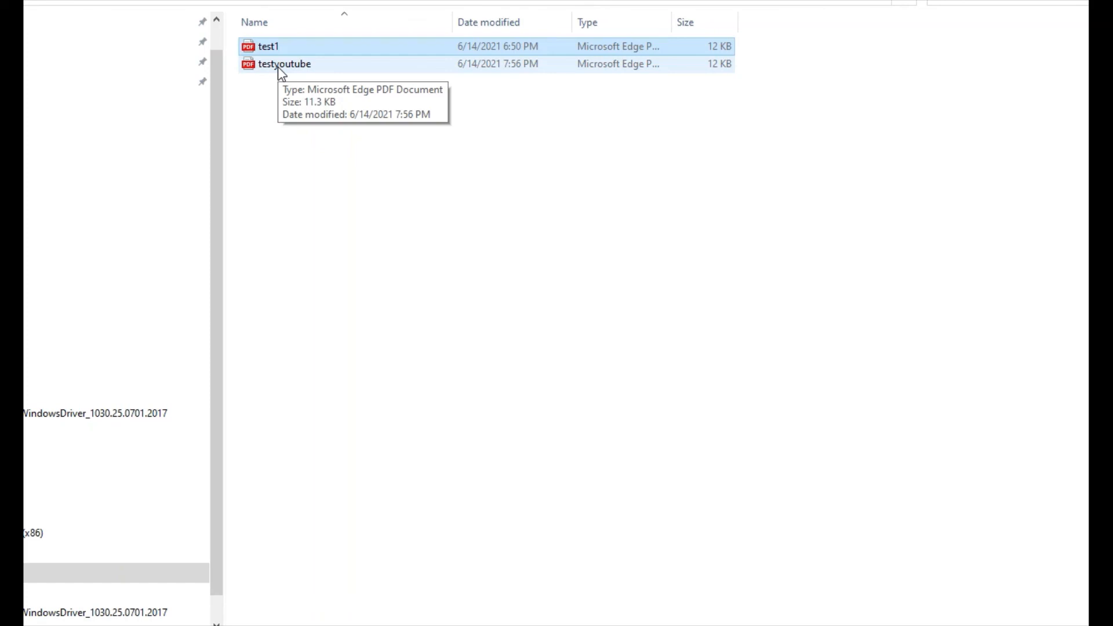
Launch testyoutube.pdf from the PC's Viavi folder, bringing it up in Microsoft Edge
{"action": "double_click", "coordinate": [283, 63]}
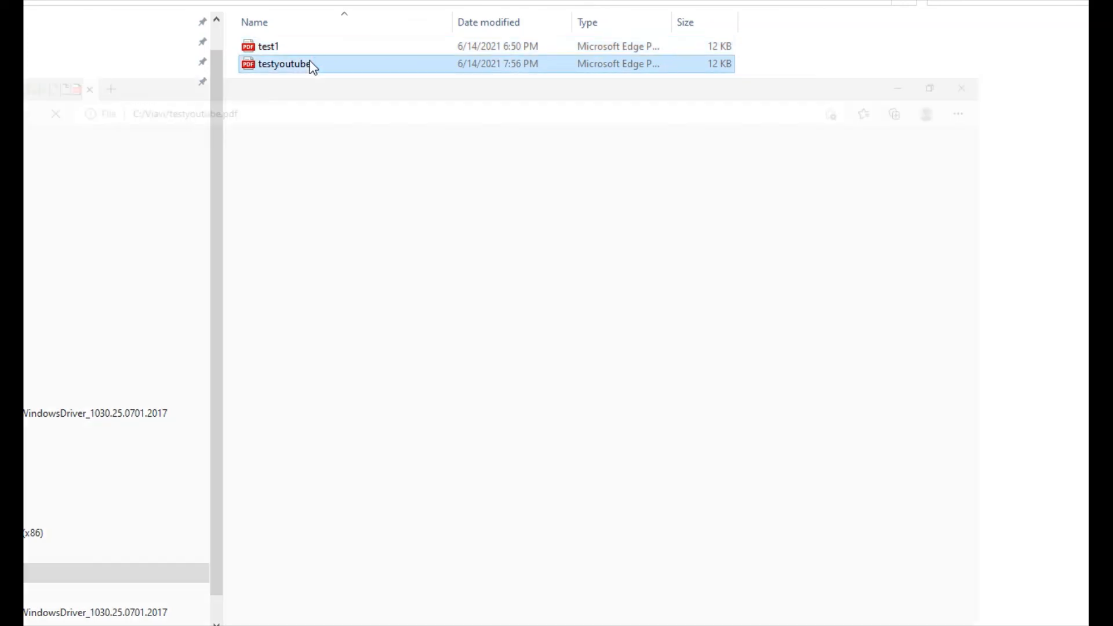
Maximize Edge and scroll through the report's Pass result, throughput graph and network settings
{"action": "double_click", "coordinate": [284, 63]}
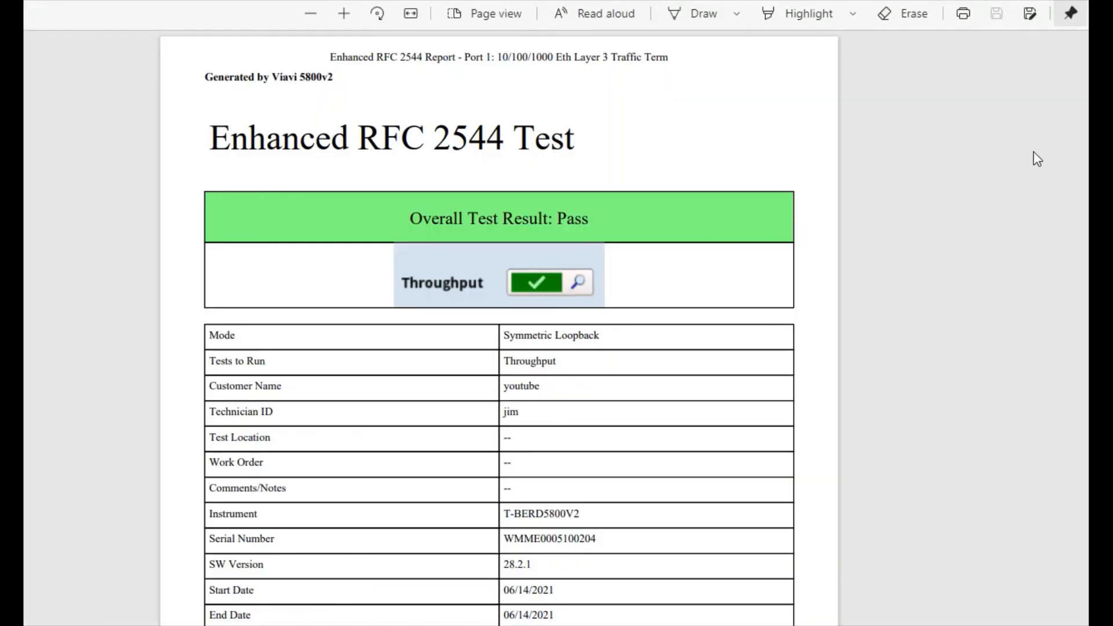
{"action": "mouse_move", "coordinate": [867, 139]}
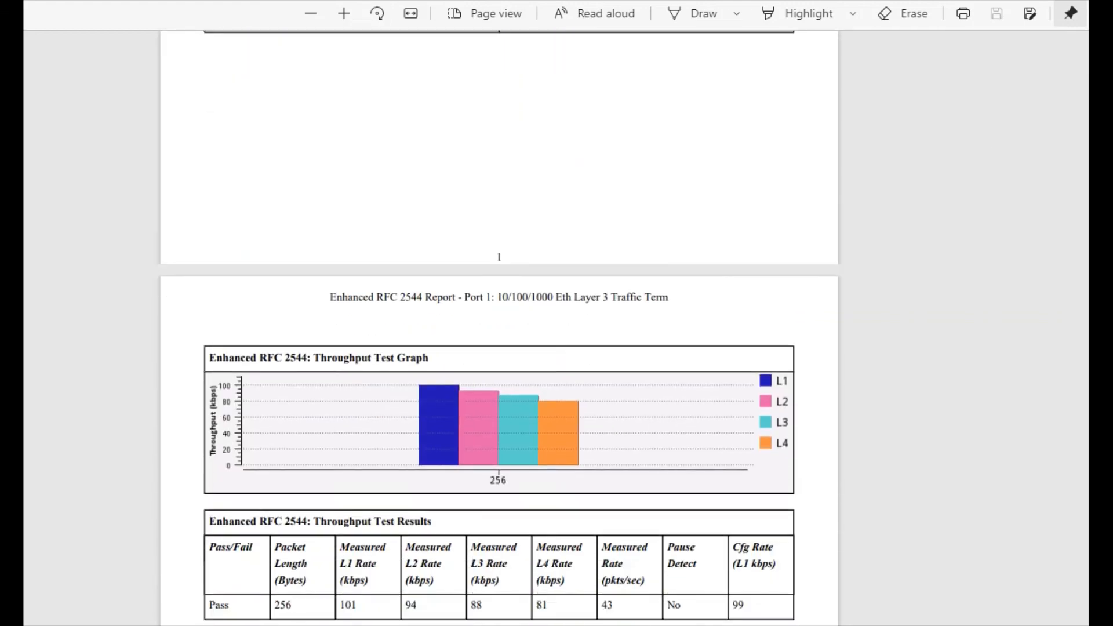
{"action": "scroll", "scroll_direction": "down", "scroll_amount": 3}
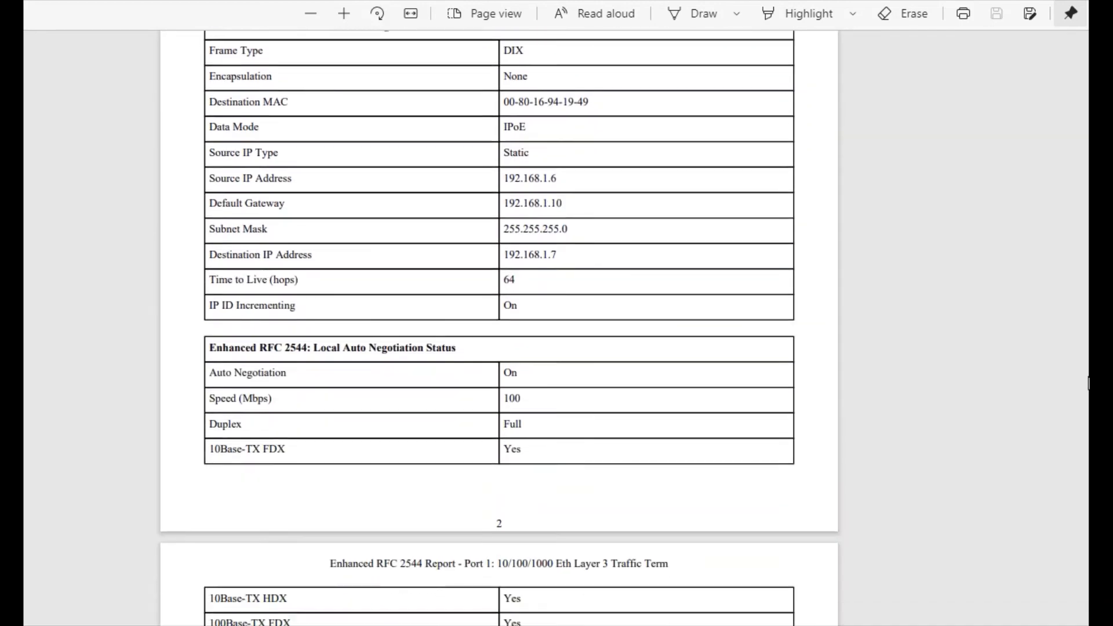
{"action": "scroll", "scroll_direction": "down", "scroll_amount": 3}
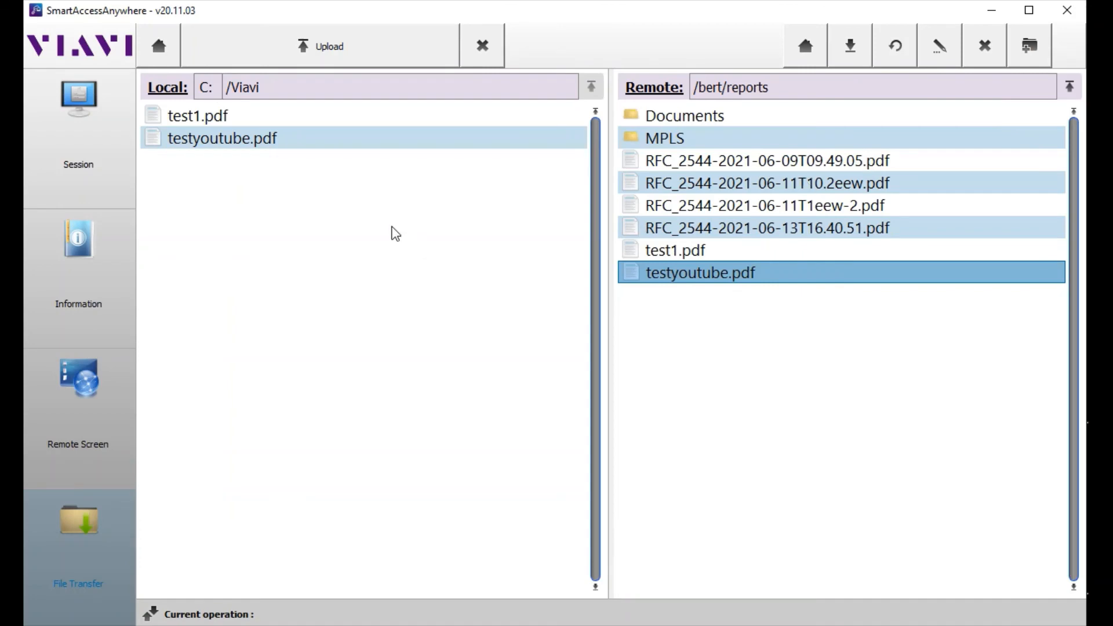
{"action": "mouse_move", "coordinate": [157, 356]}
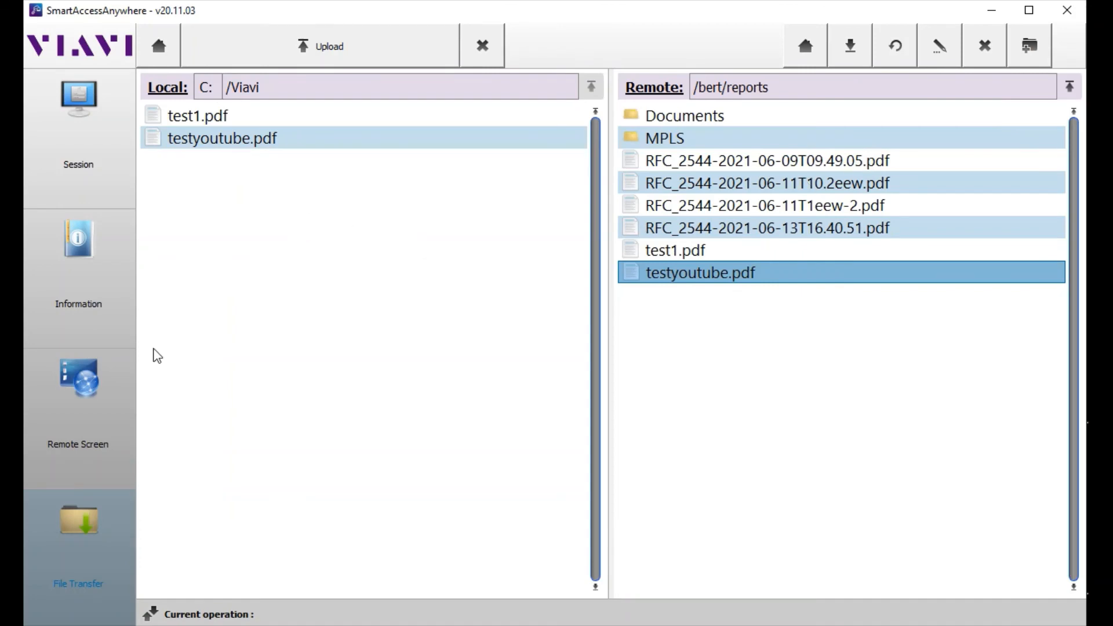
Switch back to Remote Screen showing the tester's RFC 2544 Report page with Pass and Test Complete
{"action": "left_click", "coordinate": [78, 376]}
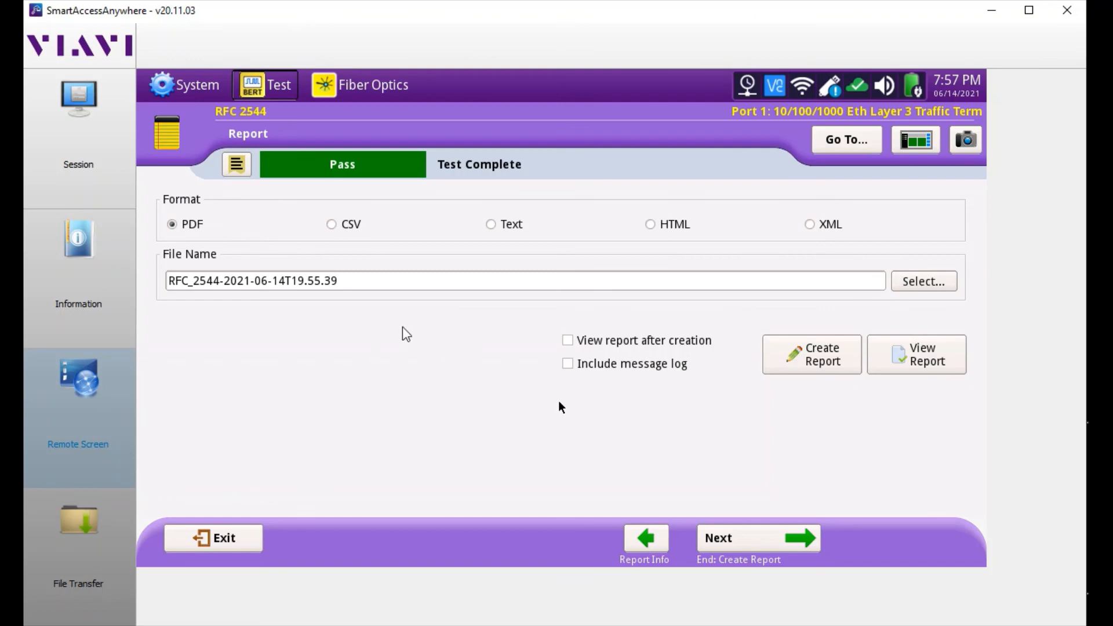
{"action": "mouse_move", "coordinate": [374, 253]}
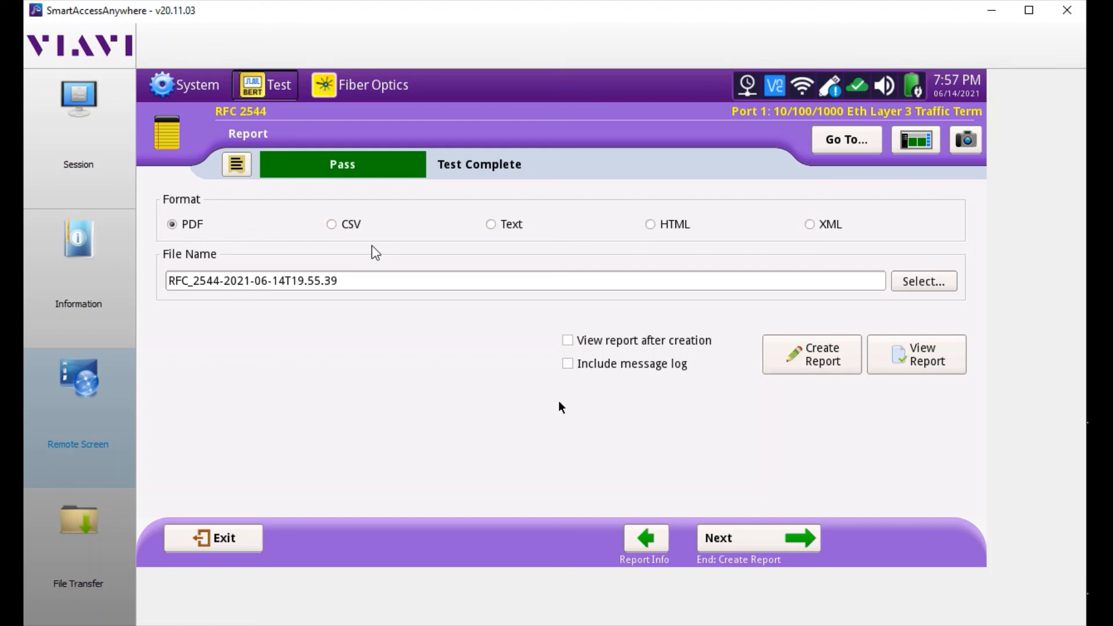
{"action": "mouse_move", "coordinate": [336, 270]}
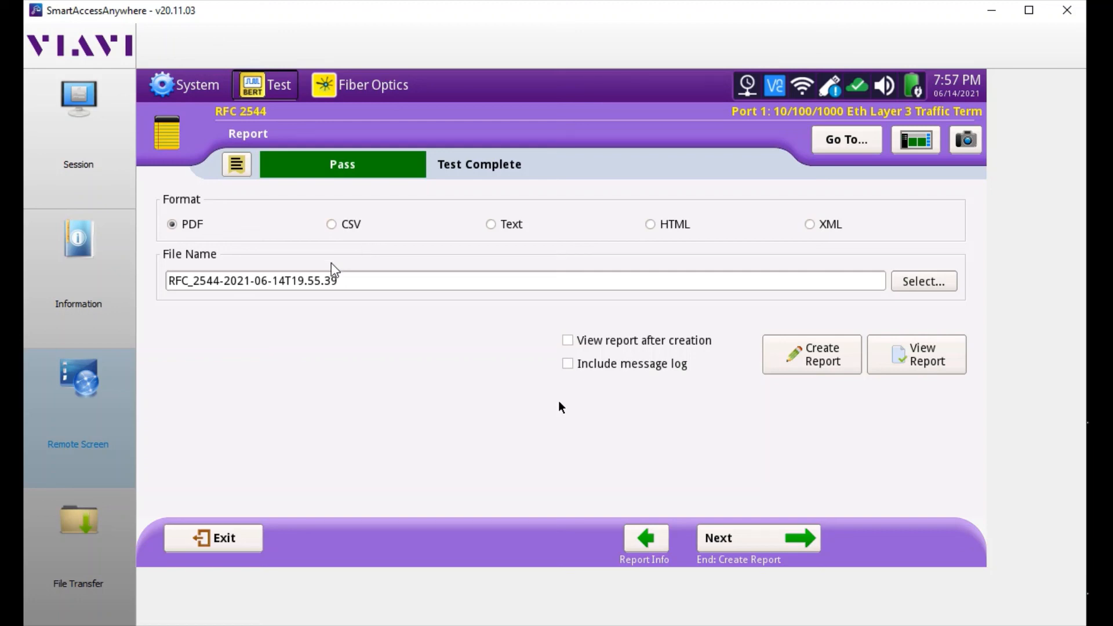